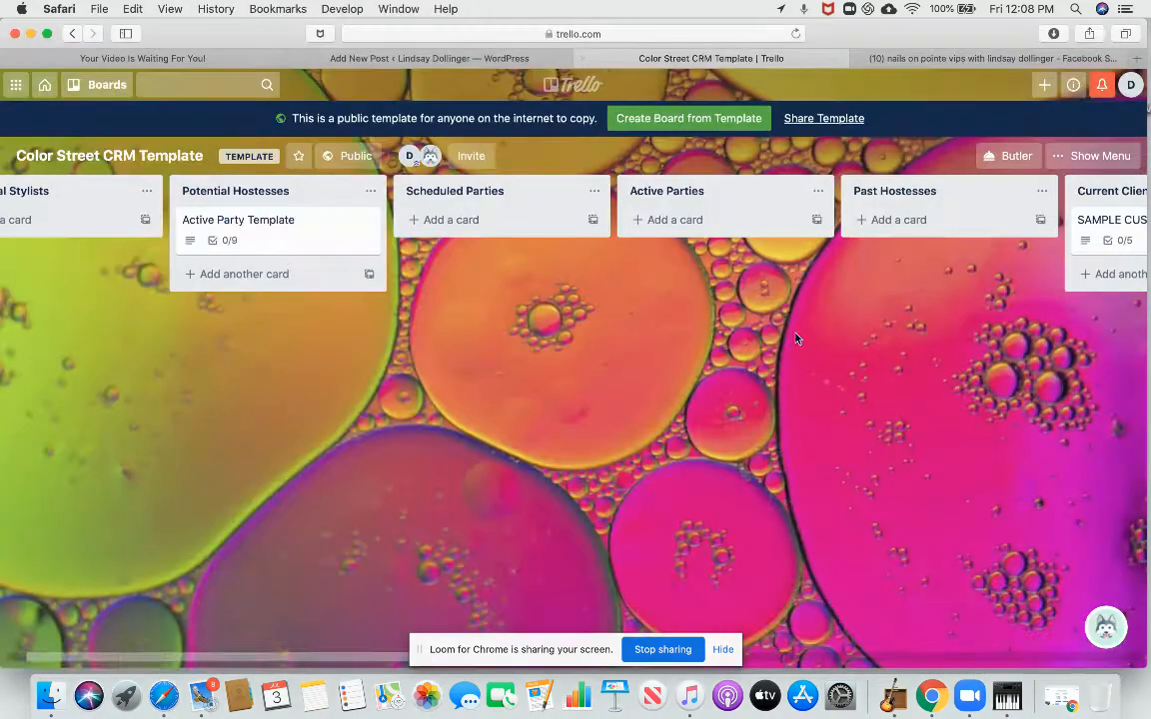
pyautogui.moveTo(543, 437)
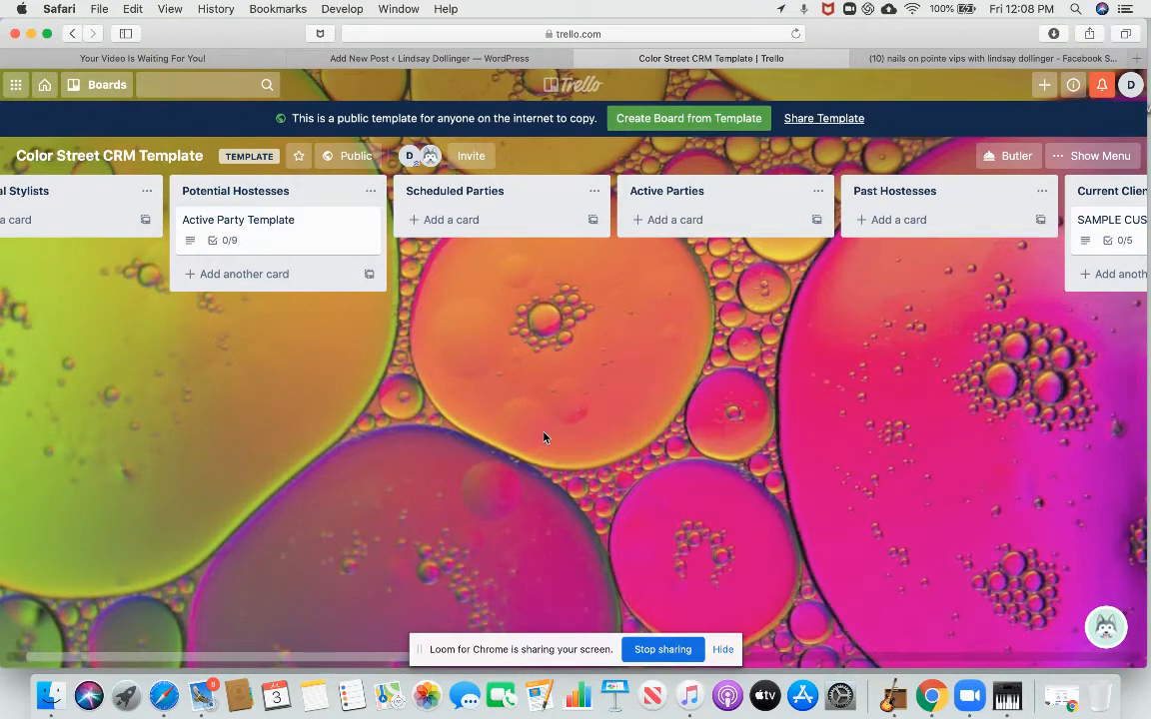
pyautogui.moveTo(446, 360)
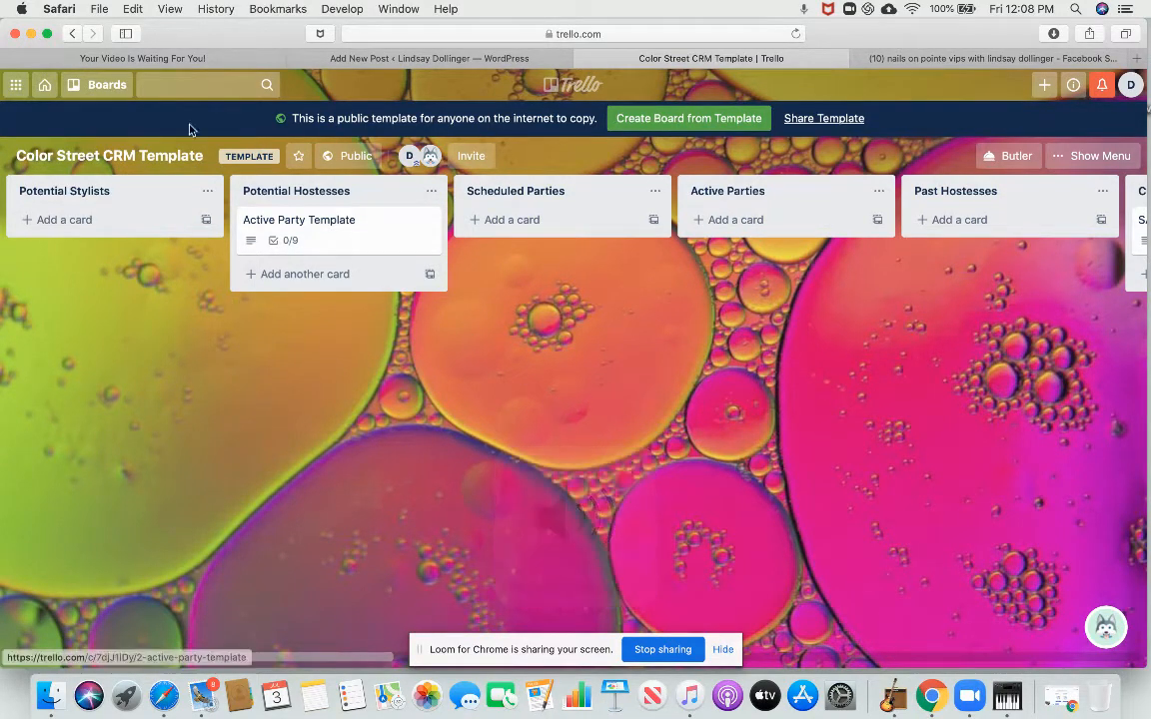
pyautogui.moveTo(575, 468)
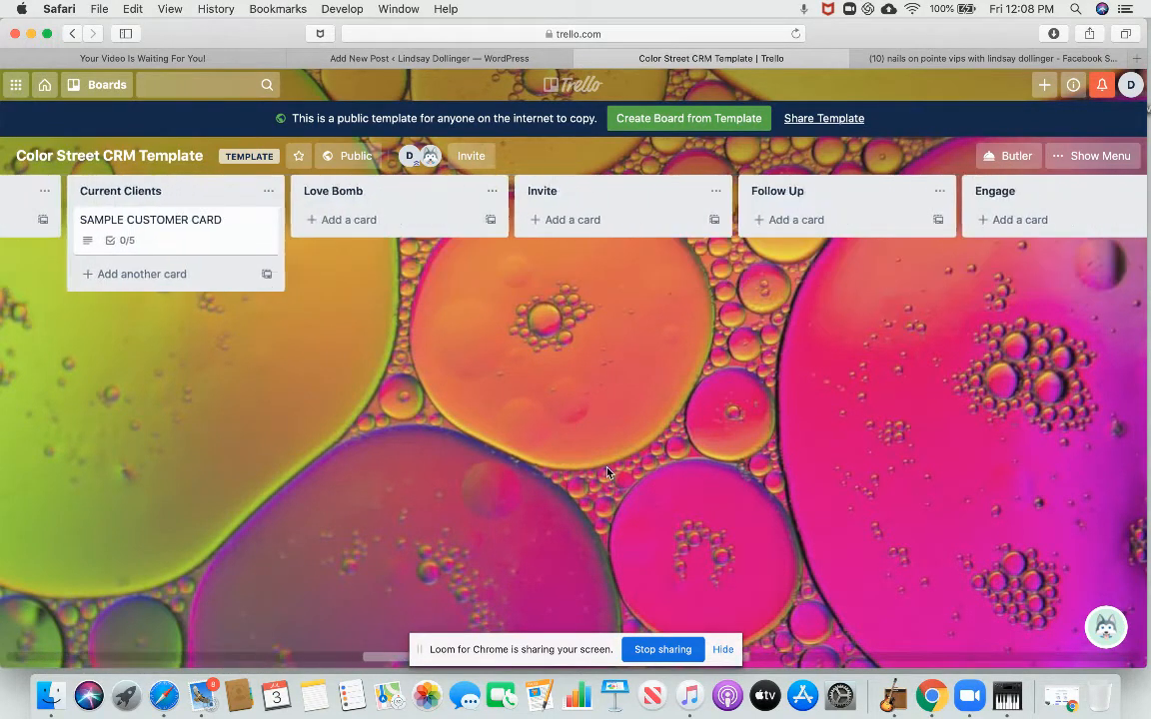
# Open the SAMPLE CUSTOMER CARD from the board.
pyautogui.hscroll(3)
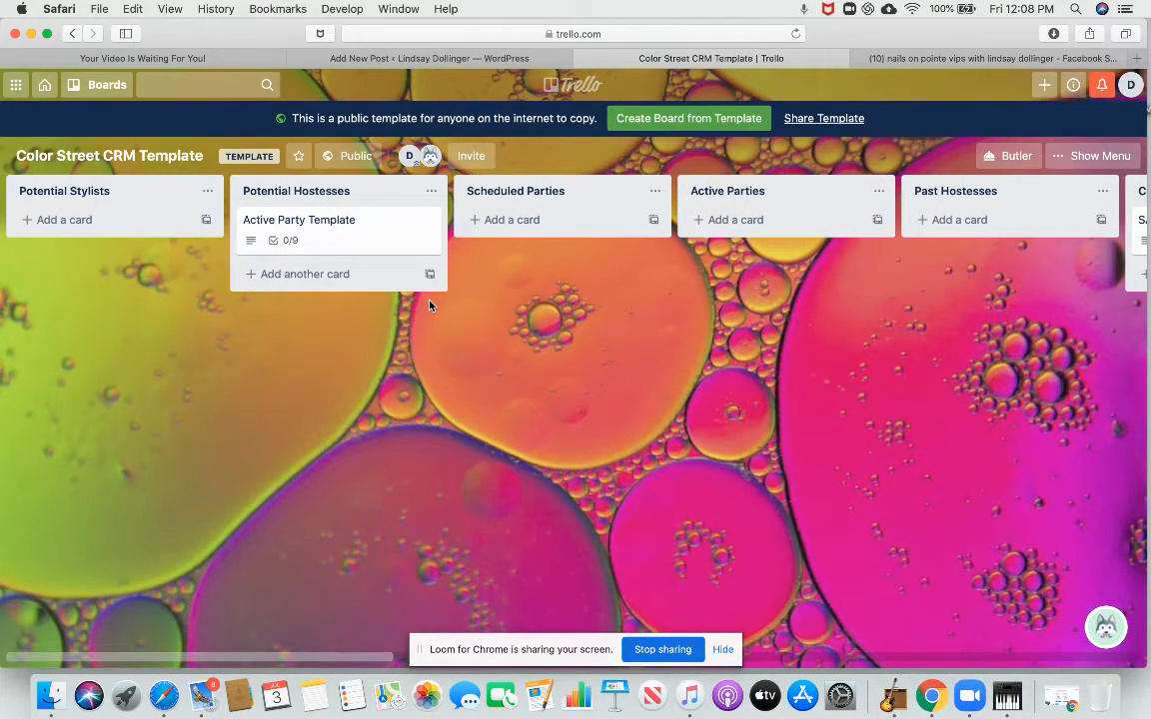
pyautogui.moveTo(729, 373)
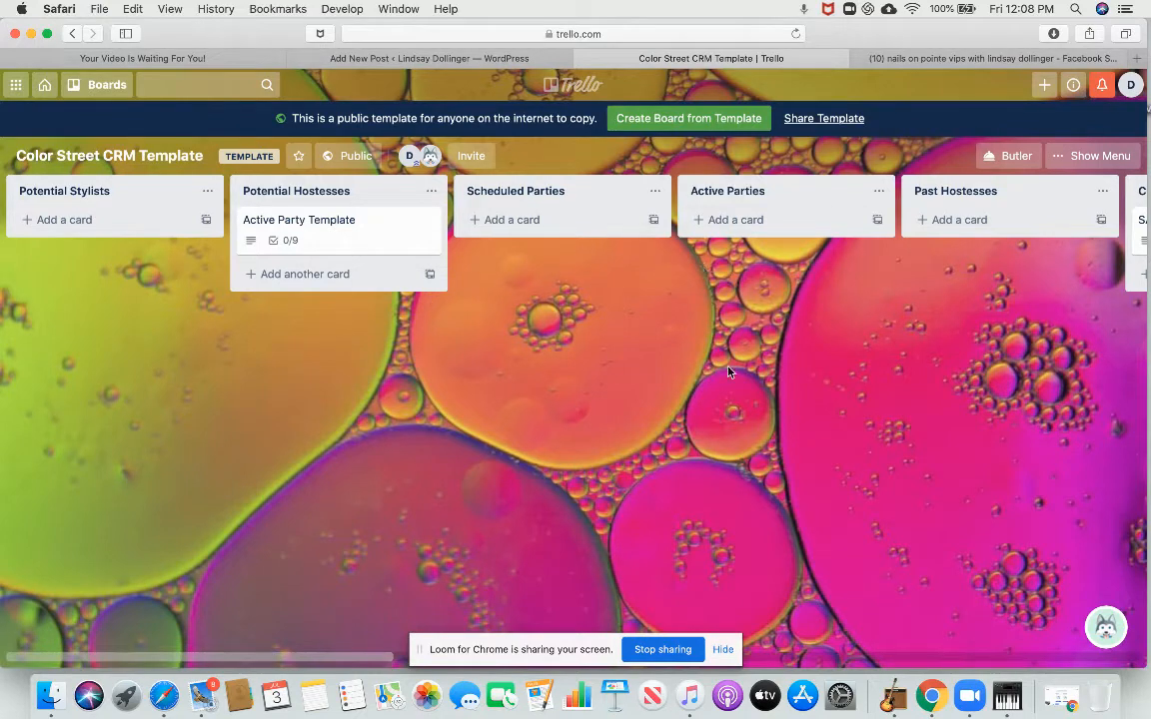
pyautogui.hscroll(3)
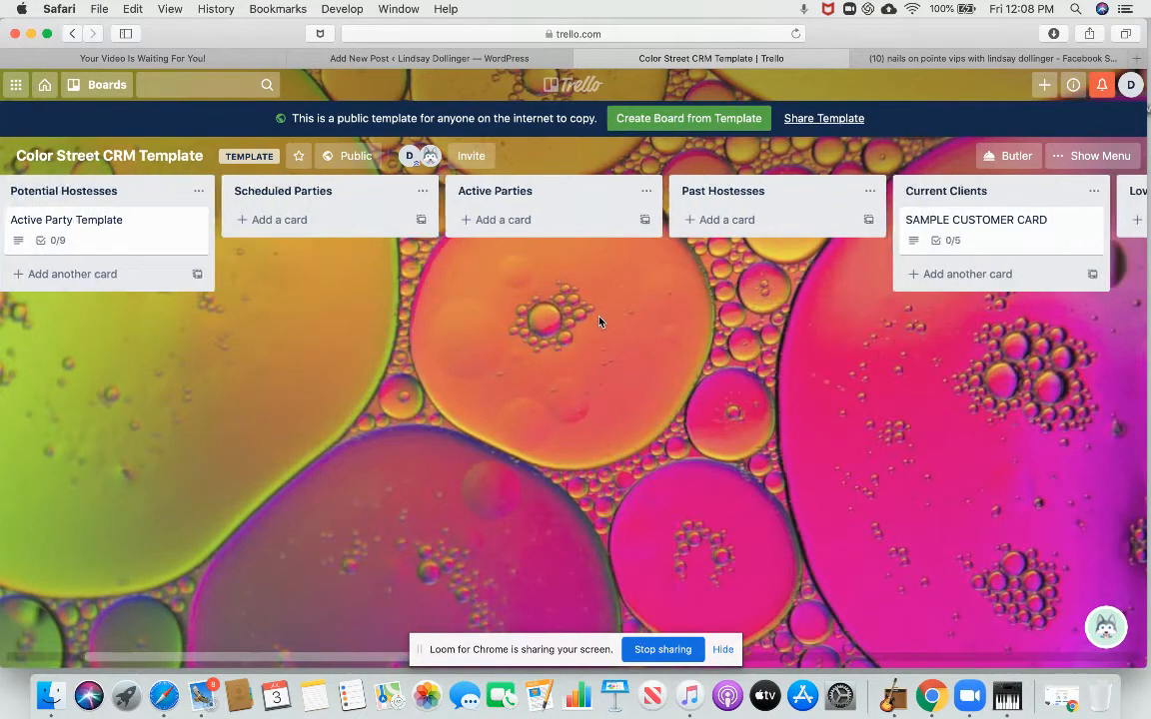
pyautogui.hscroll(3)
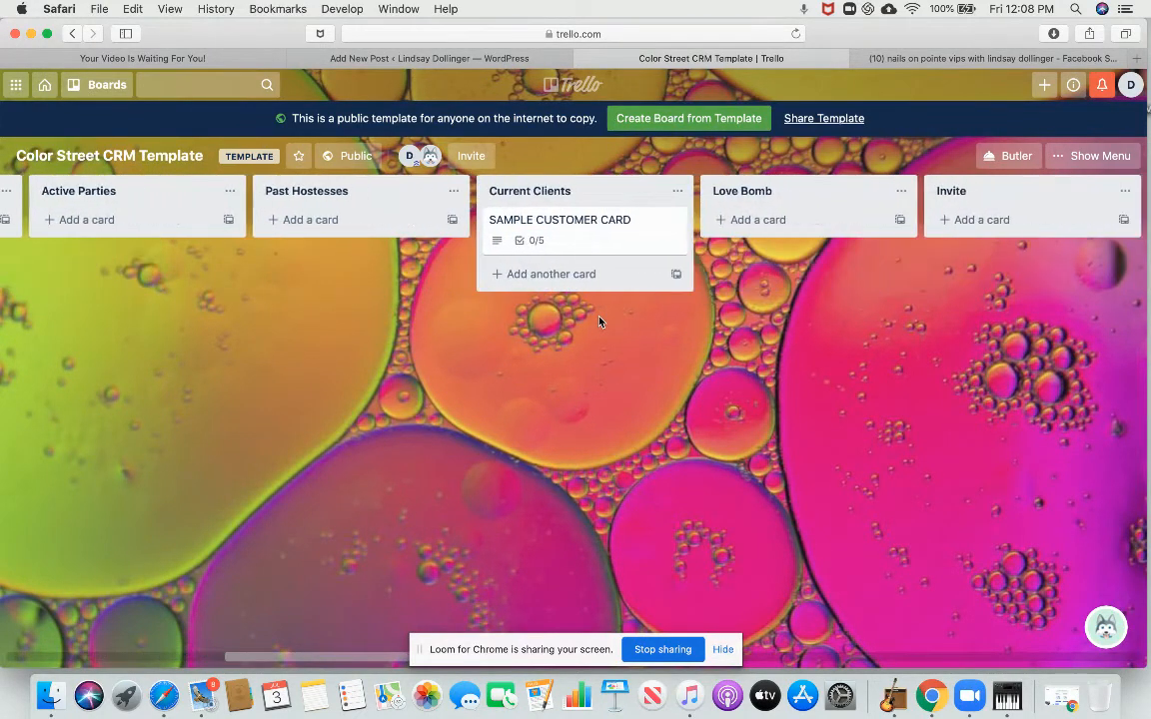
pyautogui.click(560, 218)
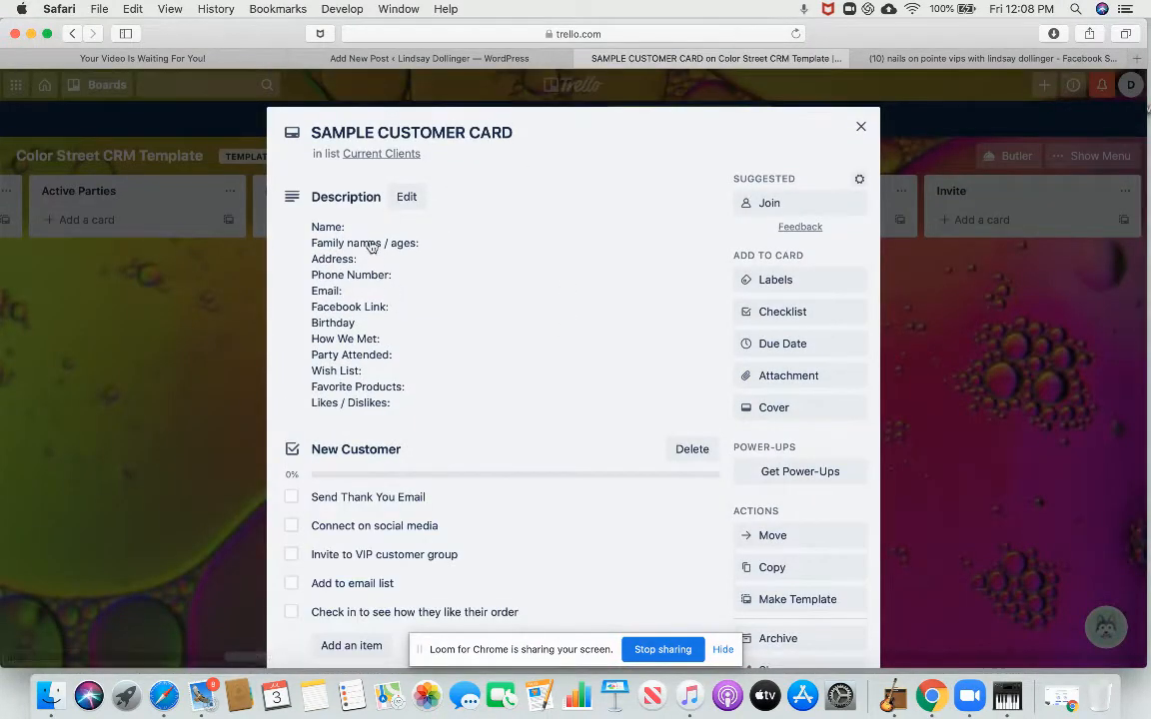
pyautogui.moveTo(436, 516)
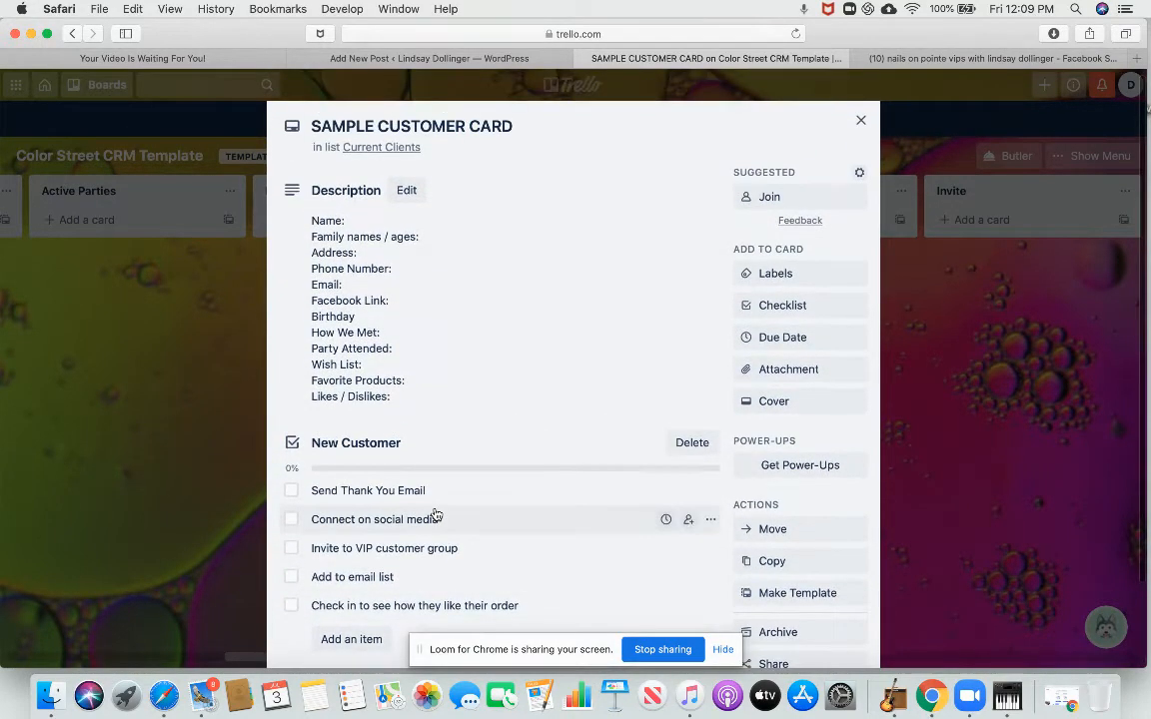
# Bring up the card's Copy form from the Actions section.
pyautogui.scroll(-3)
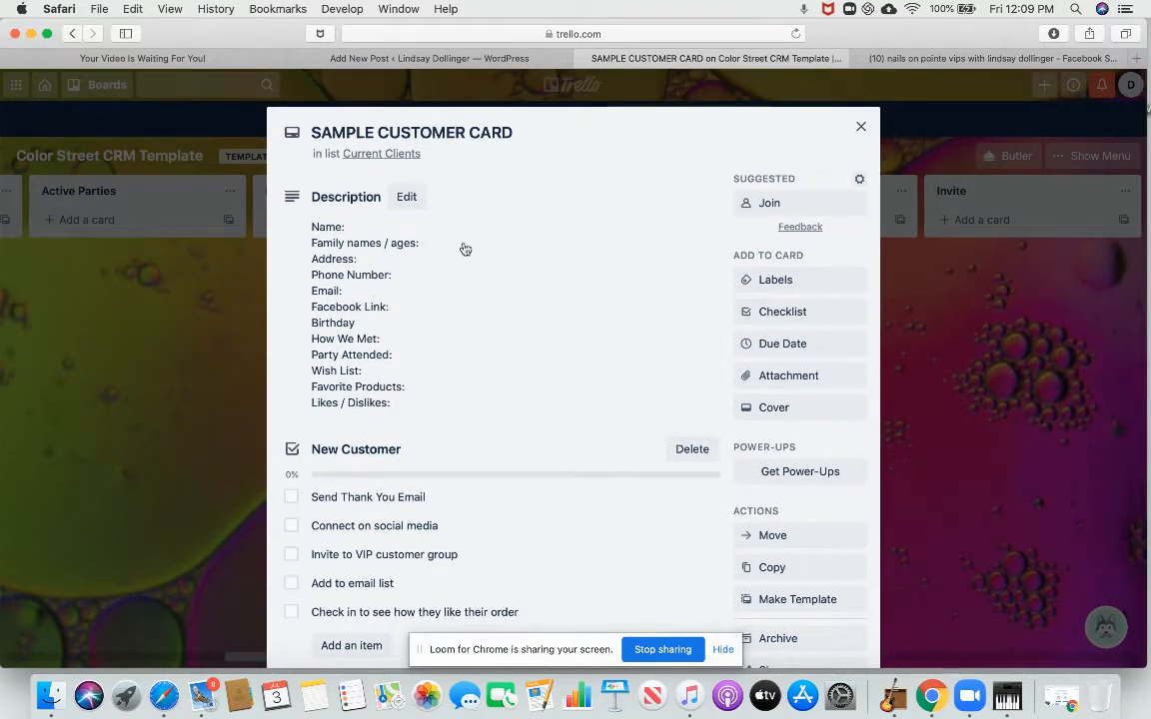
pyautogui.scroll(-3)
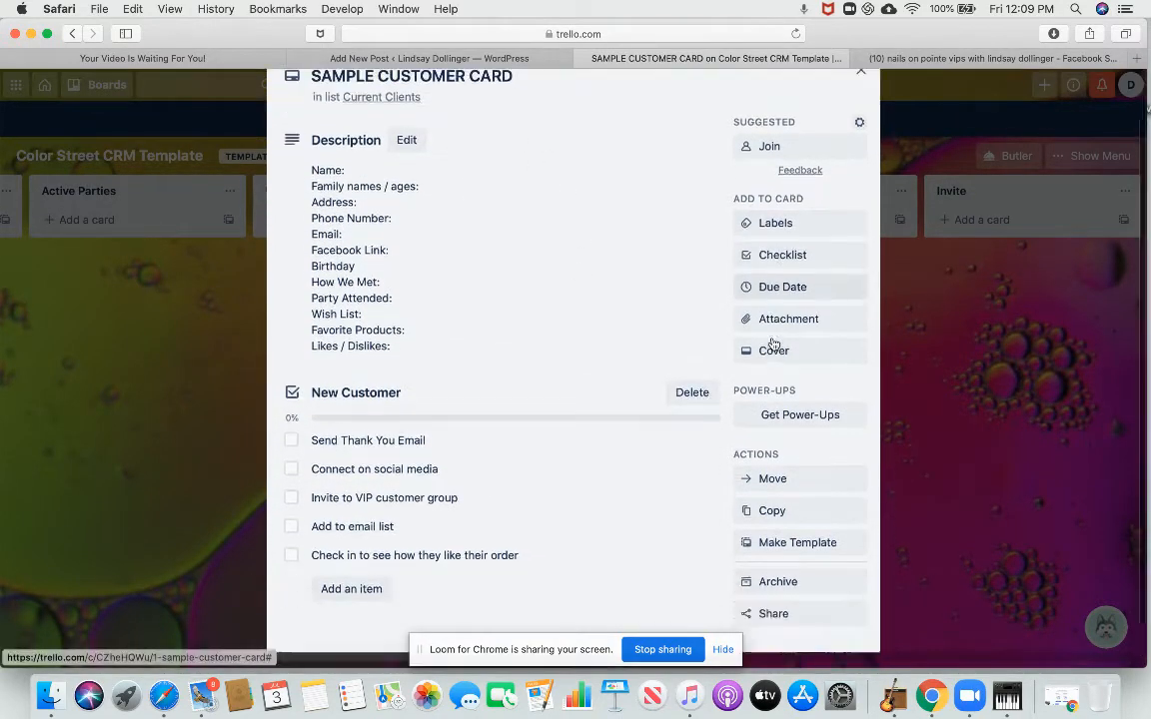
pyautogui.scroll(-3)
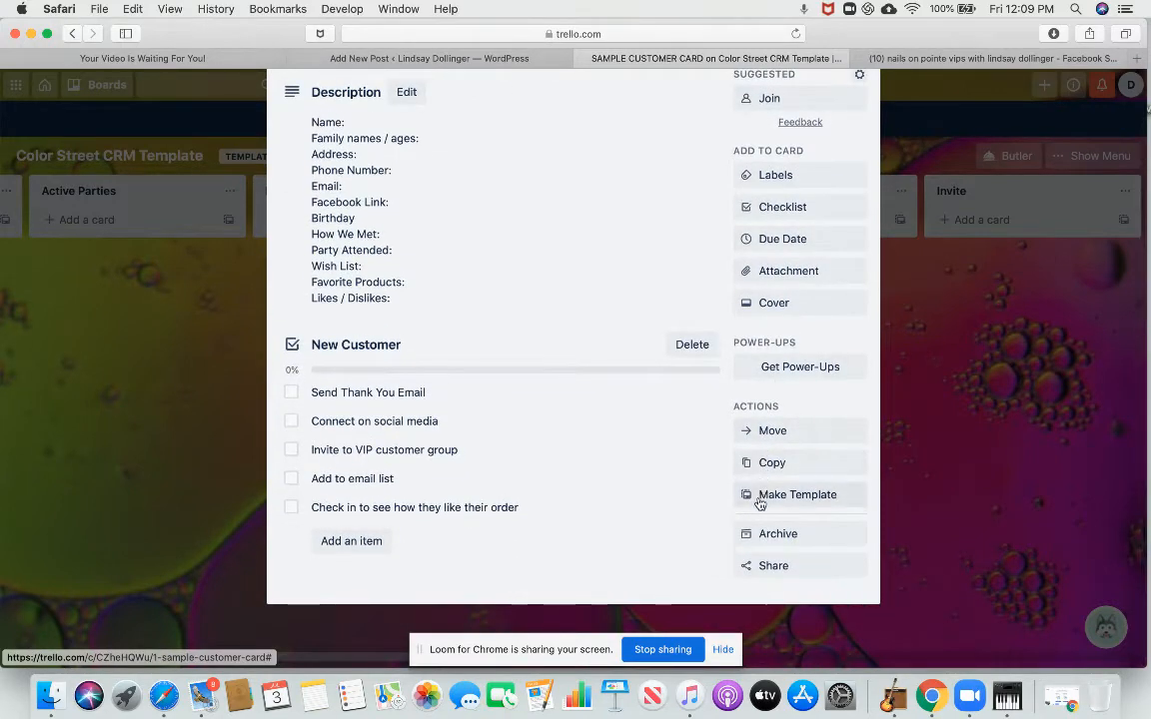
pyautogui.click(772, 463)
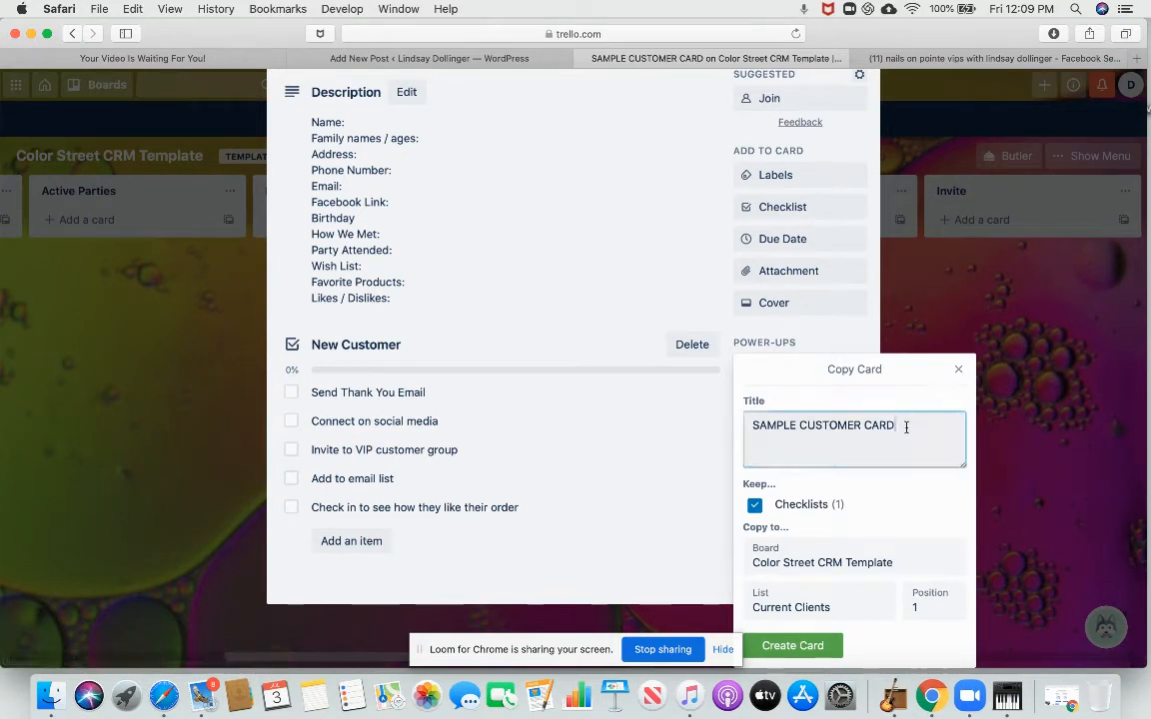
pyautogui.doubleClick(823, 423)
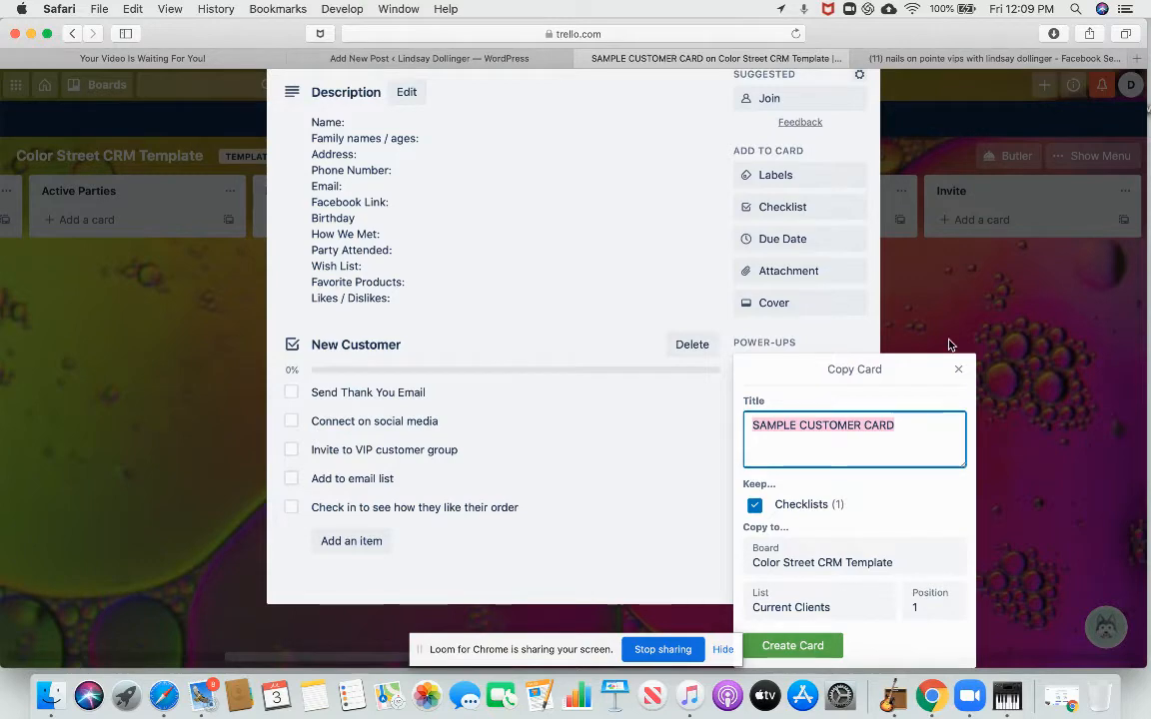
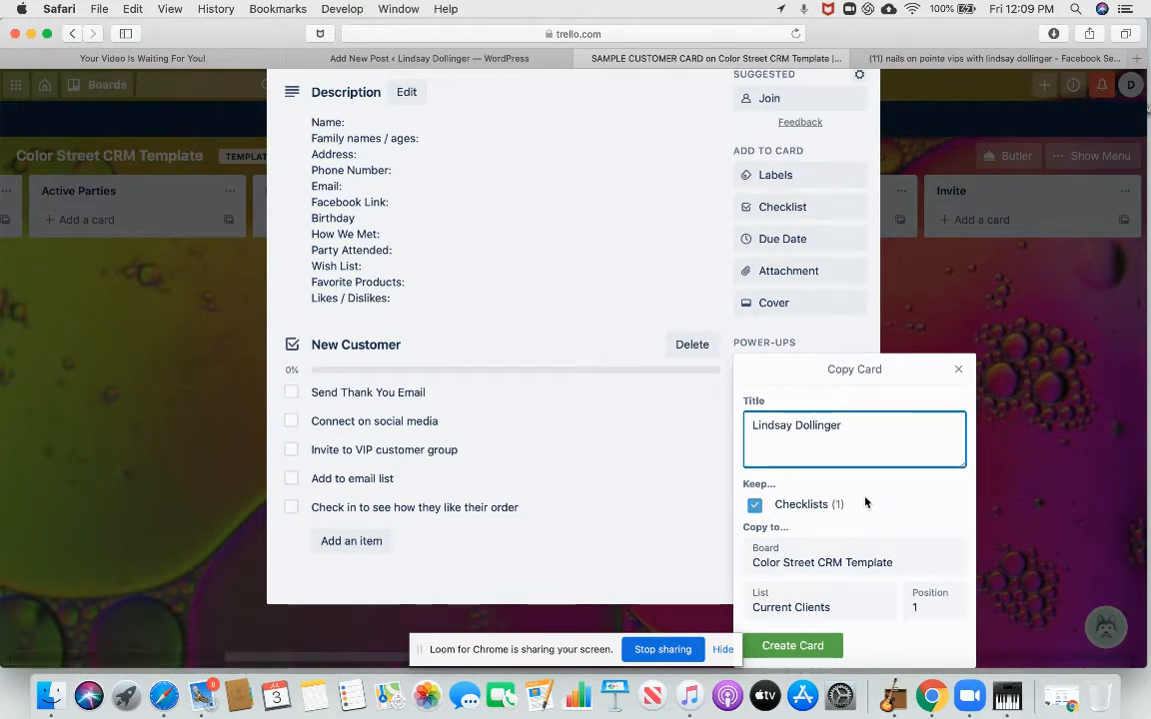
pyautogui.click(819, 601)
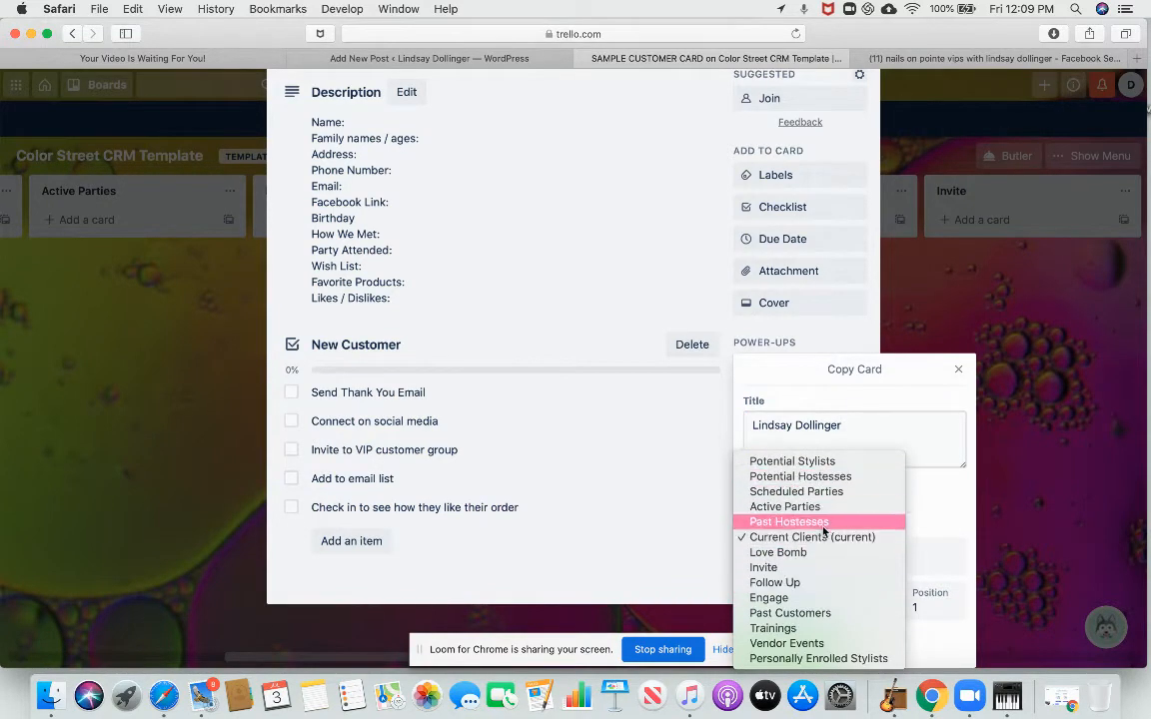
pyautogui.click(811, 535)
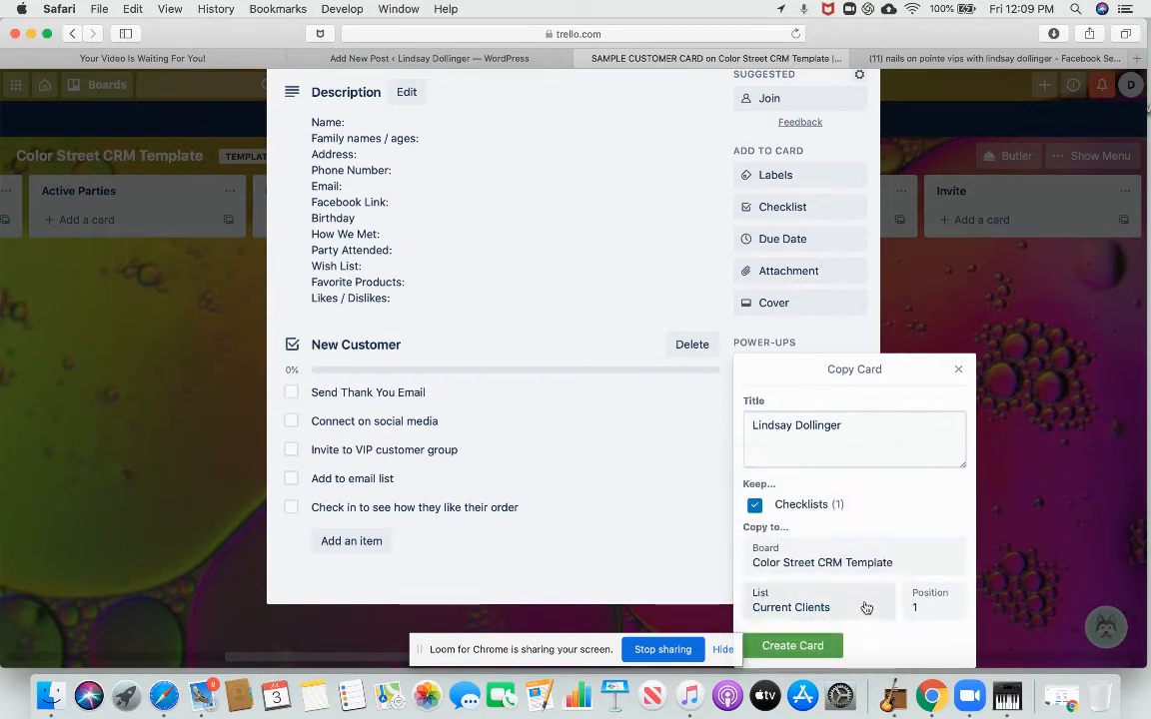
pyautogui.click(935, 607)
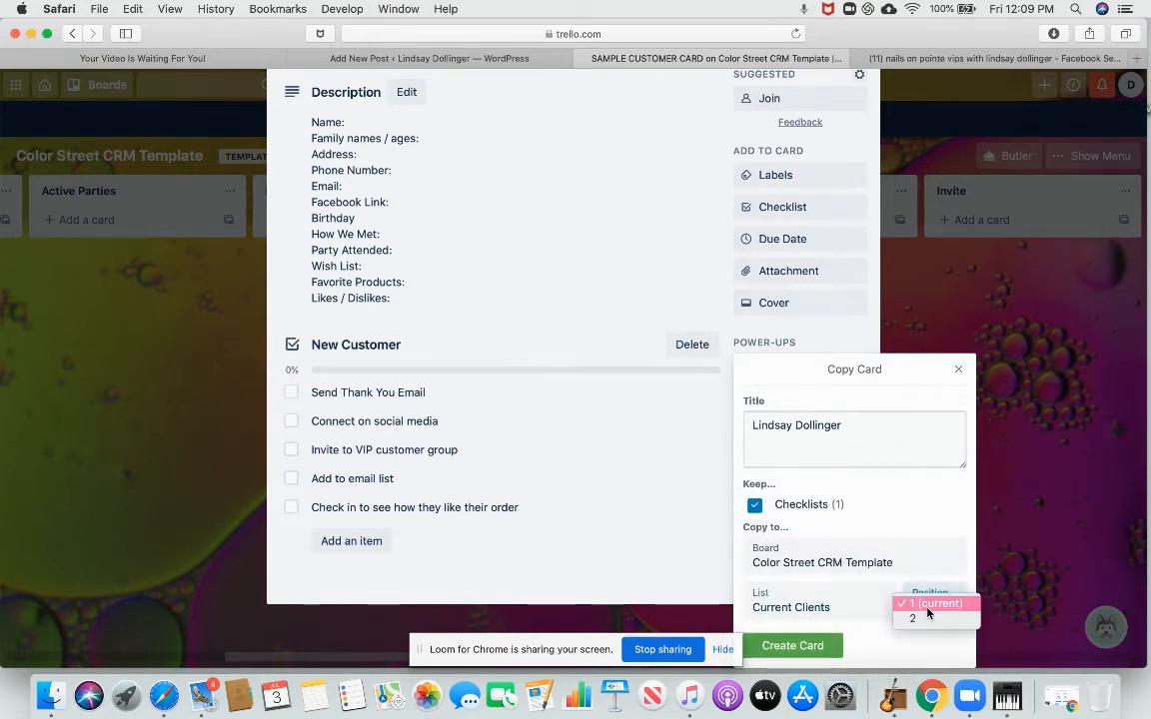
pyautogui.click(927, 603)
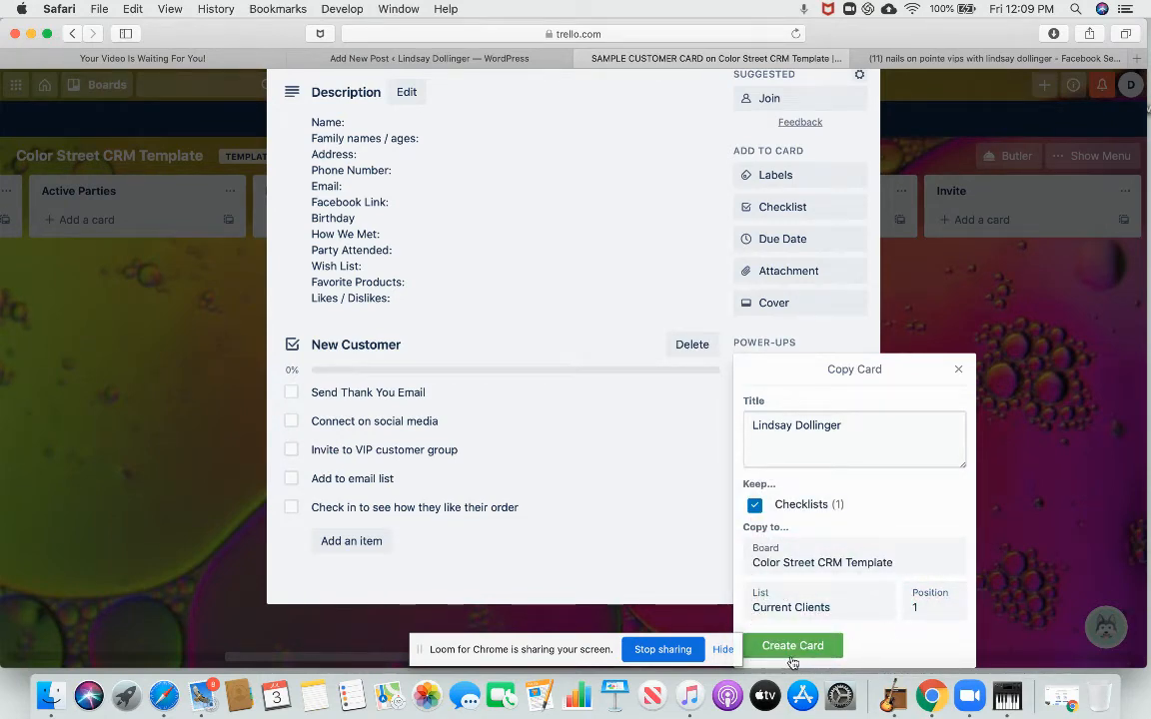
pyautogui.click(958, 367)
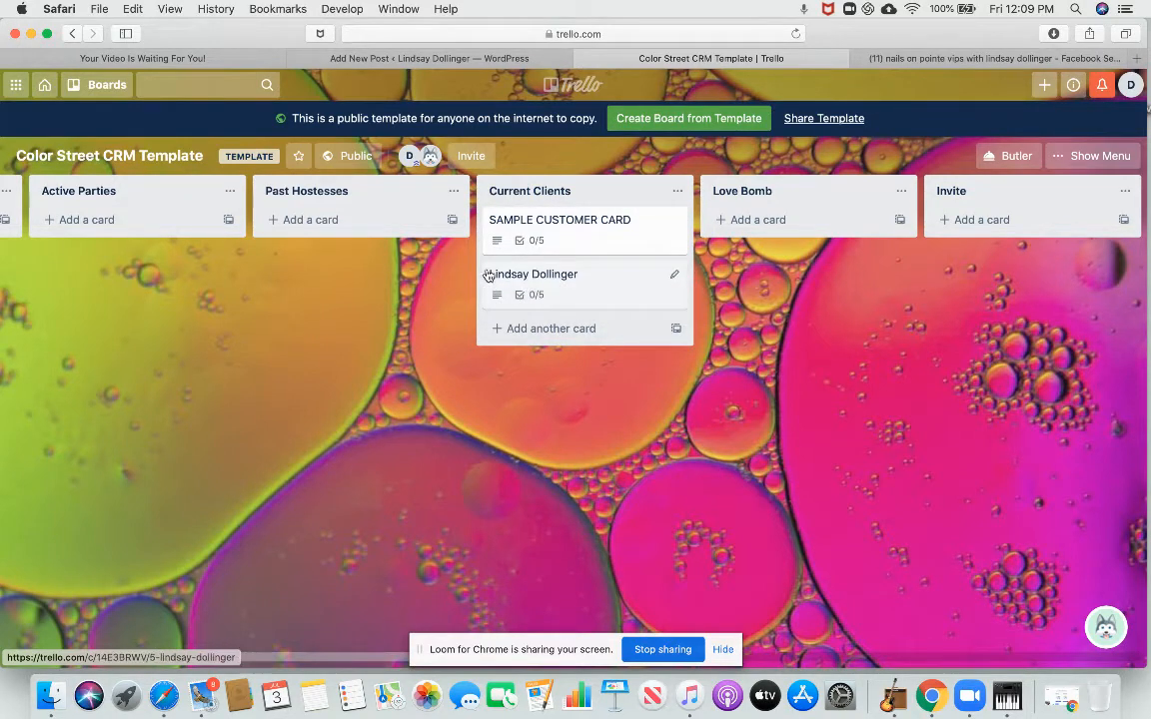
pyautogui.click(535, 273)
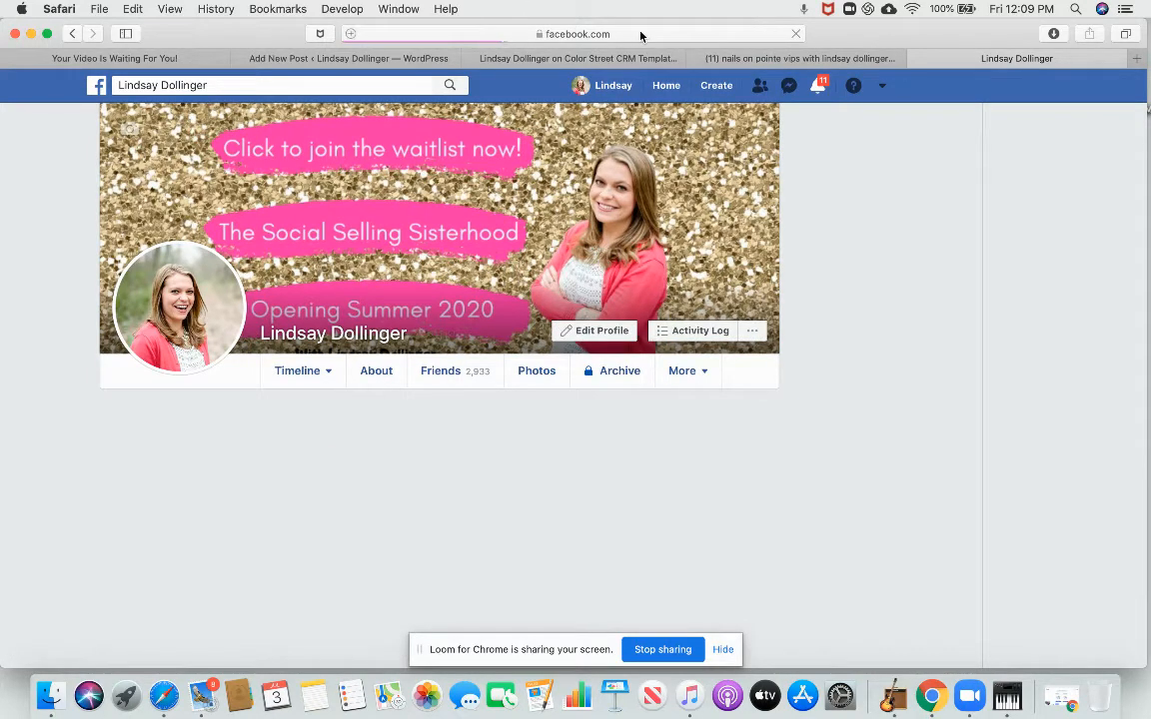
pyautogui.click(577, 32)
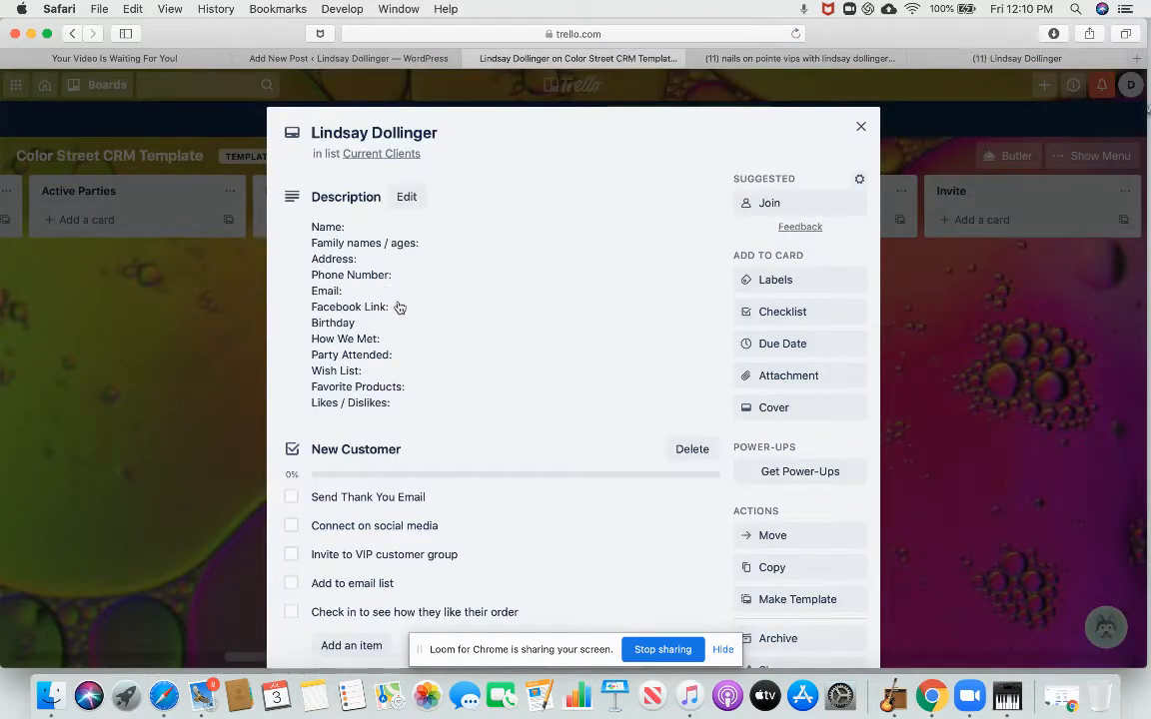
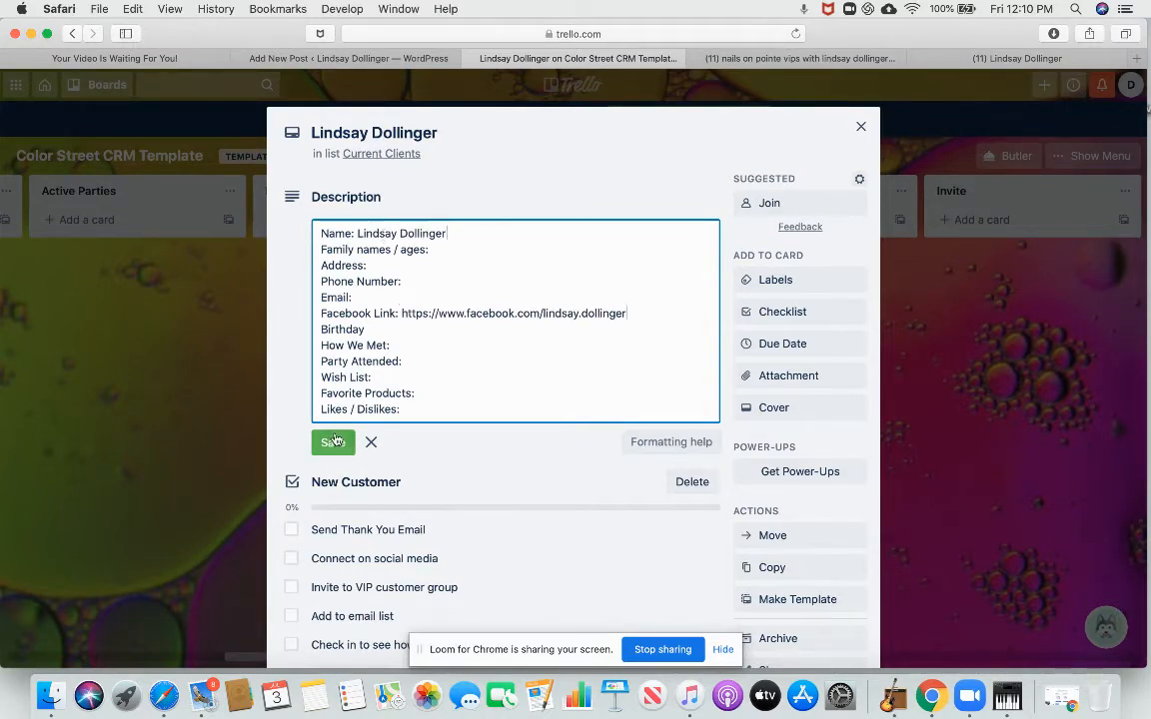
pyautogui.click(332, 441)
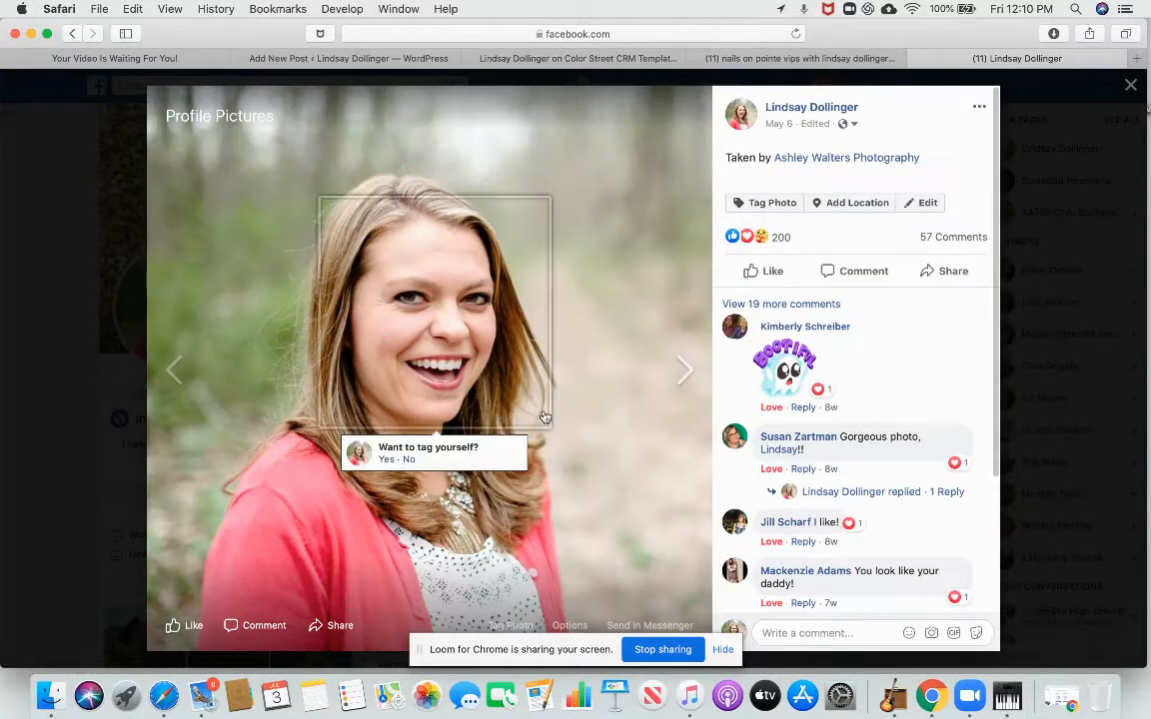
# Save the Facebook profile photo as 'me profiel' into the Team Pics folder.
pyautogui.rightClick(543, 418)
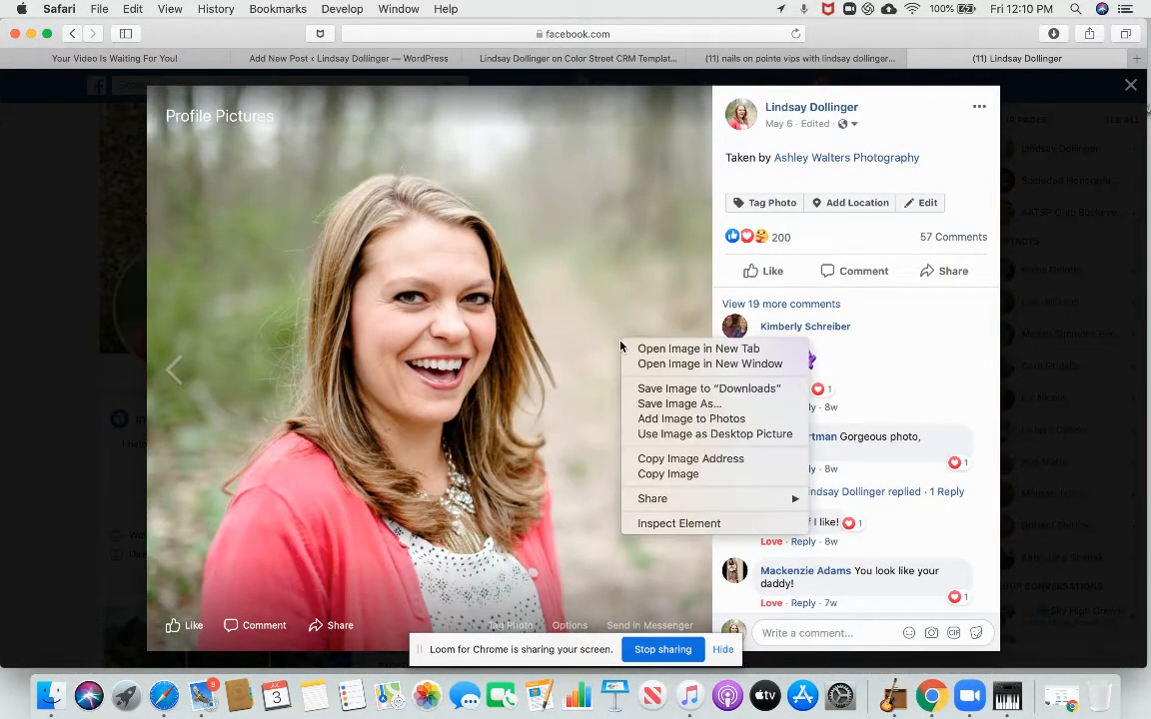
pyautogui.click(680, 403)
pyautogui.write('pr')
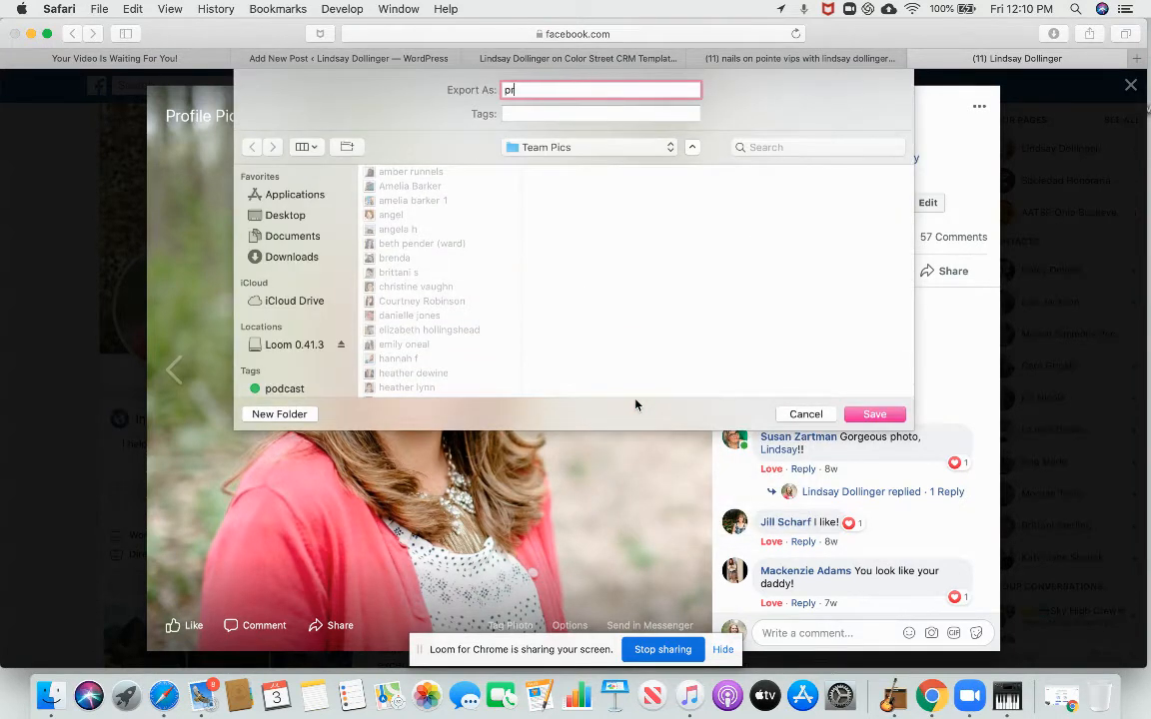
pyautogui.write('me profiel')
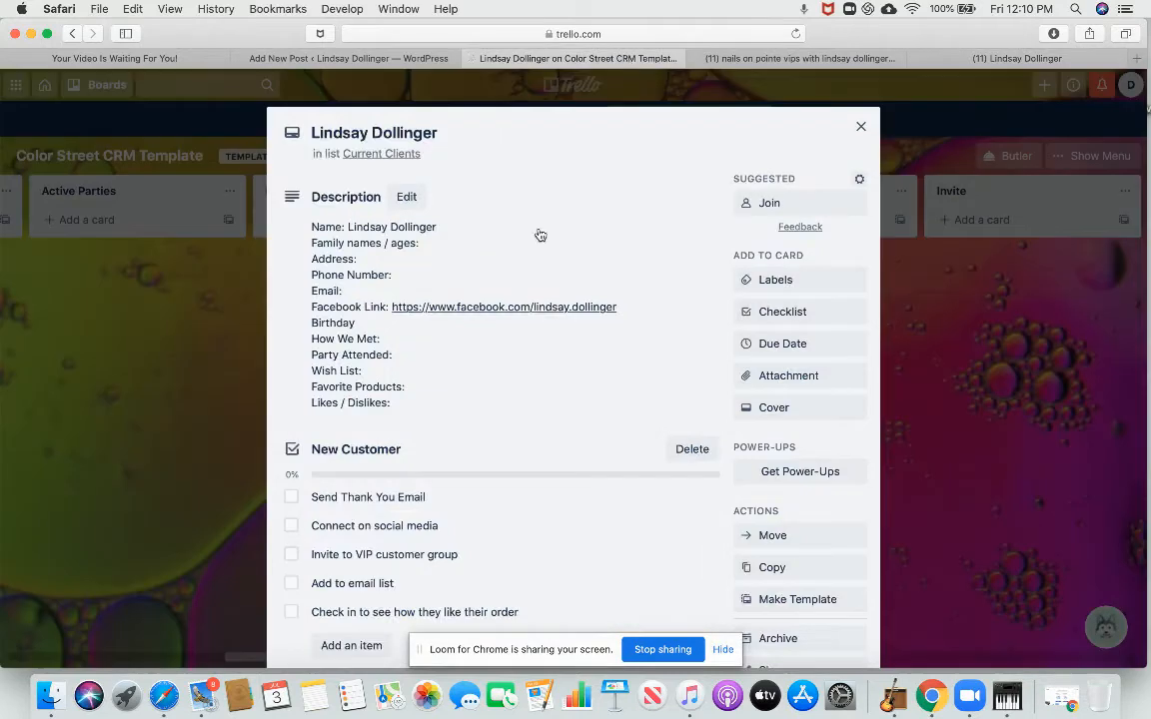
pyautogui.moveTo(771, 382)
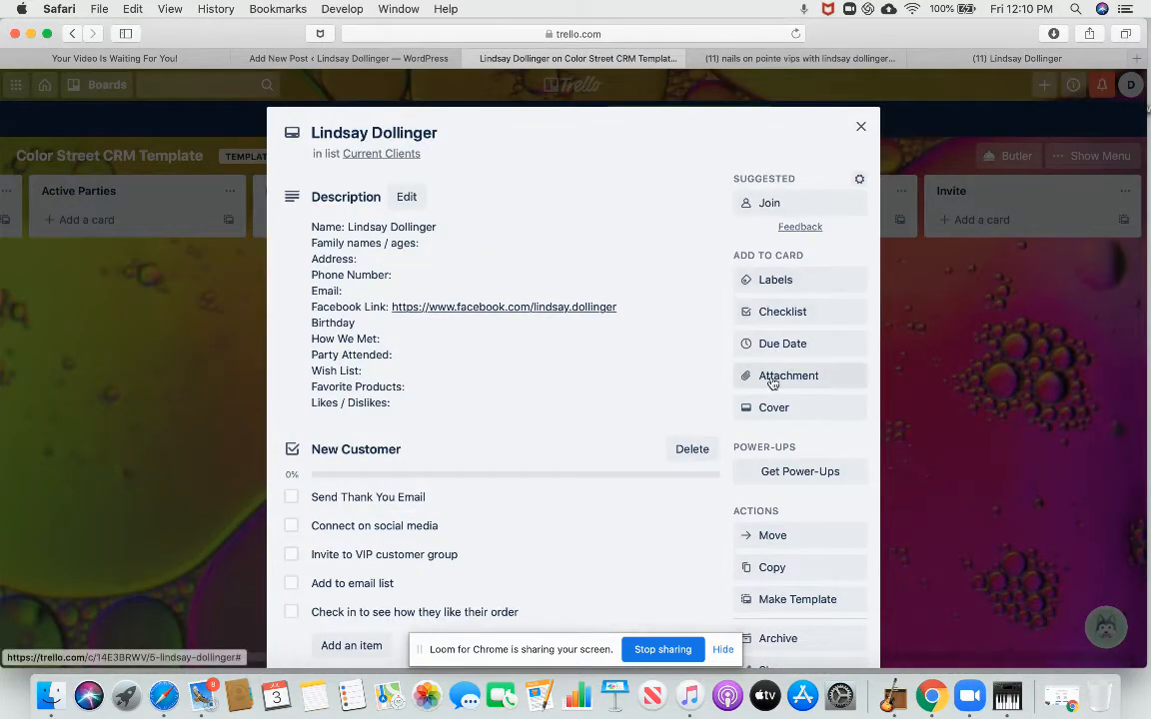
# Attach 'me profile pic' from the computer so it becomes the card's cover.
pyautogui.click(787, 376)
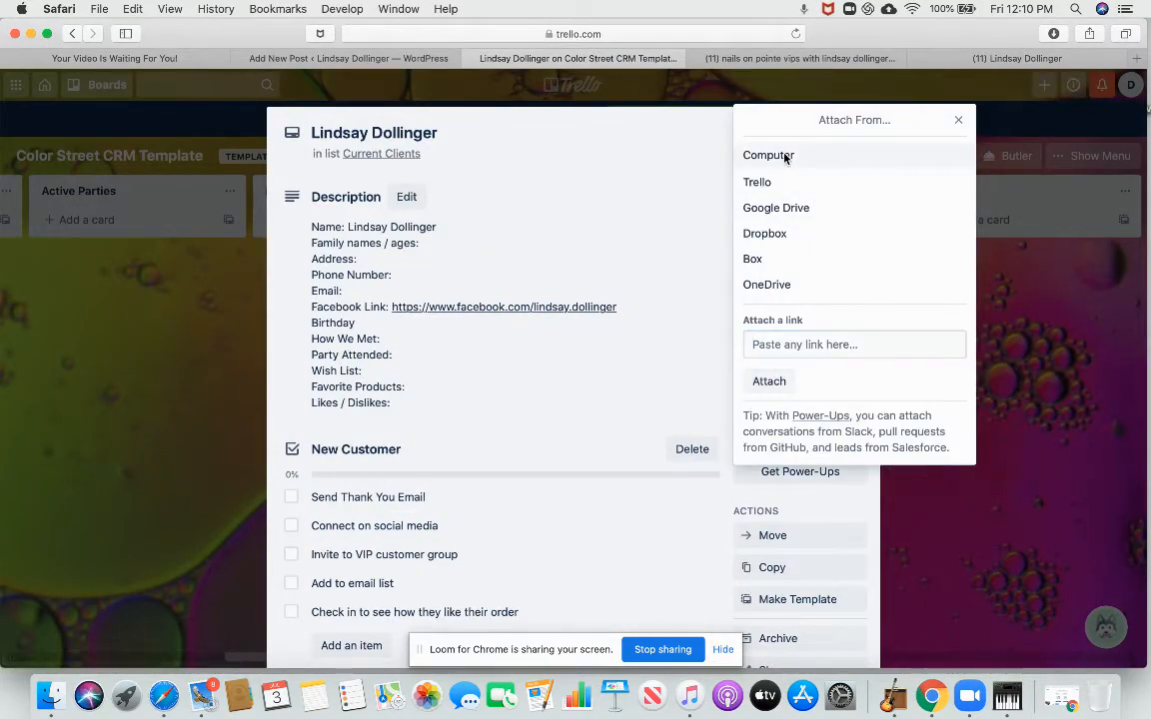
pyautogui.click(767, 156)
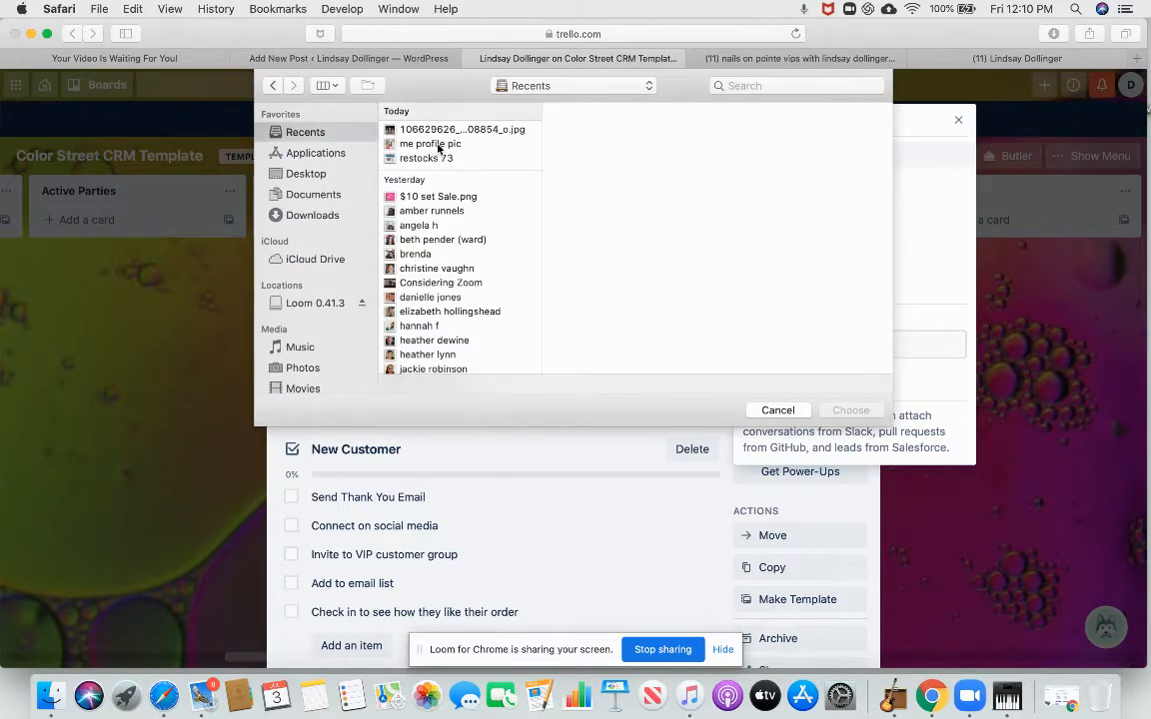
pyautogui.click(428, 144)
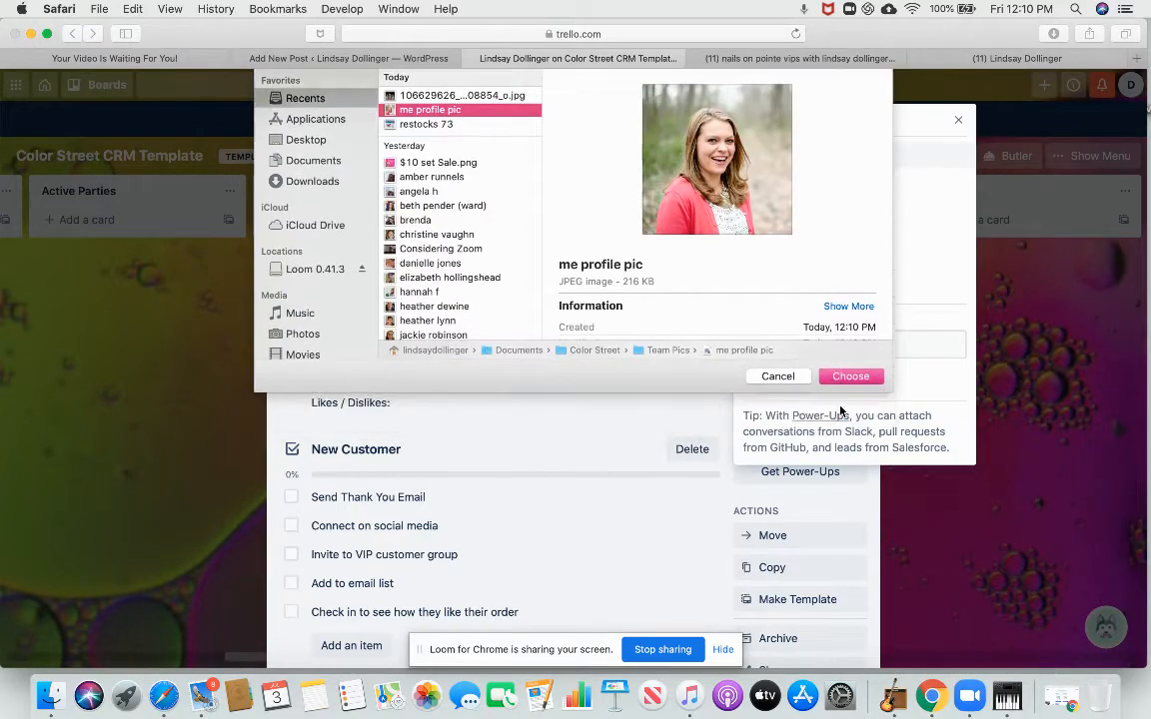
pyautogui.click(851, 376)
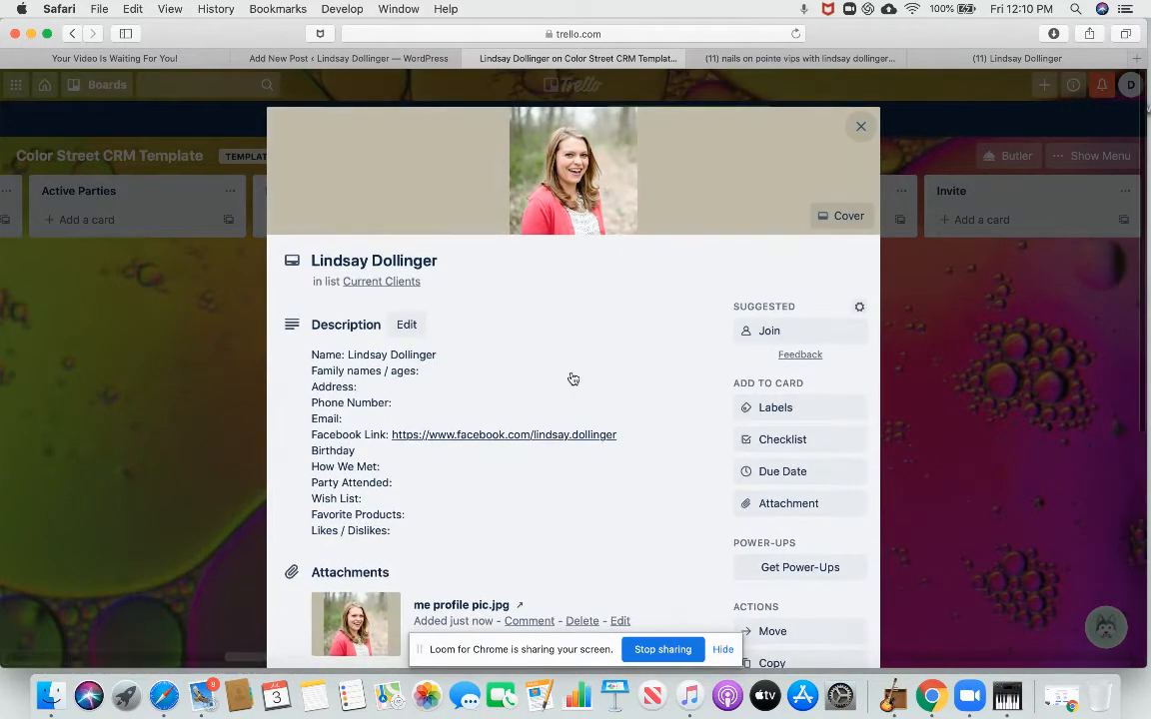
pyautogui.scroll(-3)
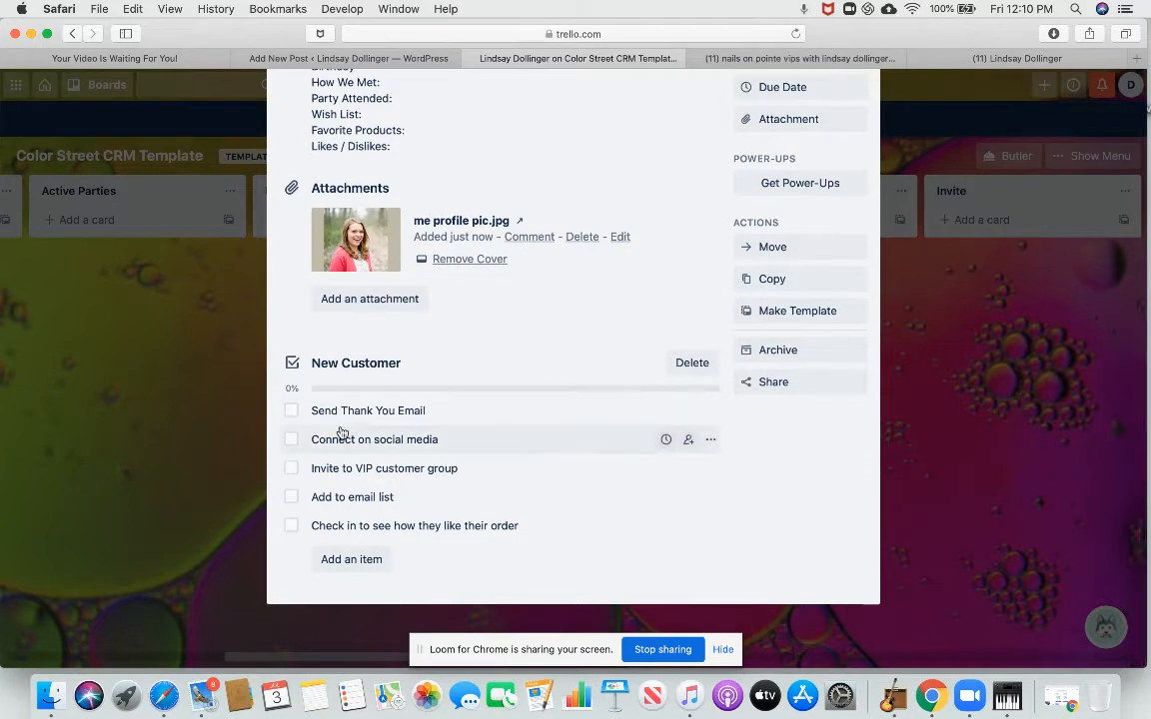
pyautogui.moveTo(295, 420)
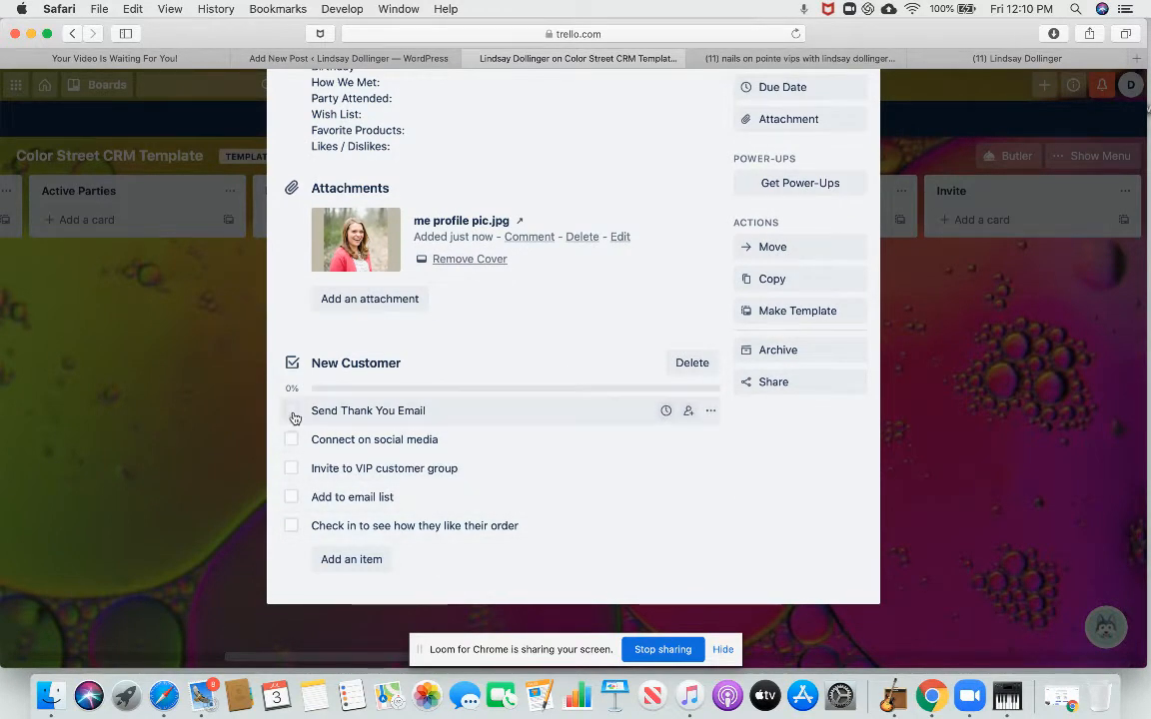
pyautogui.click(292, 411)
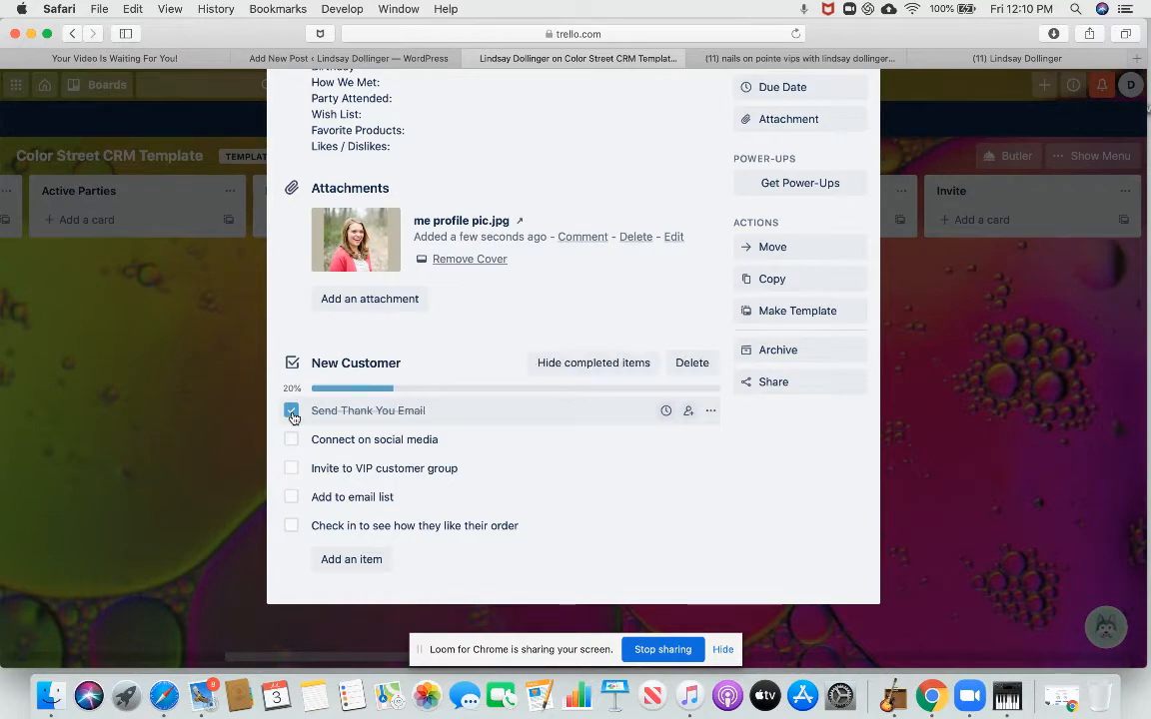
pyautogui.click(291, 440)
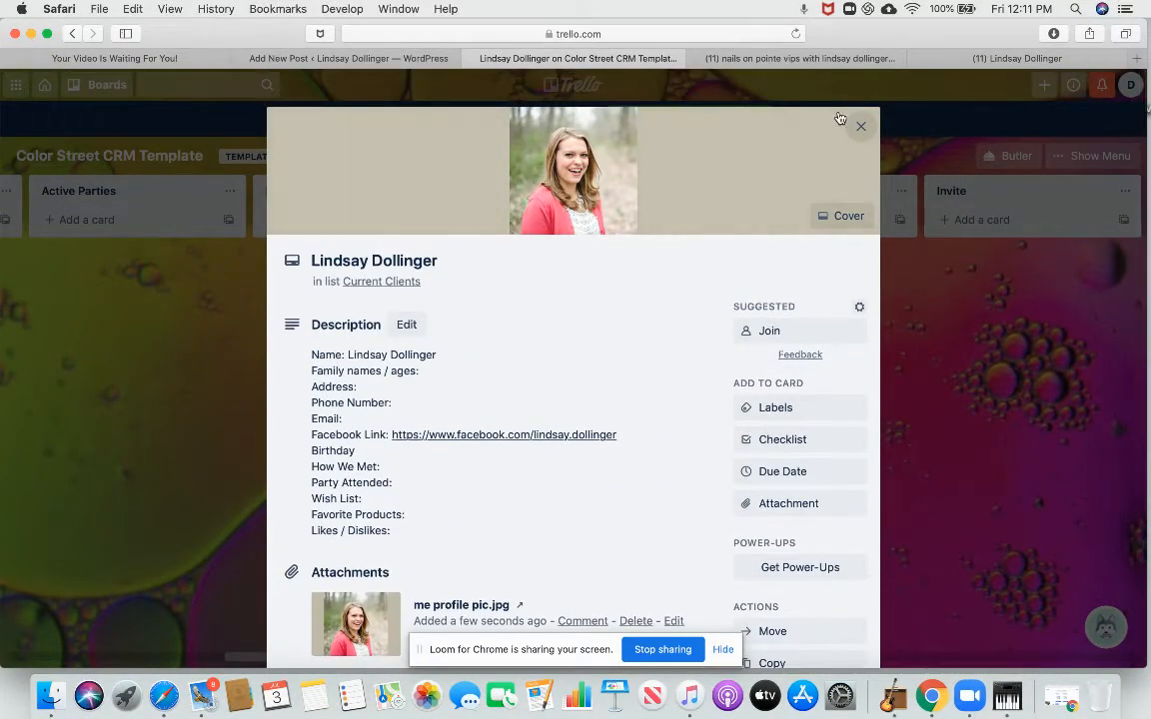
# Start adding another card under Current Clients, then cancel it.
pyautogui.scroll(-3)
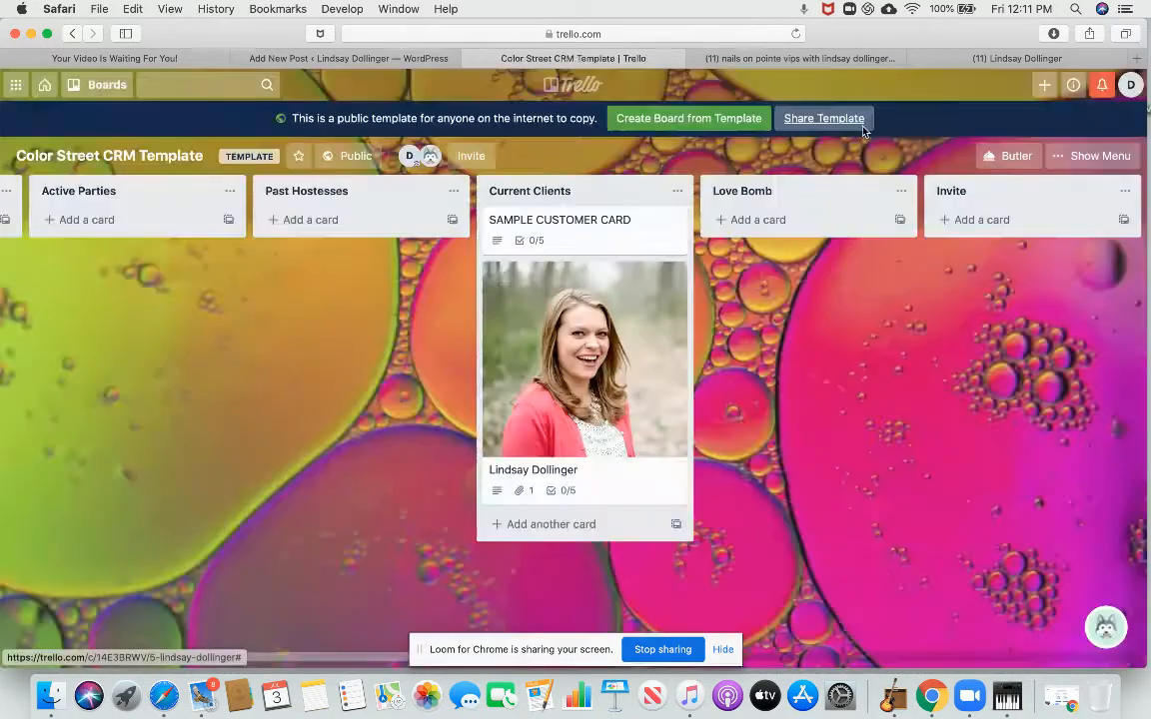
pyautogui.moveTo(681, 339)
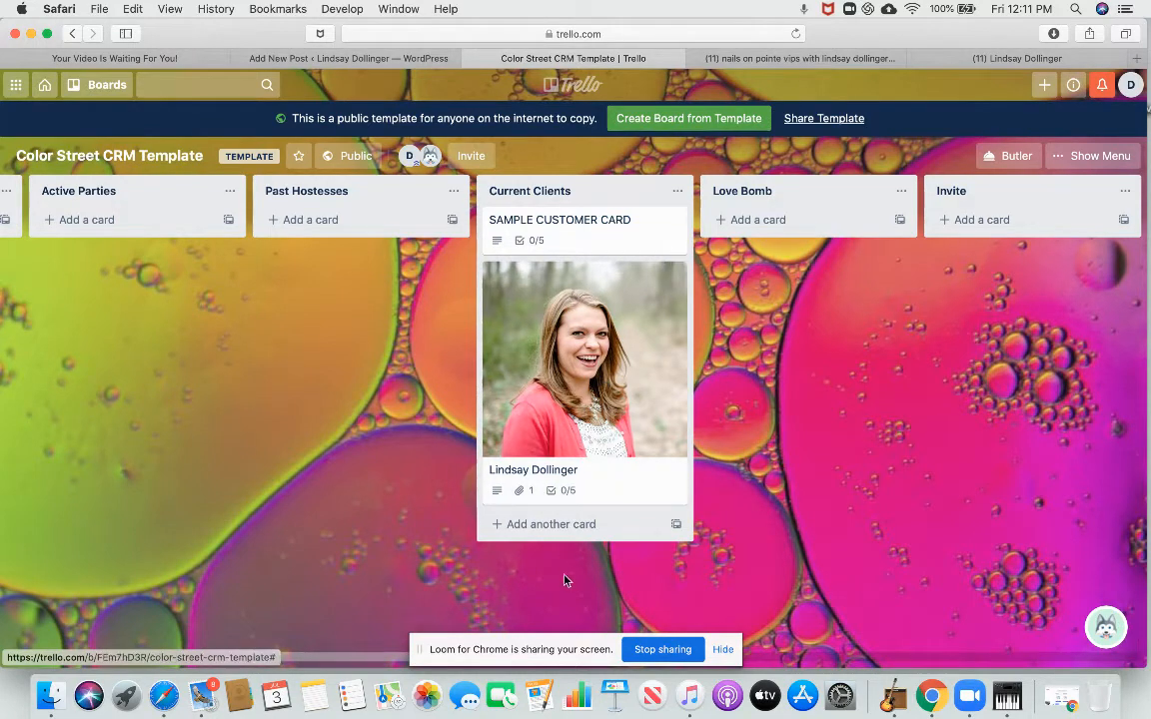
pyautogui.click(552, 523)
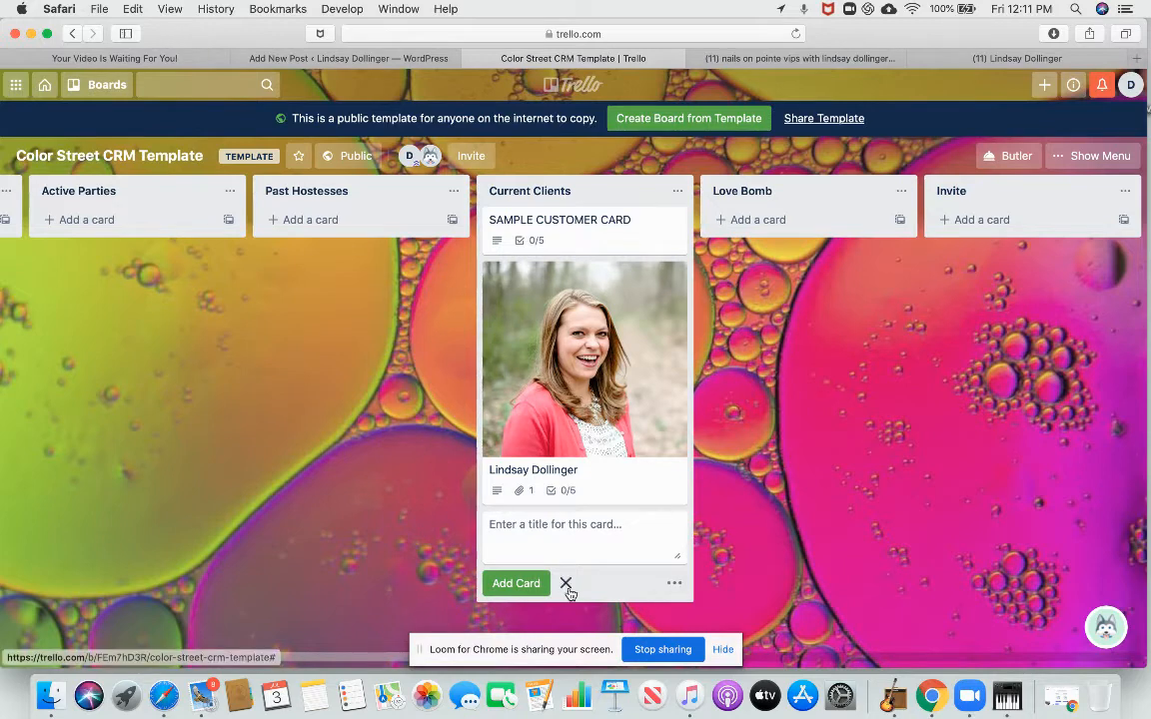
pyautogui.click(566, 583)
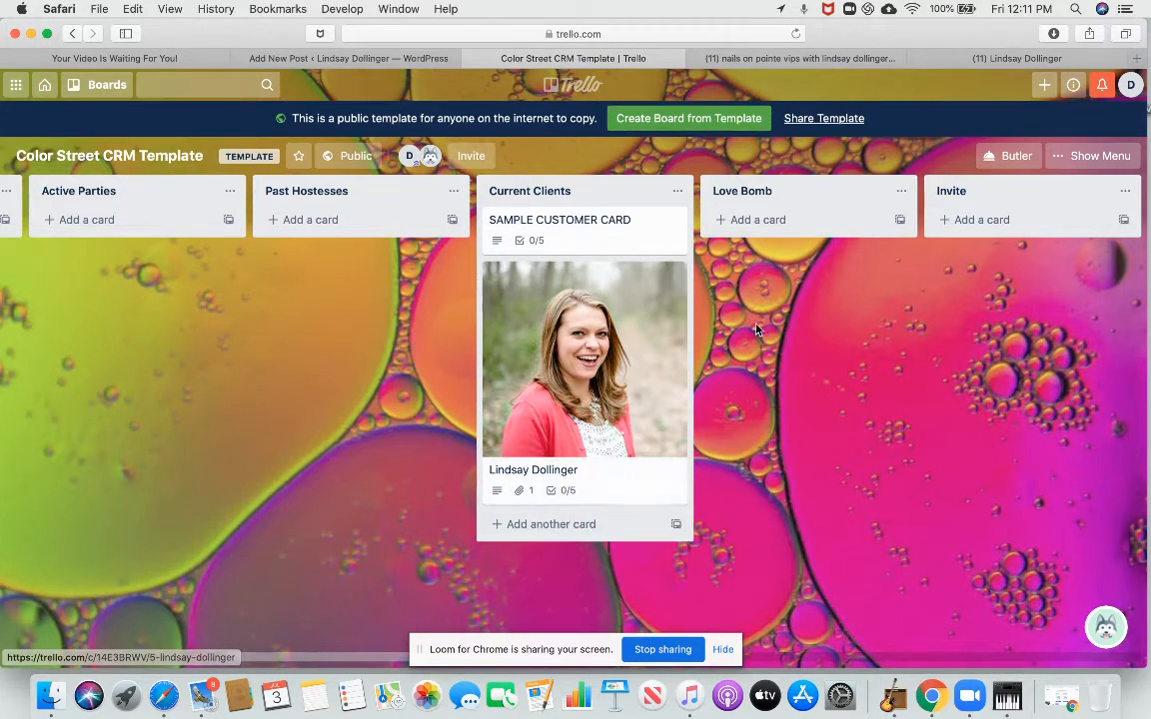
pyautogui.hscroll(3)
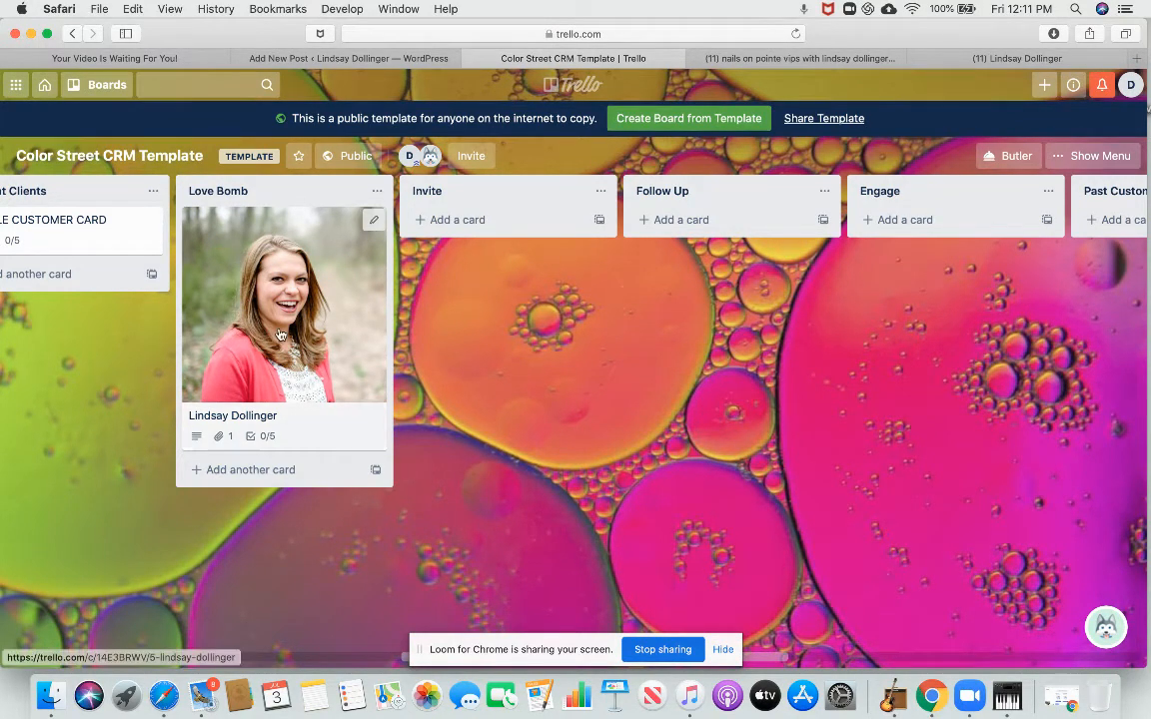
pyautogui.moveTo(292, 297)
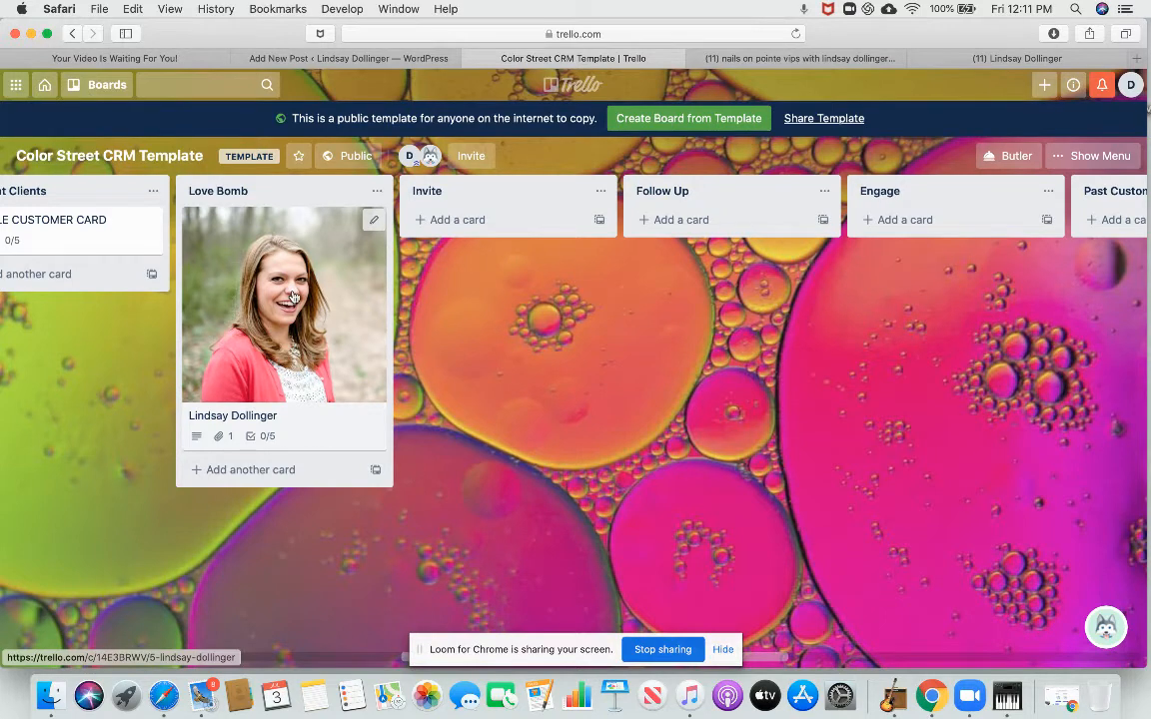
pyautogui.moveTo(284, 304); pyautogui.dragTo(507, 304)
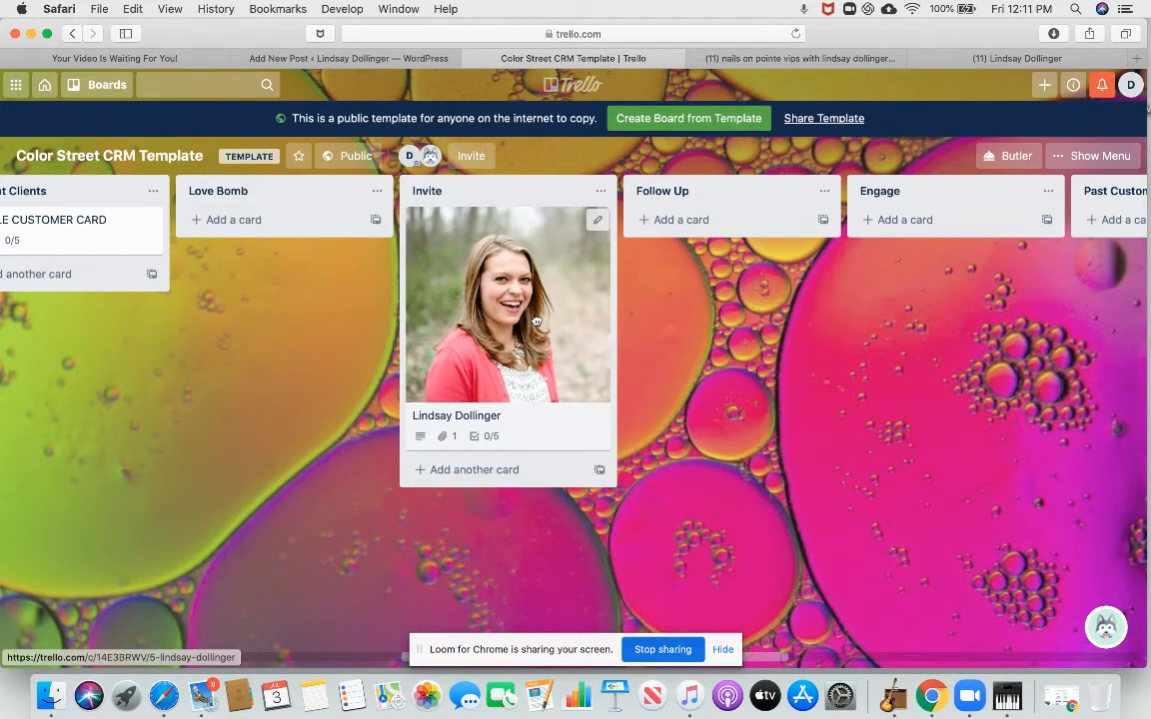
pyautogui.moveTo(489, 289)
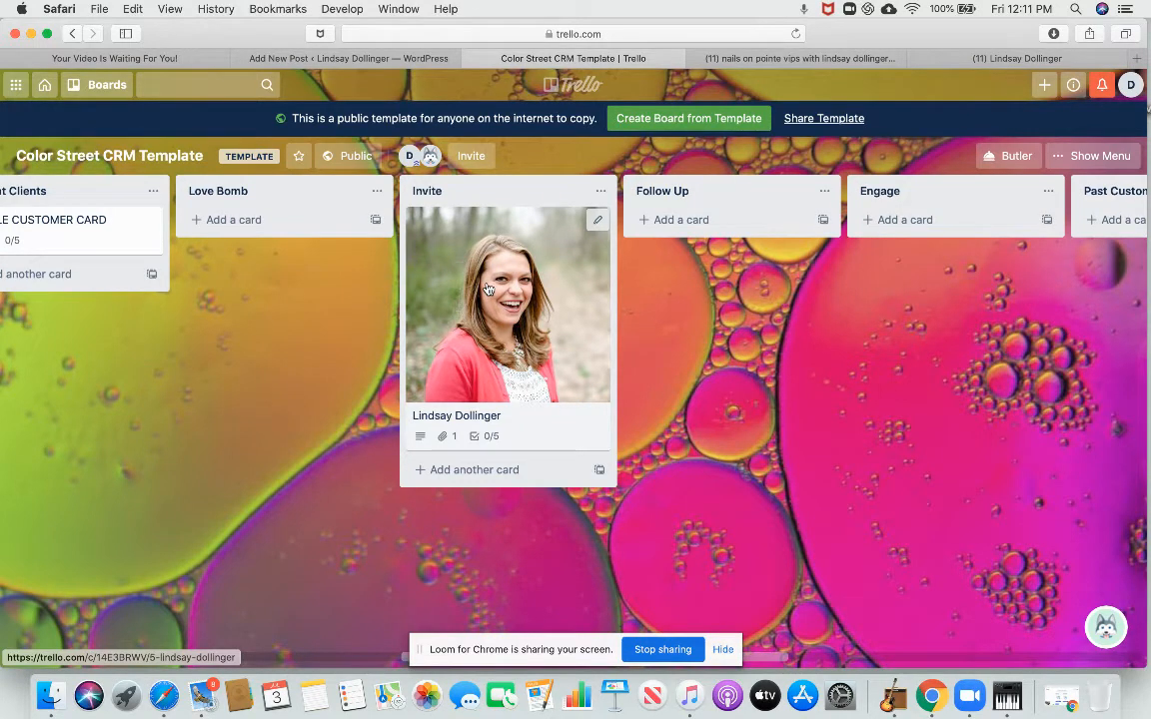
pyautogui.moveTo(507, 315)
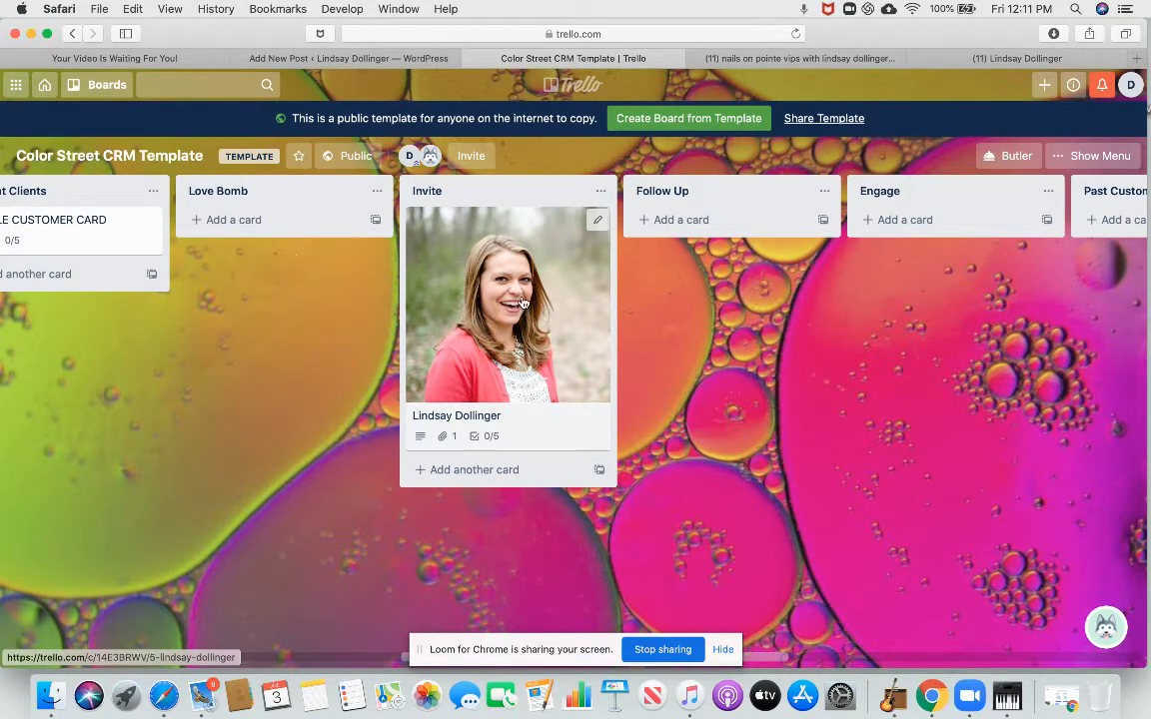
pyautogui.moveTo(507, 312)
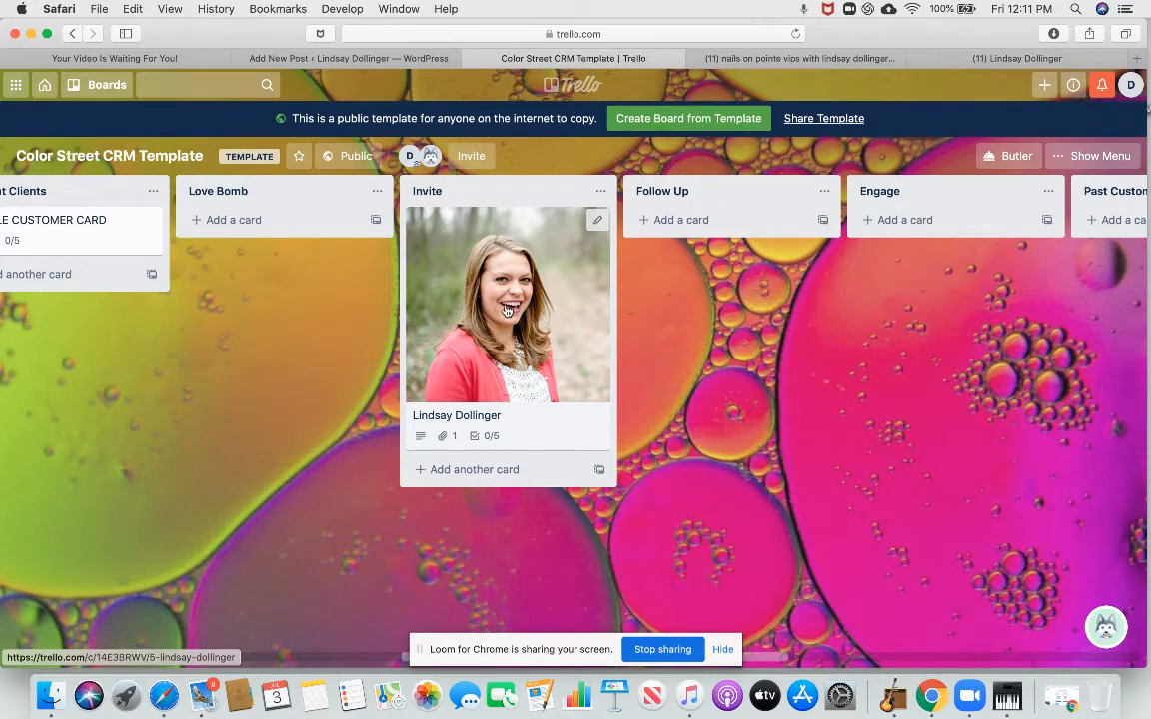
pyautogui.moveTo(507, 304); pyautogui.dragTo(707, 349)
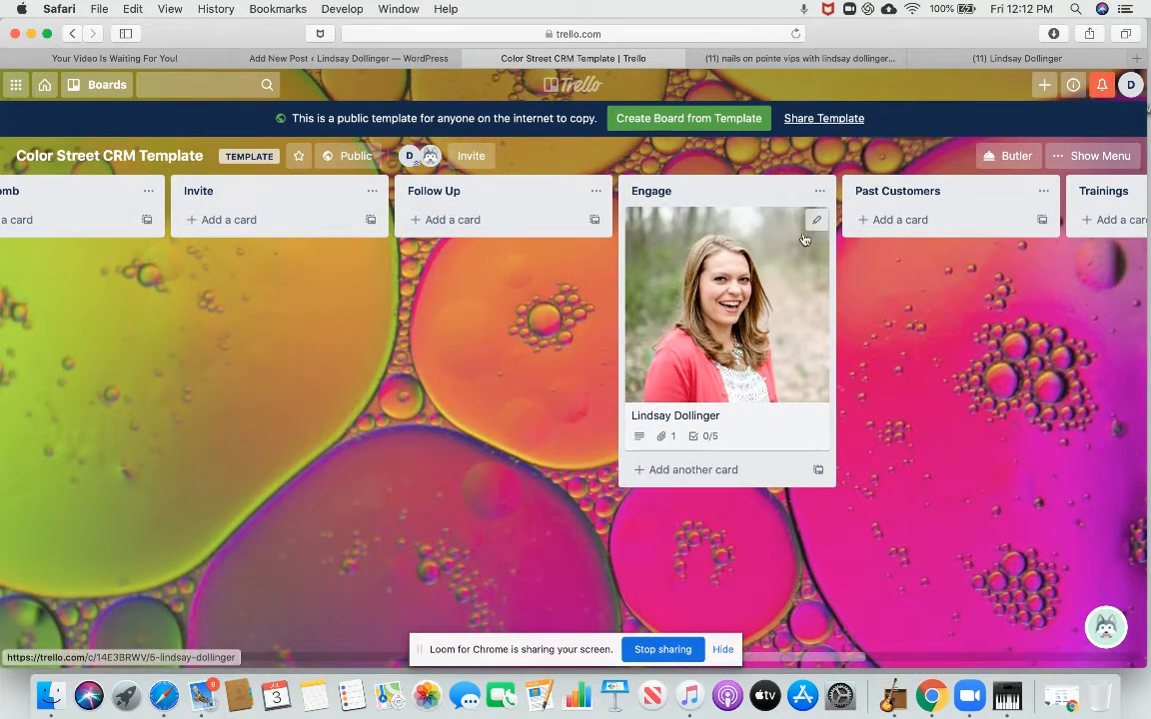
pyautogui.moveTo(715, 360)
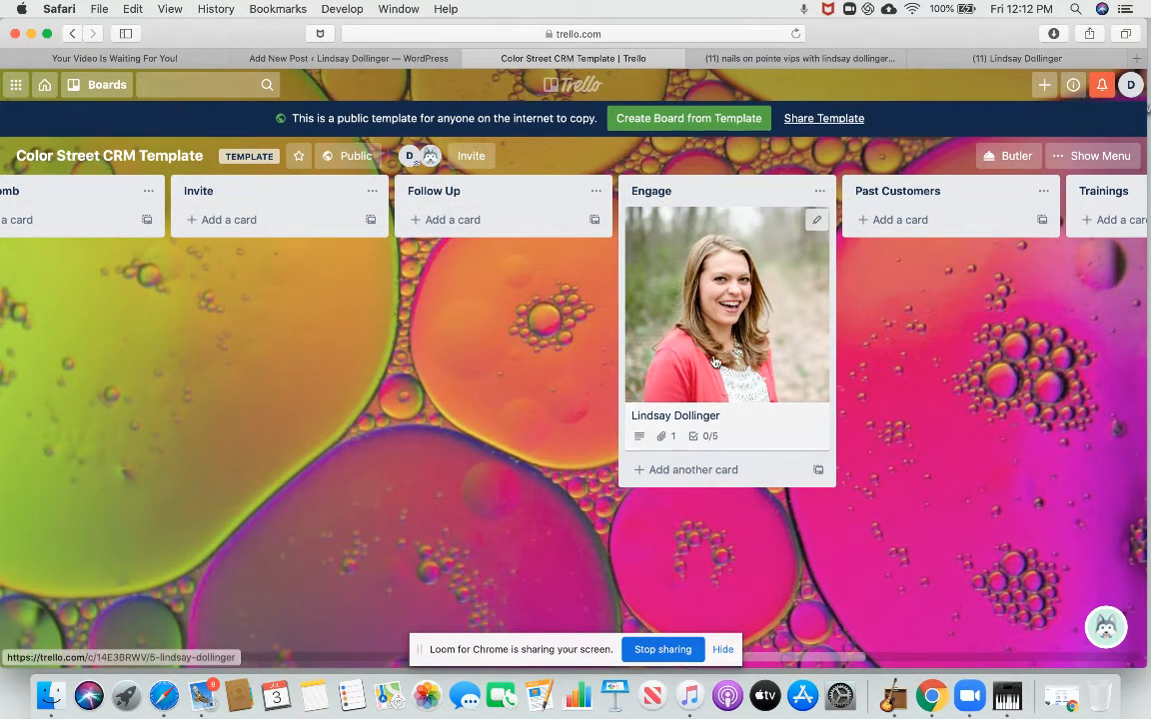
pyautogui.moveTo(771, 373)
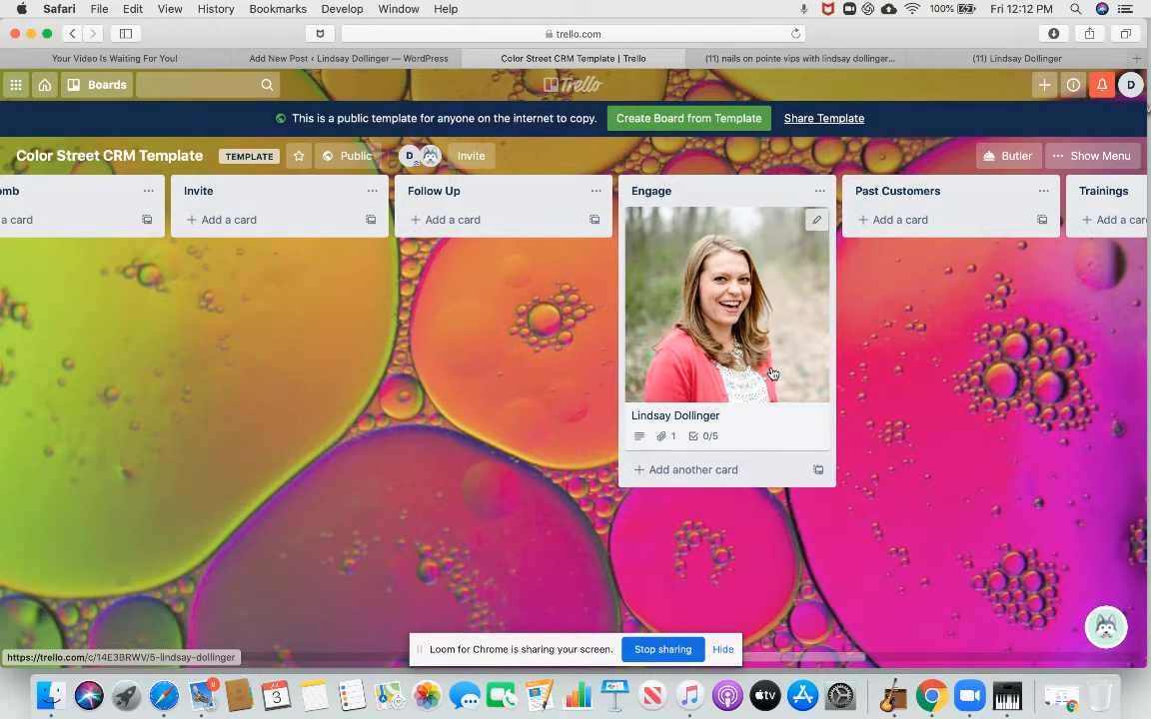
pyautogui.moveTo(756, 328)
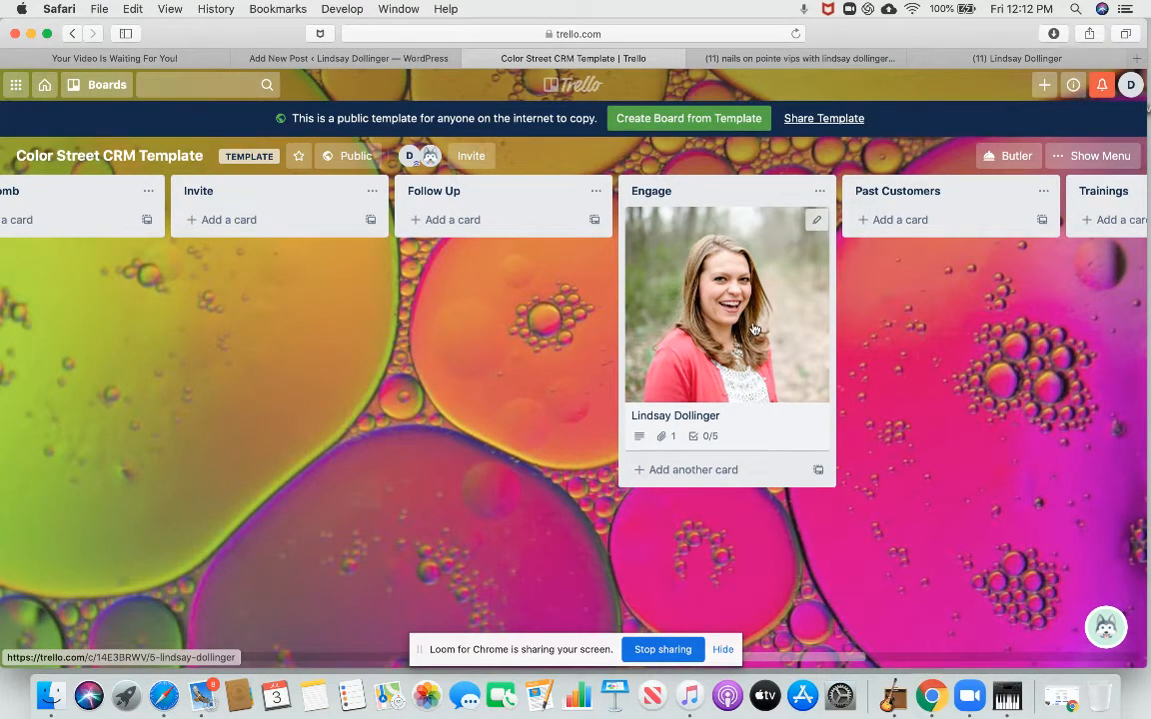
pyautogui.moveTo(747, 328)
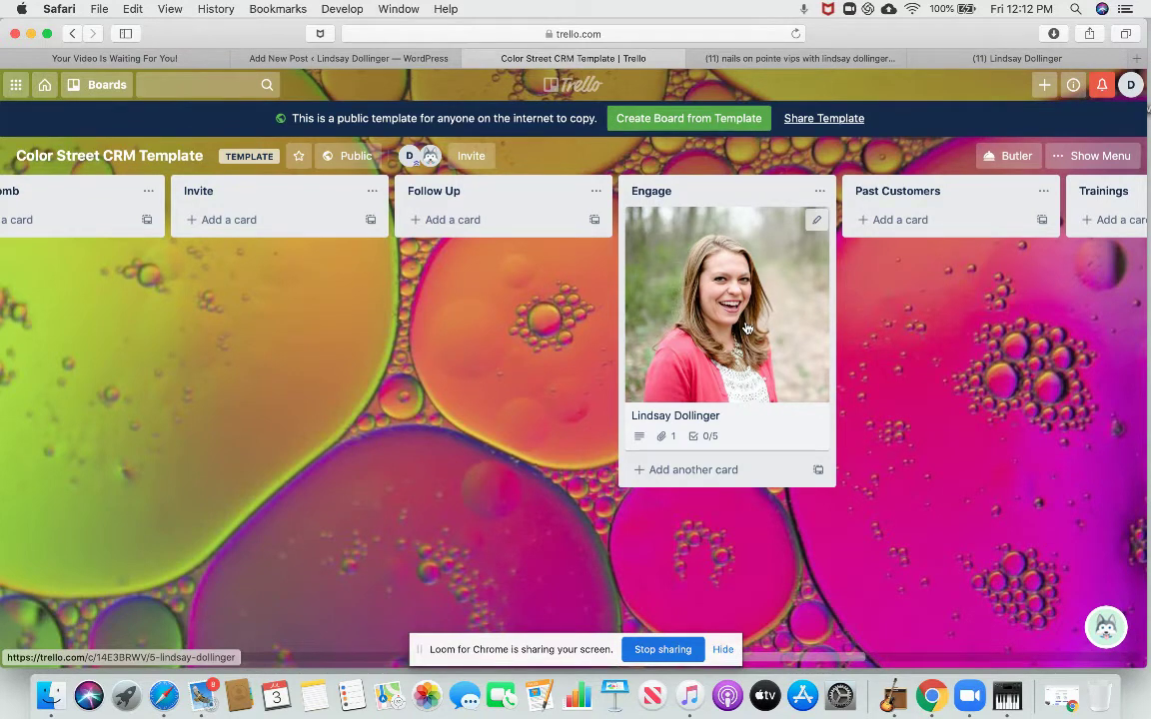
pyautogui.moveTo(729, 289)
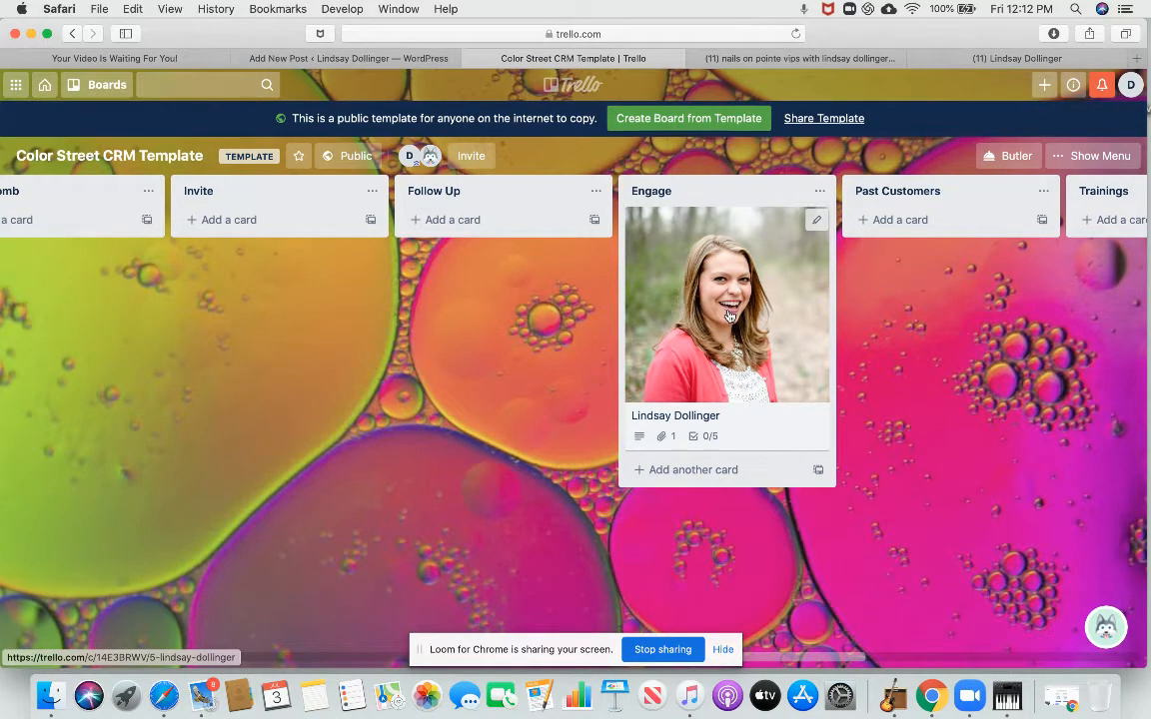
pyautogui.hscroll(3)
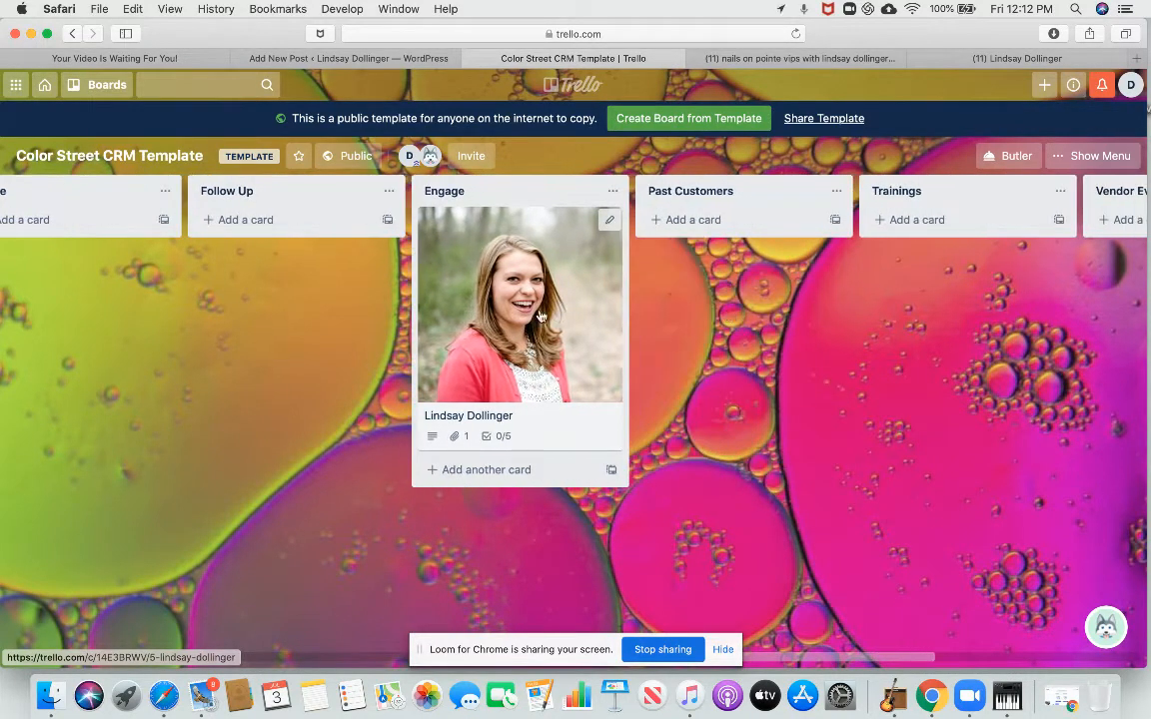
pyautogui.moveTo(520, 303); pyautogui.dragTo(744, 303)
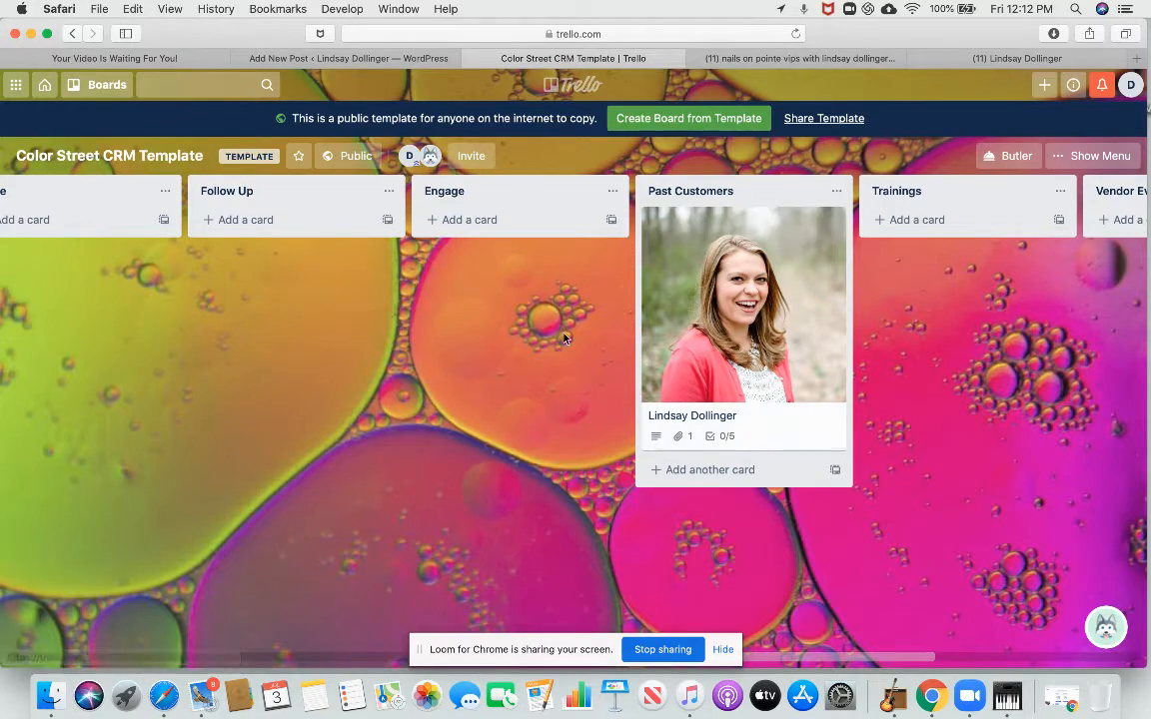
pyautogui.moveTo(710, 336)
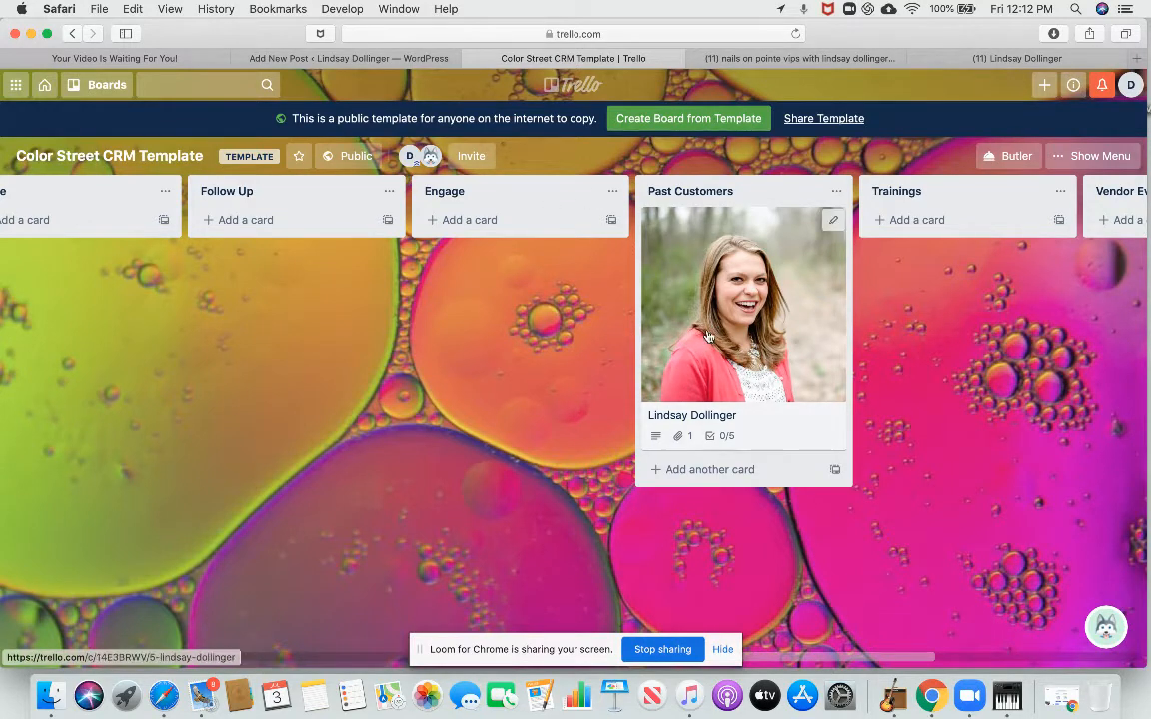
pyautogui.hscroll(3)
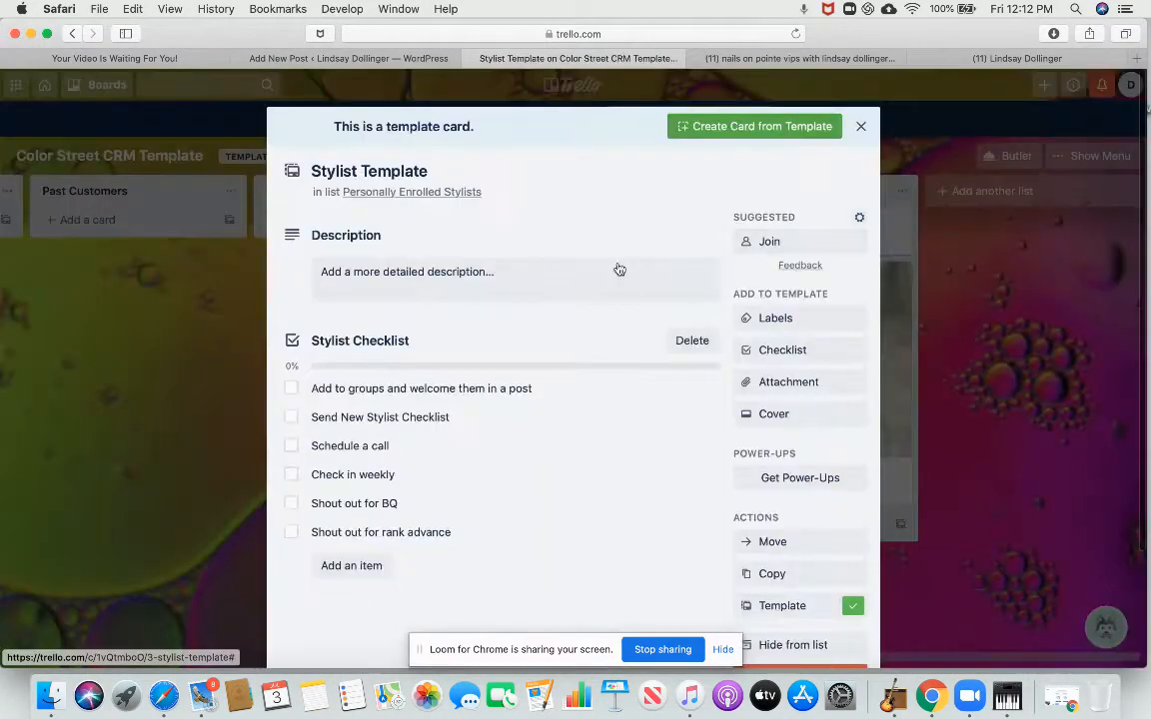
pyautogui.moveTo(427, 552)
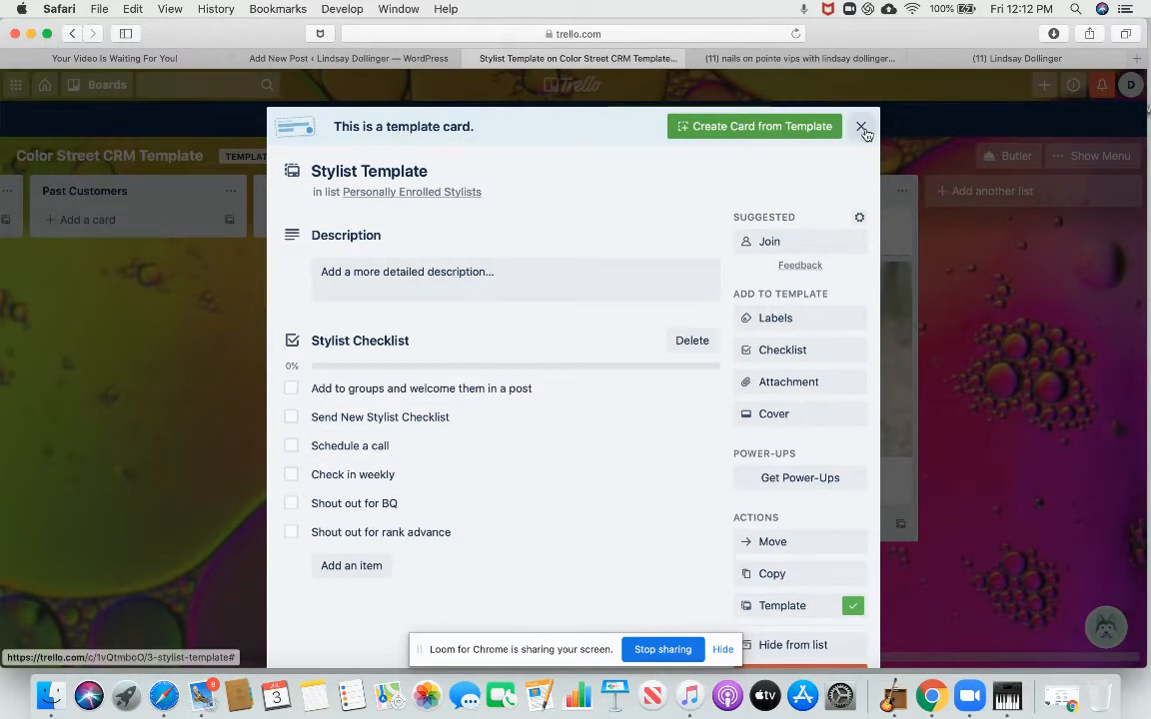
# Close the Stylist Template card after reviewing its checklist.
pyautogui.click(863, 127)
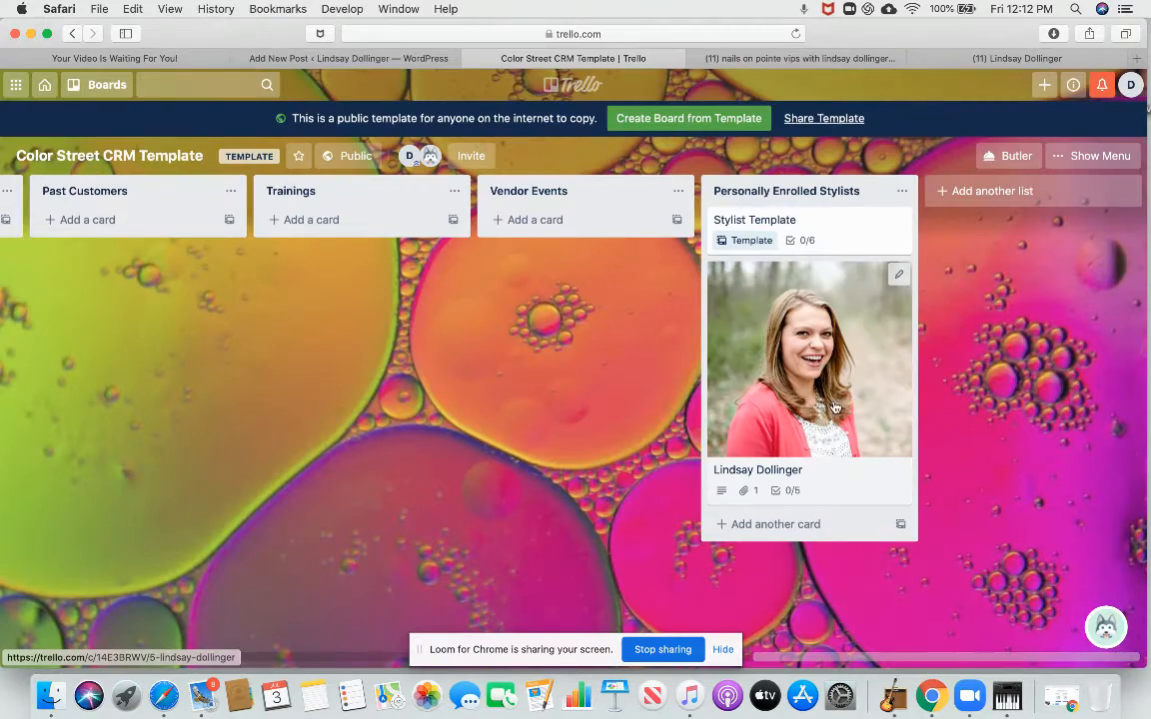
pyautogui.click(809, 359)
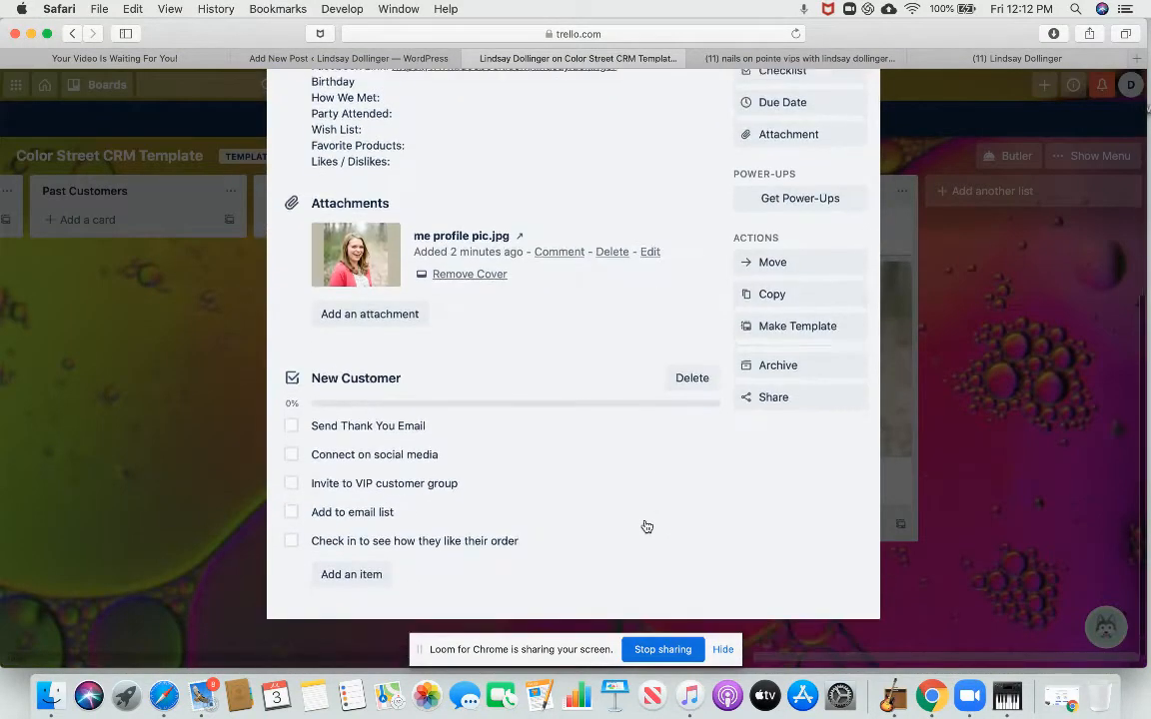
pyautogui.click(692, 364)
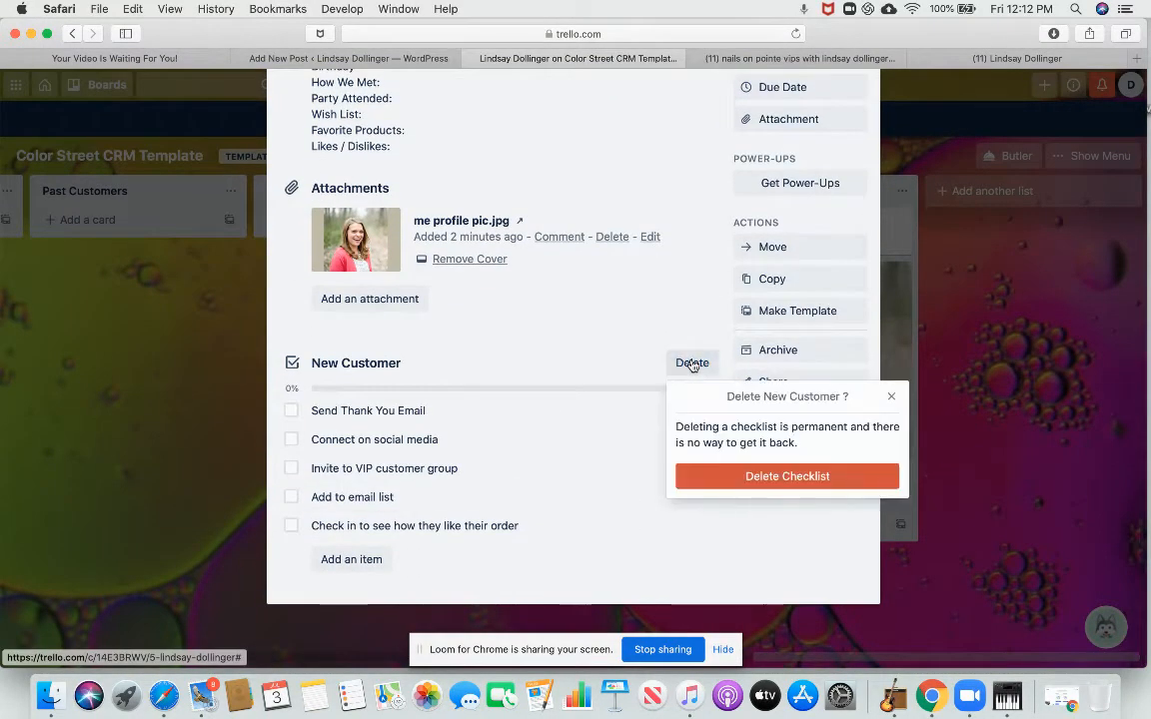
pyautogui.click(787, 475)
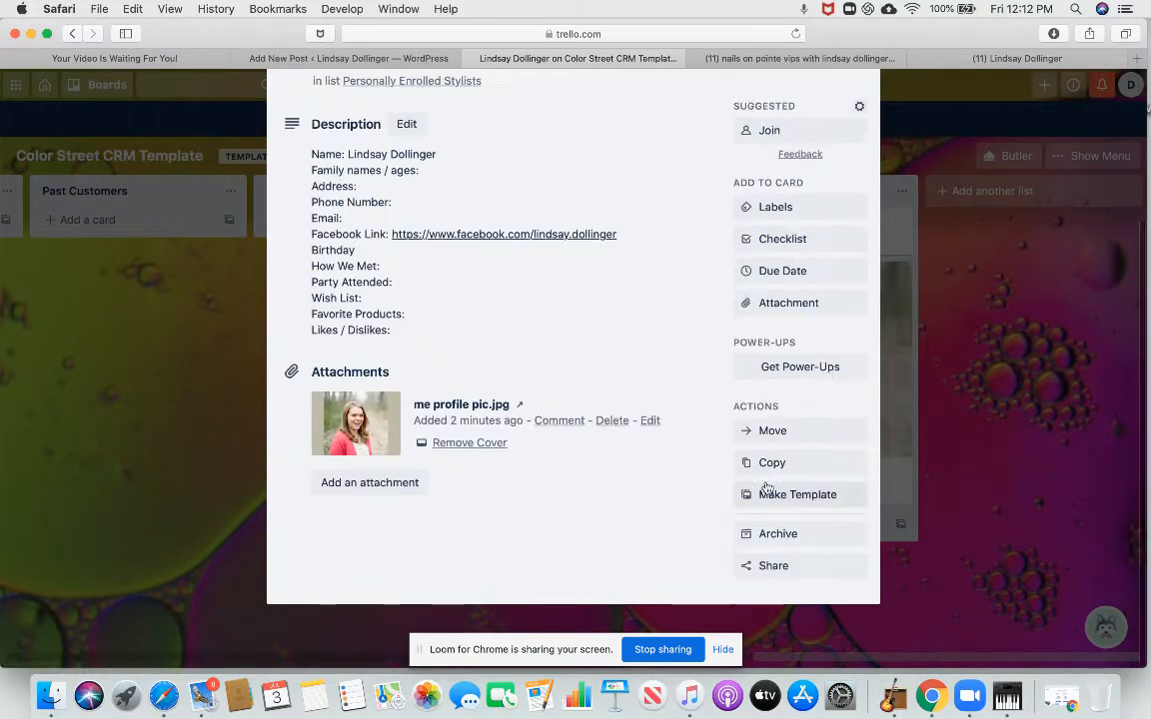
# Add a checklist copying the six Stylist Checklist items, then close the card.
pyautogui.click(783, 240)
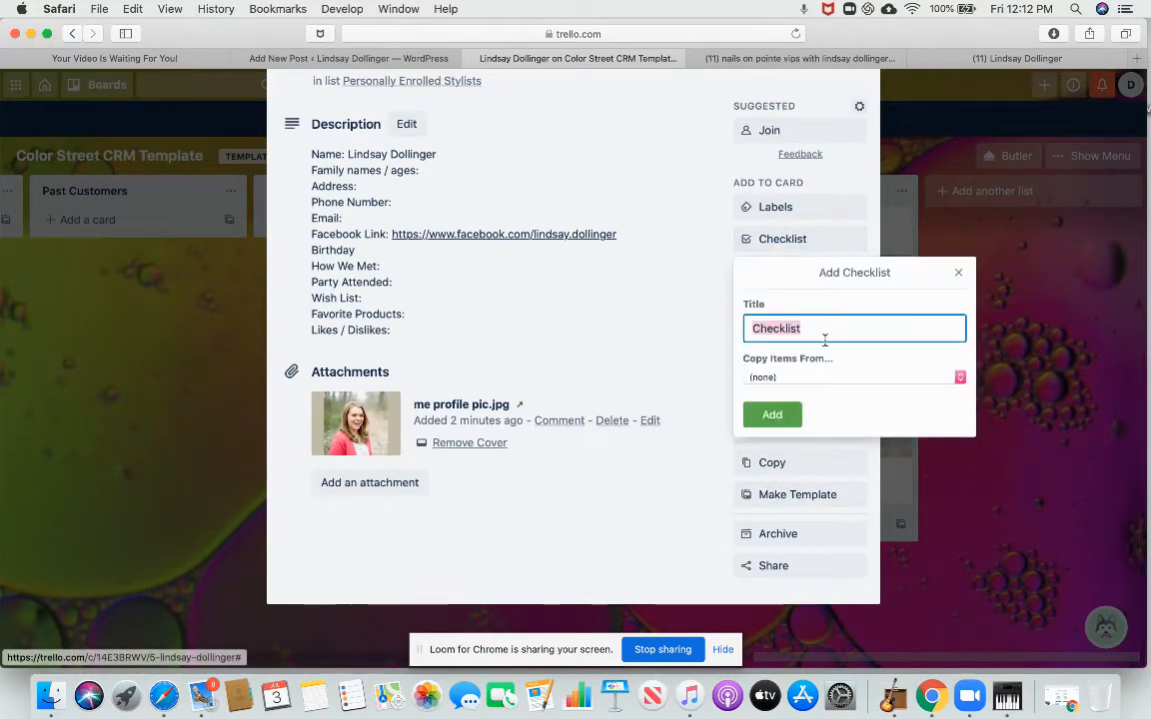
pyautogui.click(855, 376)
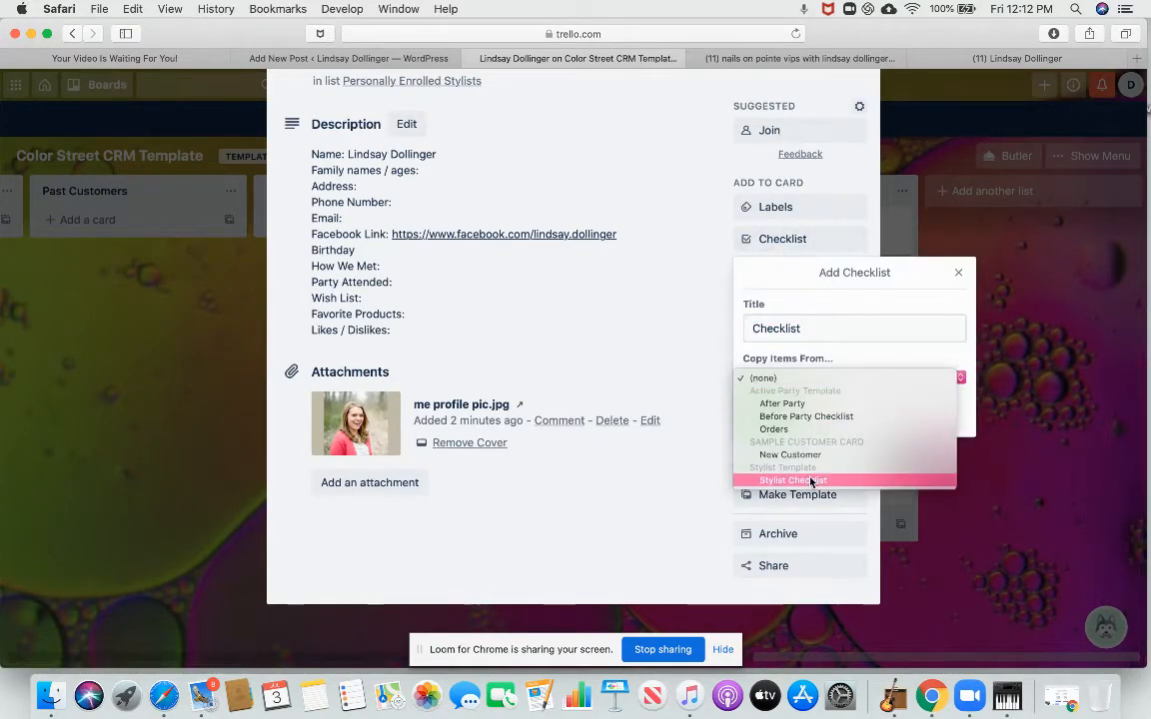
pyautogui.click(791, 479)
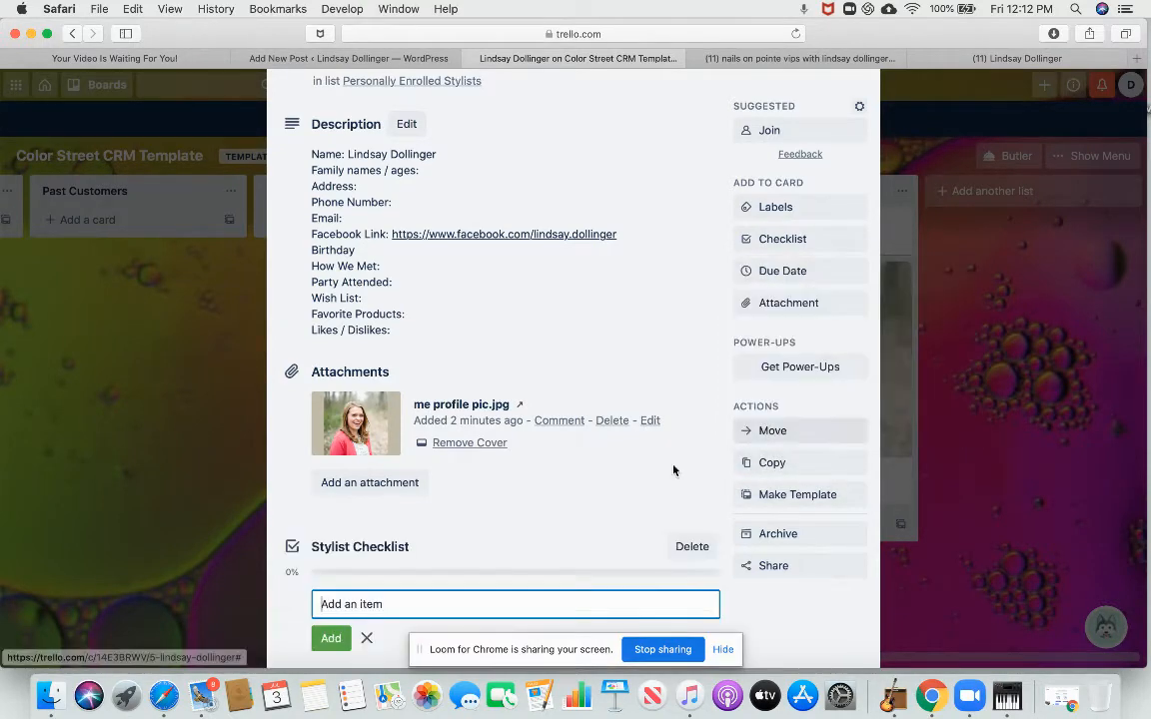
pyautogui.scroll(-3)
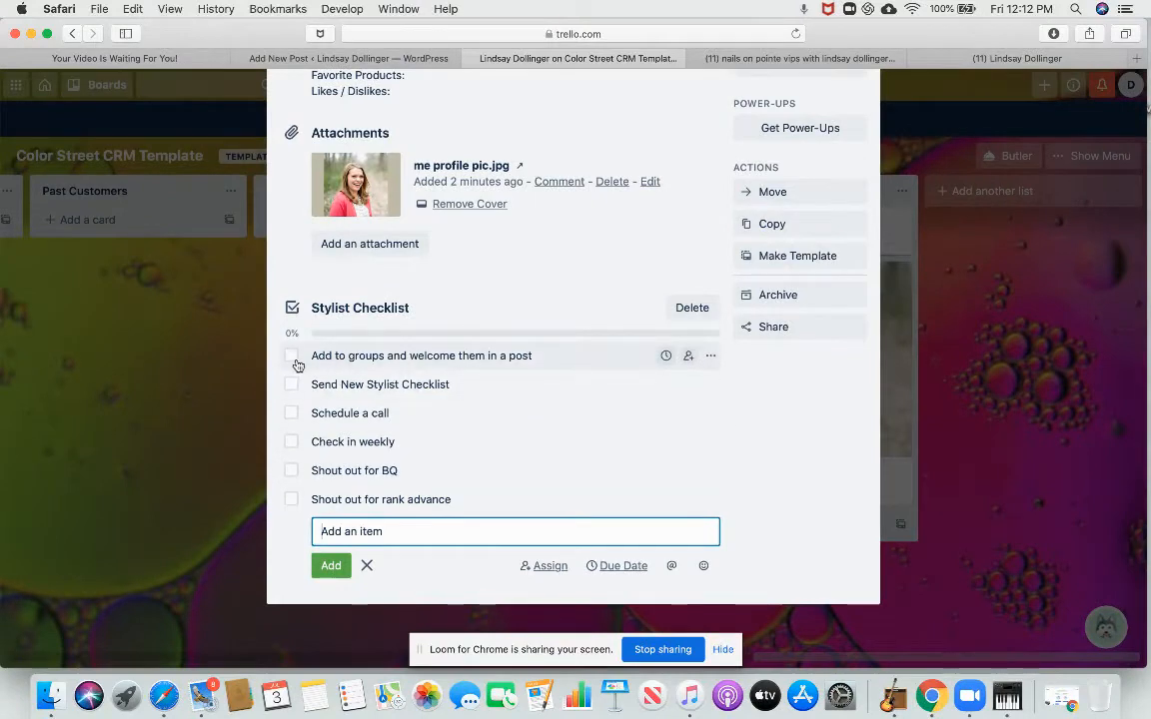
pyautogui.click(291, 356)
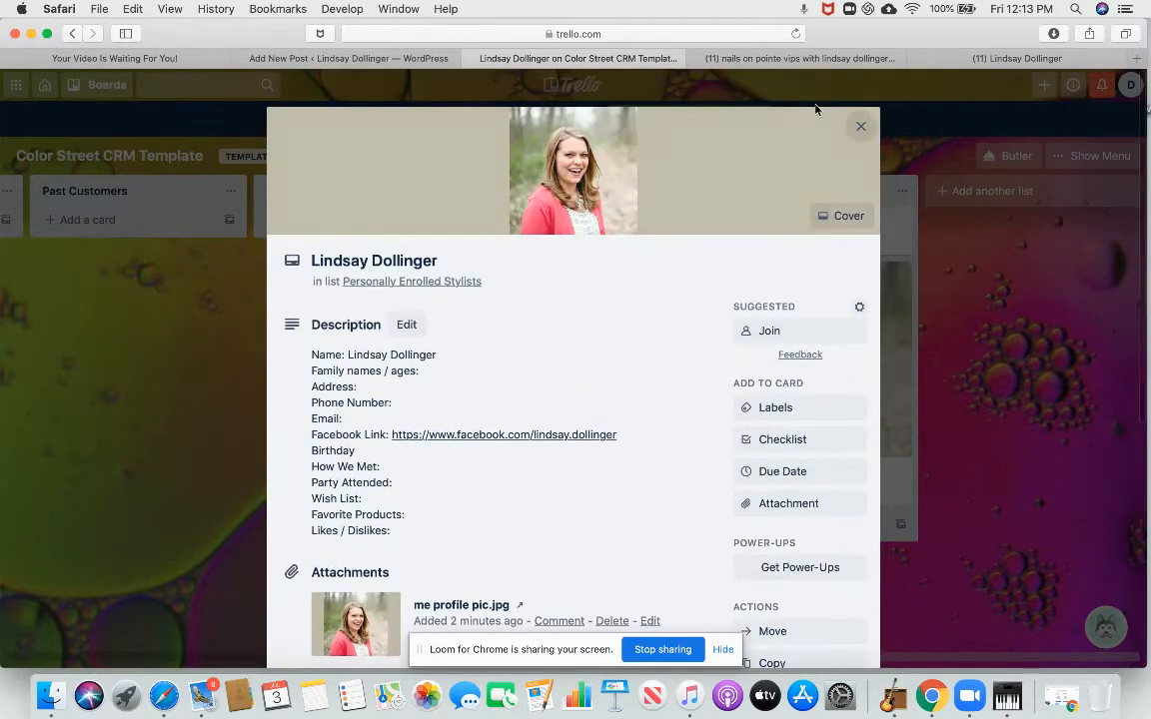
pyautogui.click(859, 126)
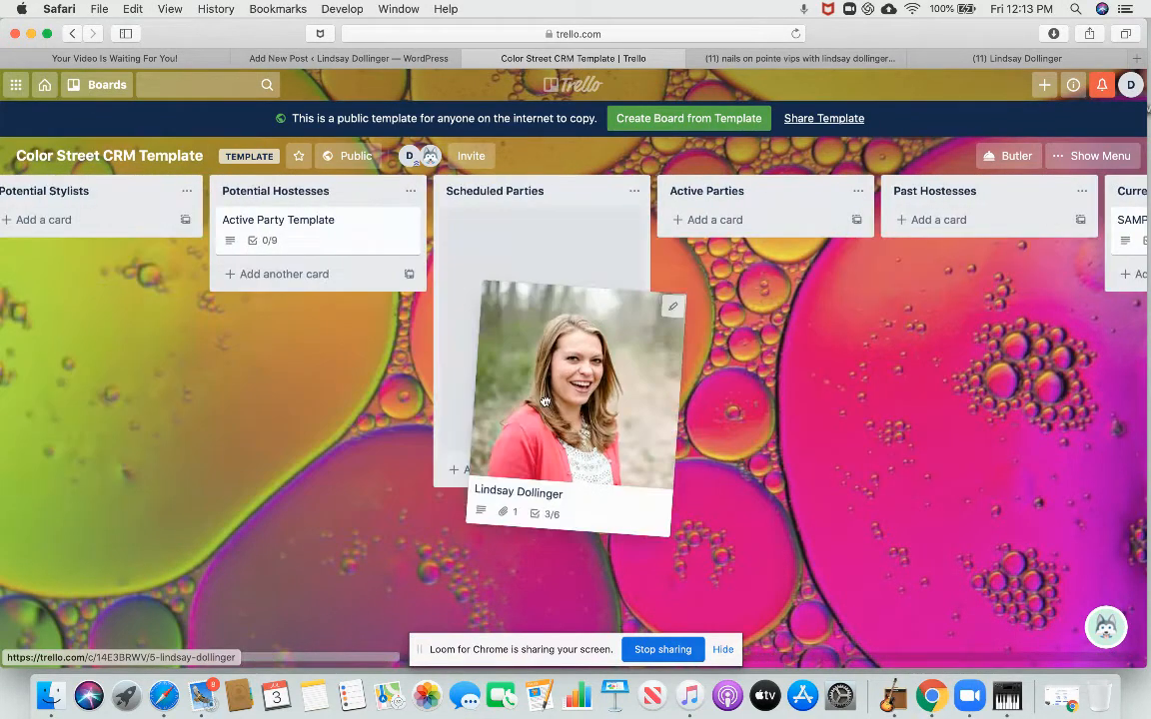
# Move the customer card through Potential Stylists and Potential Hostesses into Scheduled Parties.
pyautogui.moveTo(544, 399); pyautogui.dragTo(243, 335)
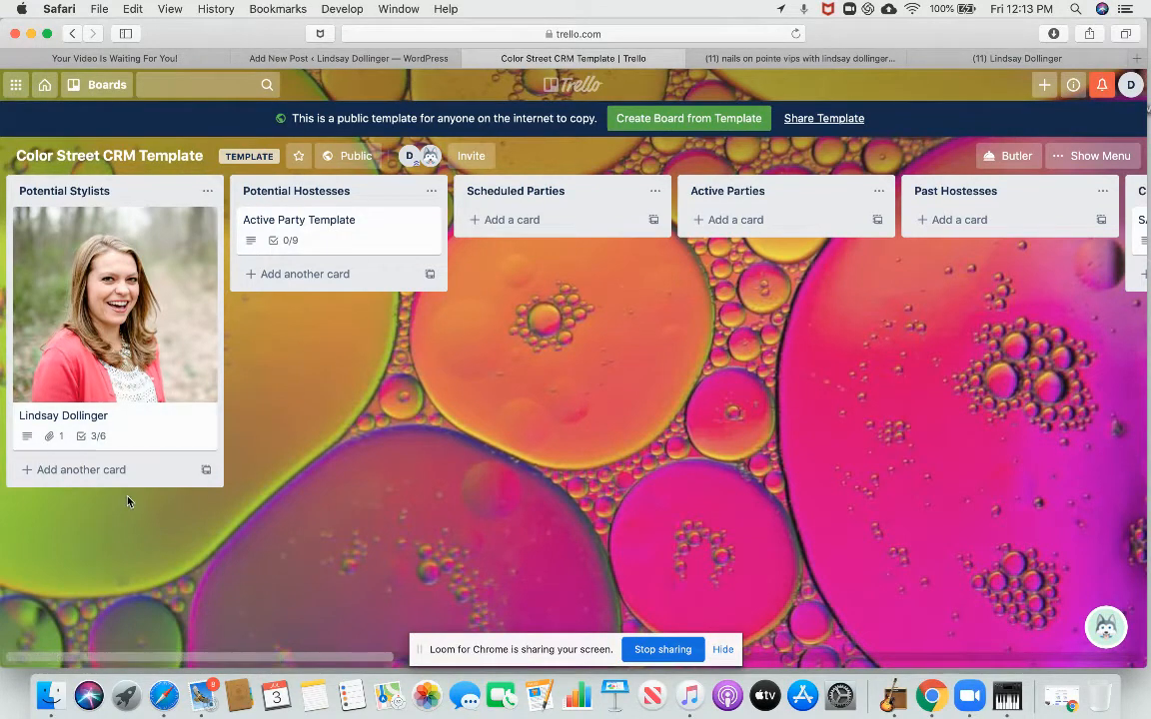
pyautogui.moveTo(128, 320)
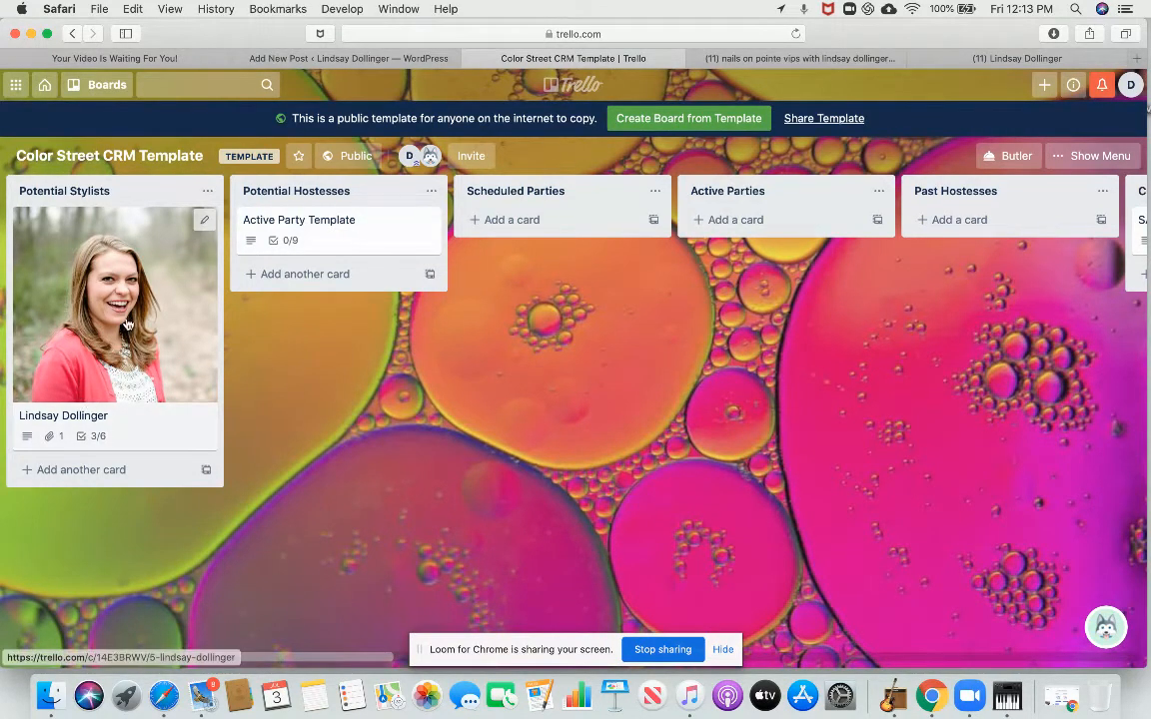
pyautogui.moveTo(116, 304); pyautogui.dragTo(290, 359)
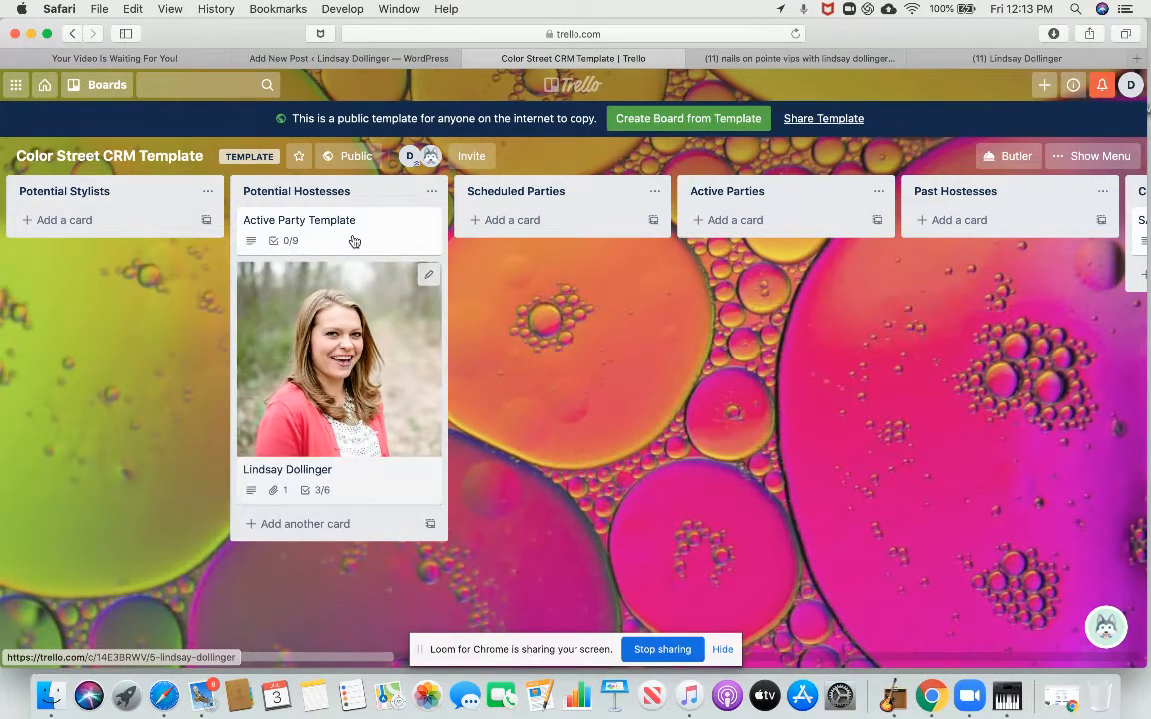
pyautogui.moveTo(290, 328)
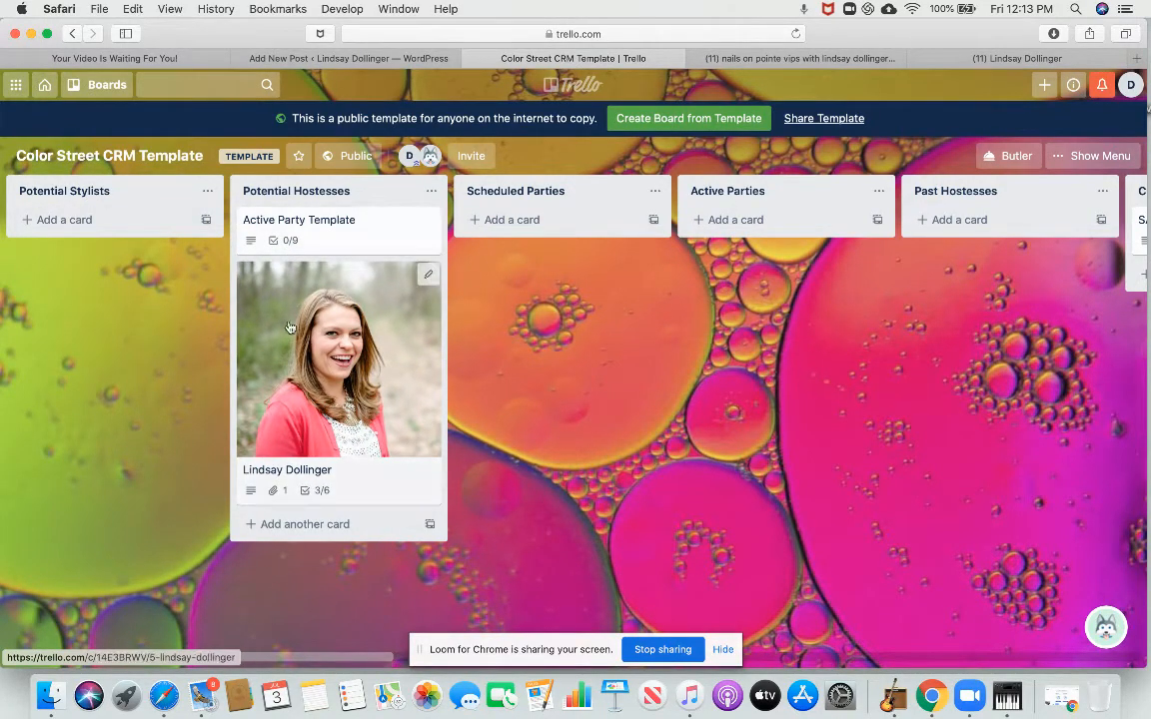
pyautogui.moveTo(330, 404)
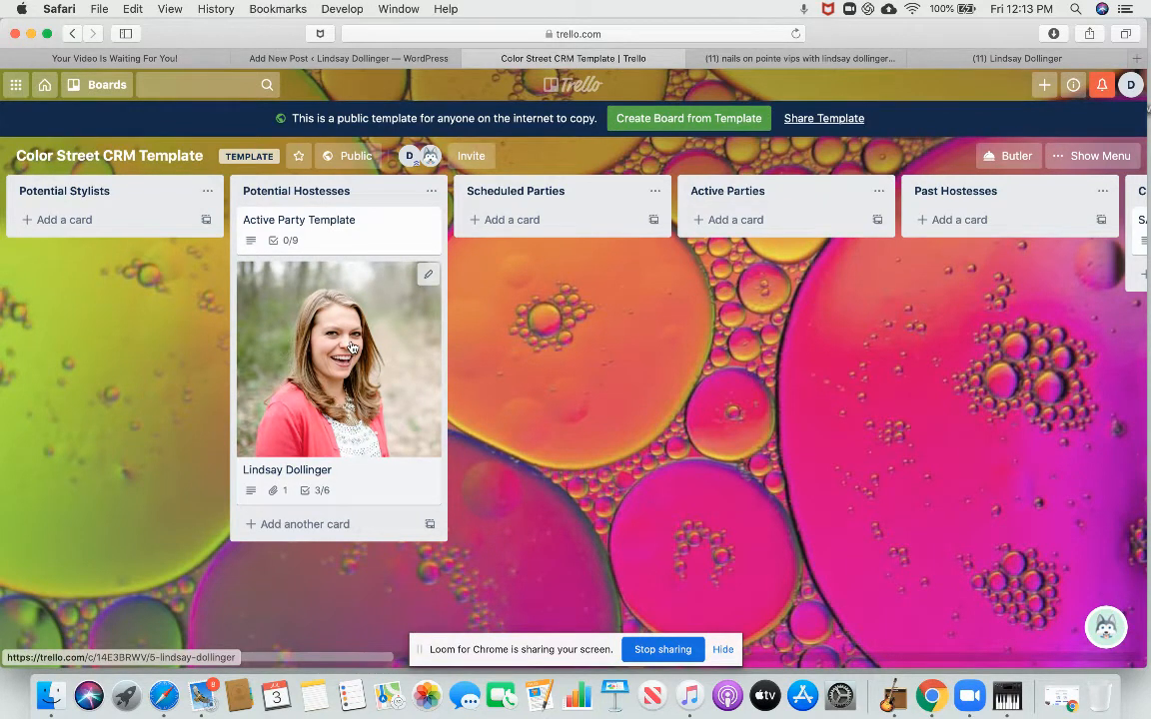
pyautogui.moveTo(339, 359); pyautogui.dragTo(563, 304)
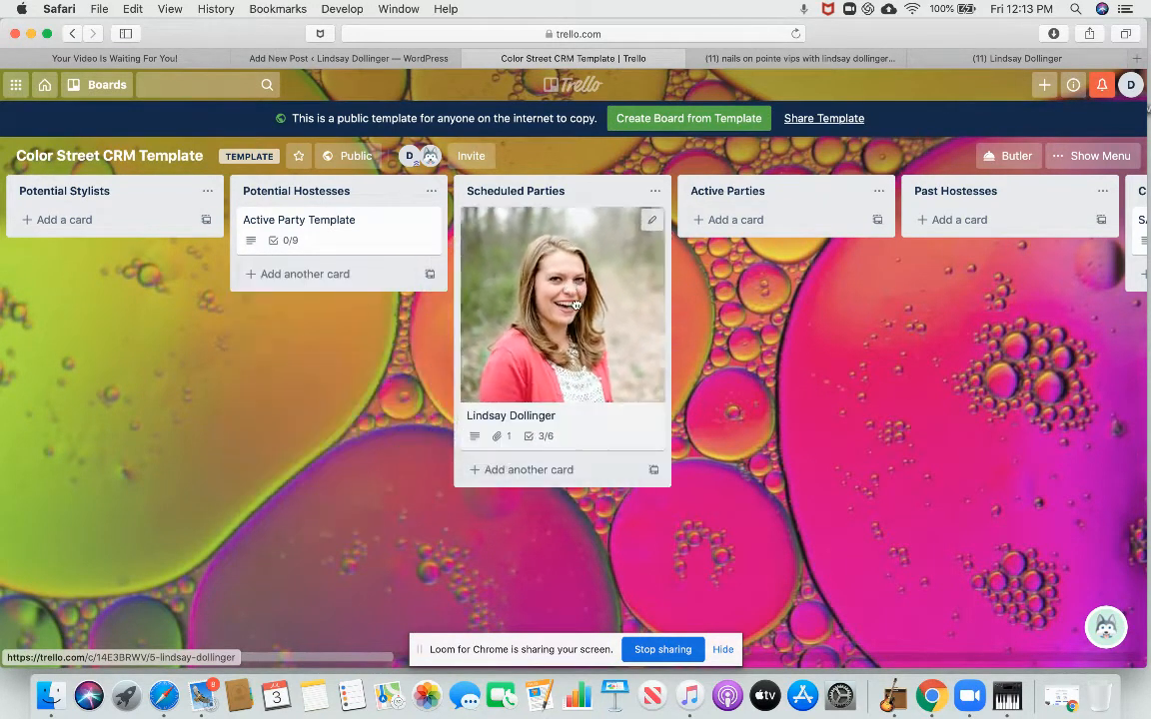
pyautogui.moveTo(599, 318)
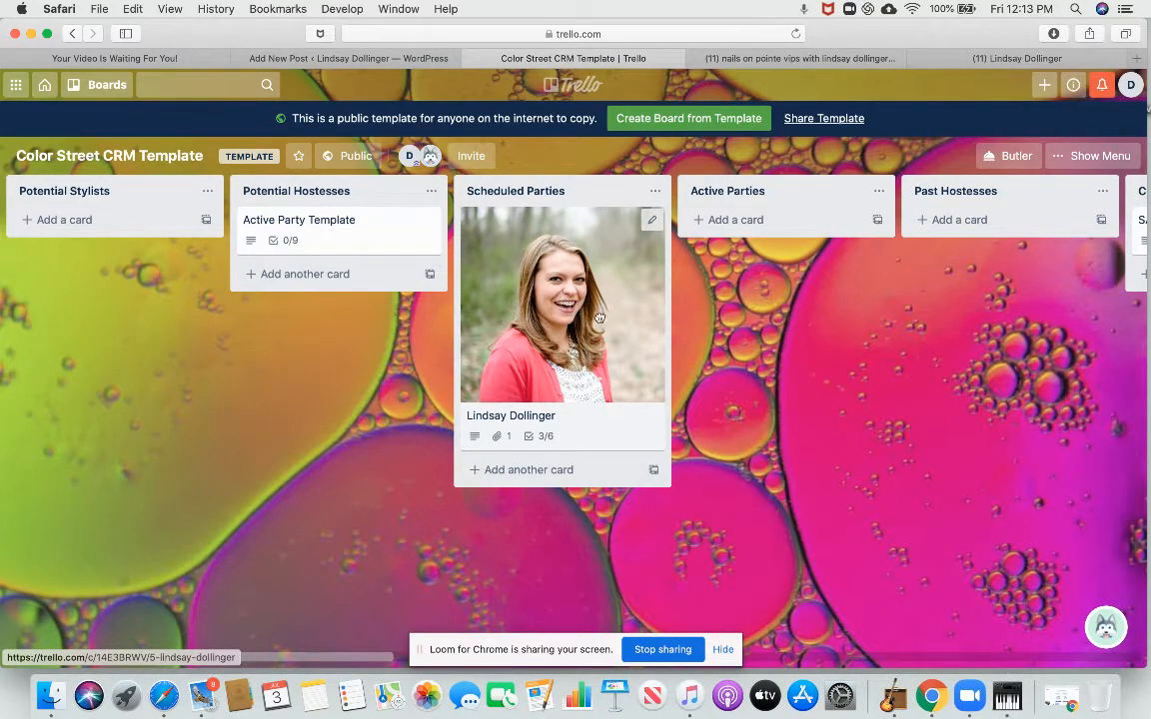
# Move the card on through Active Parties and Past Hostesses, then back to Scheduled Parties.
pyautogui.moveTo(563, 303); pyautogui.dragTo(787, 304)
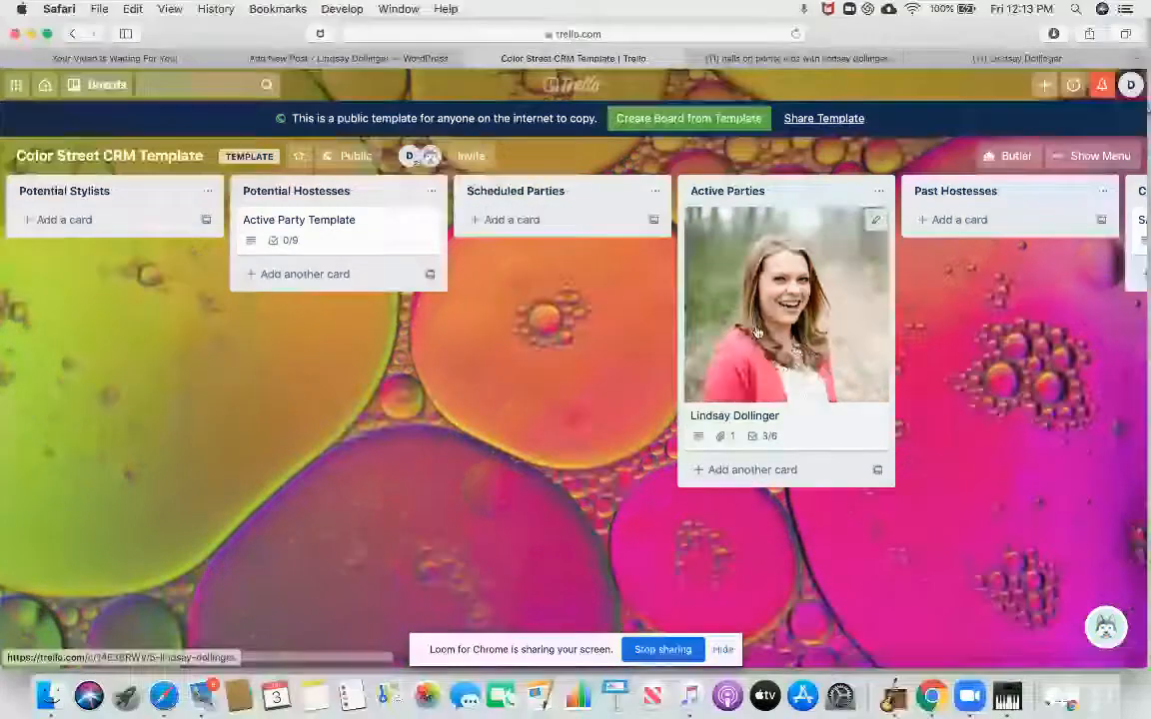
pyautogui.moveTo(787, 303); pyautogui.dragTo(959, 340)
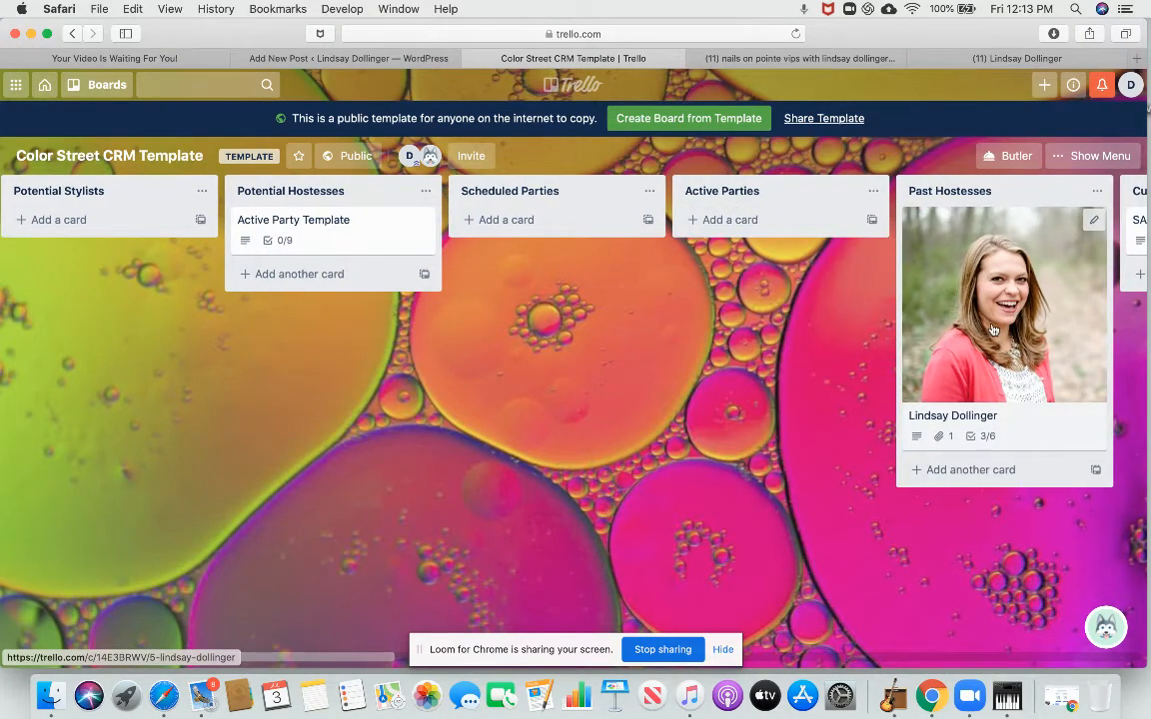
pyautogui.moveTo(1003, 303); pyautogui.dragTo(556, 304)
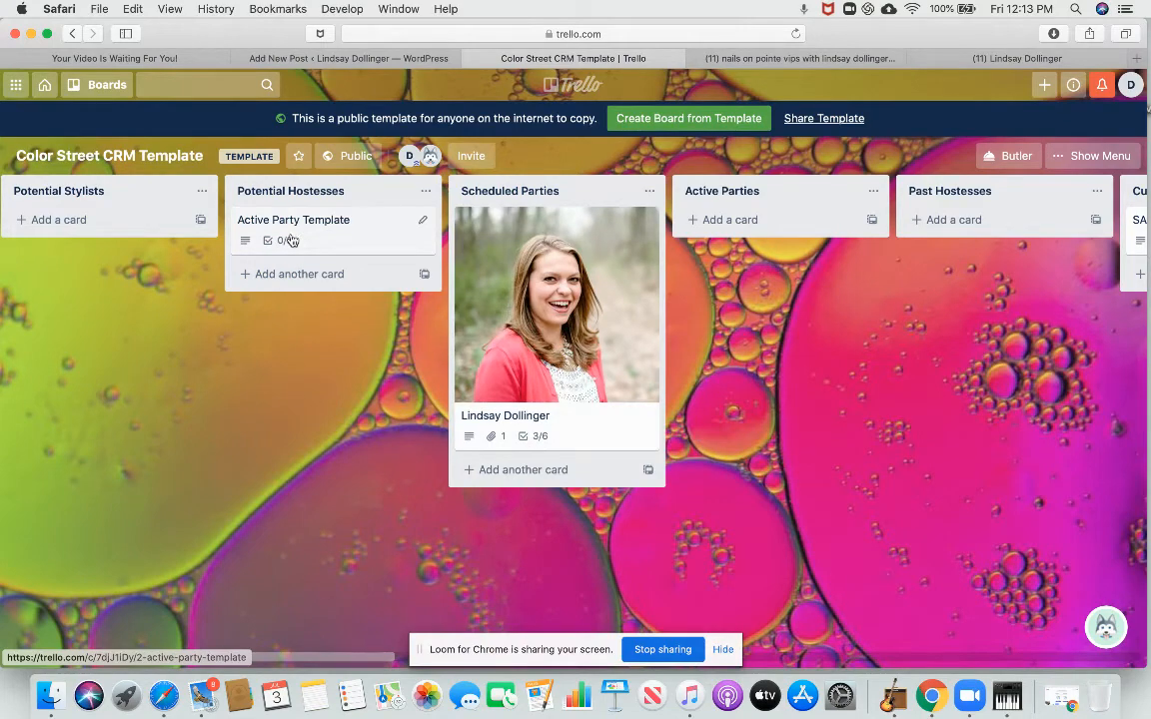
# Review the Active Party Template card's Before Party, Orders and After Party checklists.
pyautogui.click(292, 219)
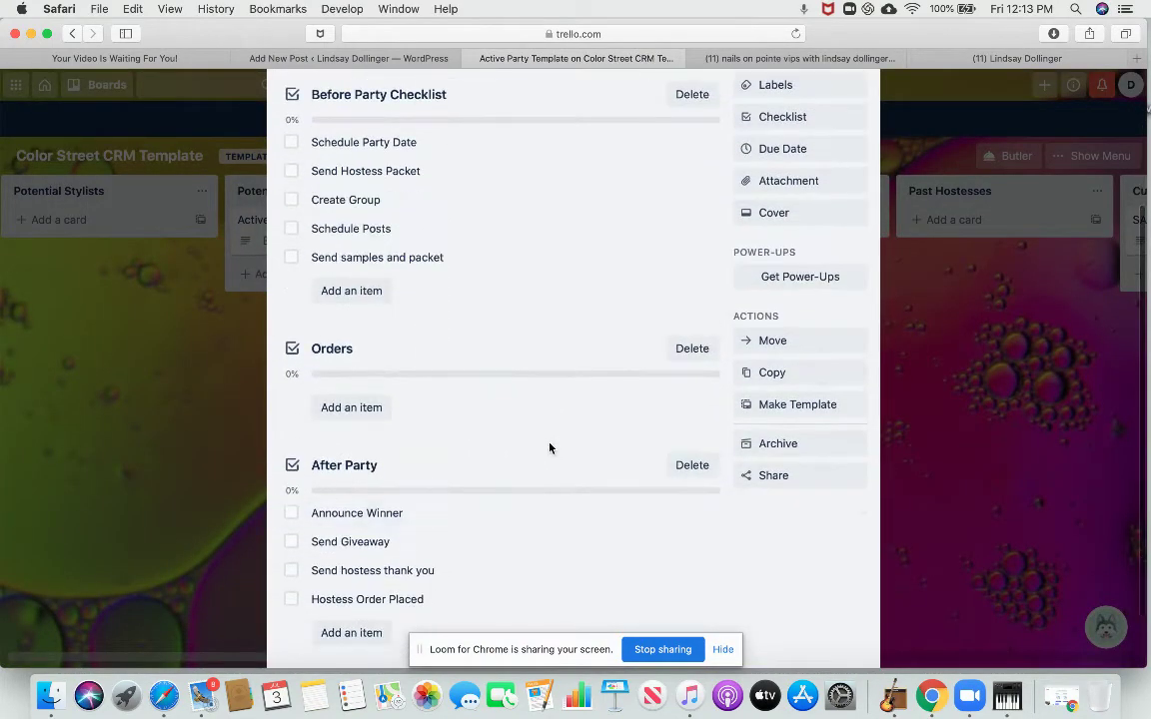
pyautogui.moveTo(399, 331)
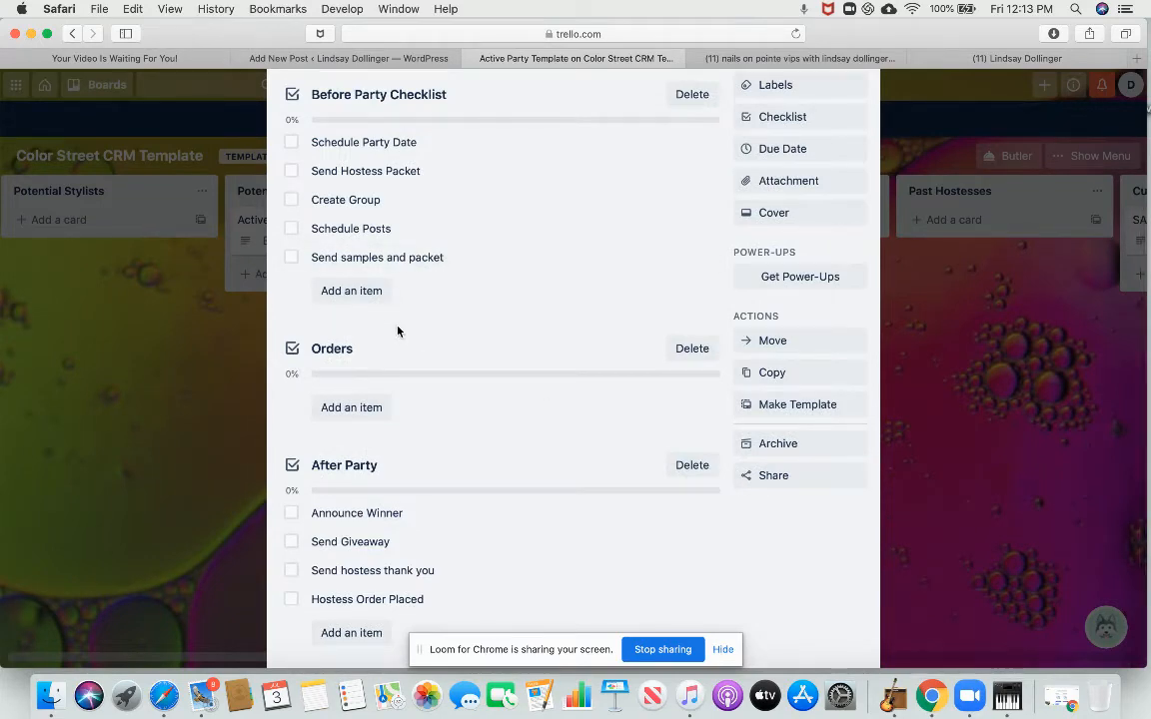
pyautogui.moveTo(392, 488)
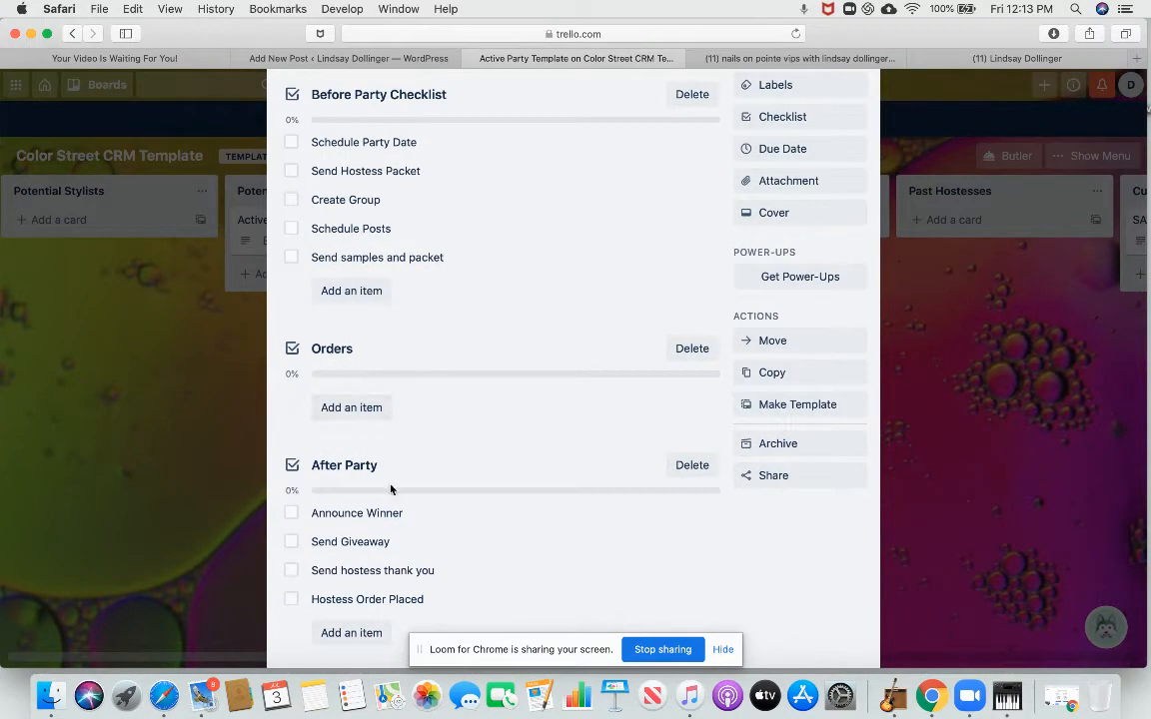
pyautogui.moveTo(388, 180)
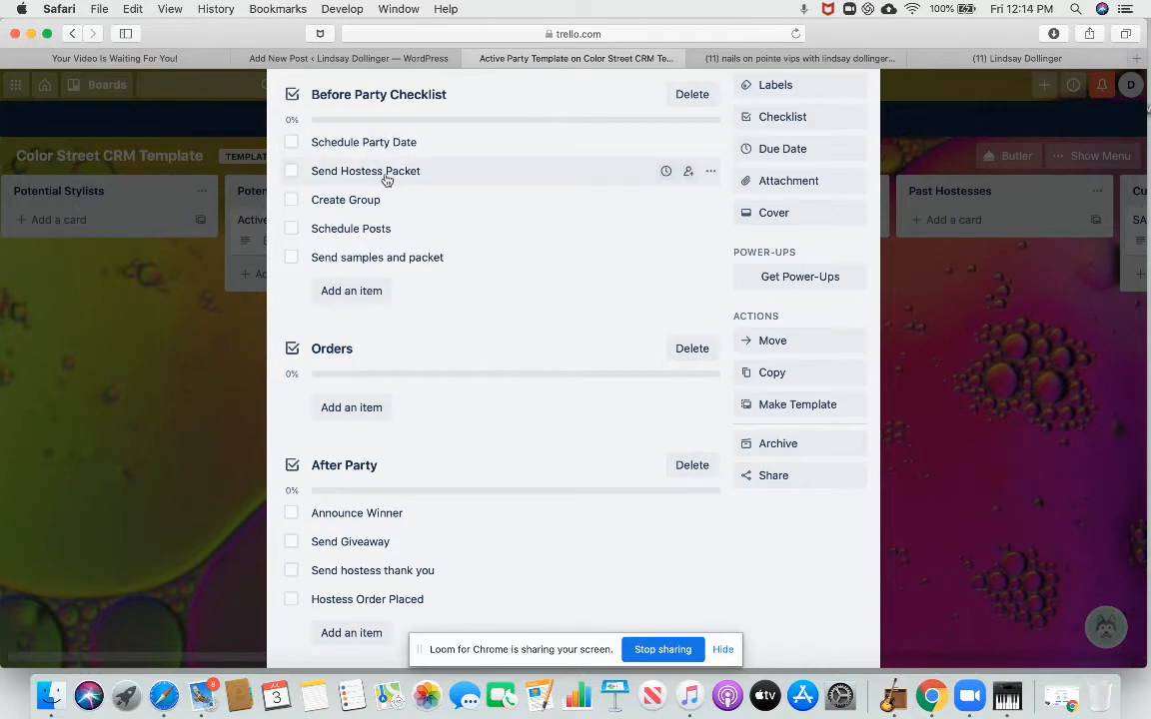
pyautogui.moveTo(398, 179)
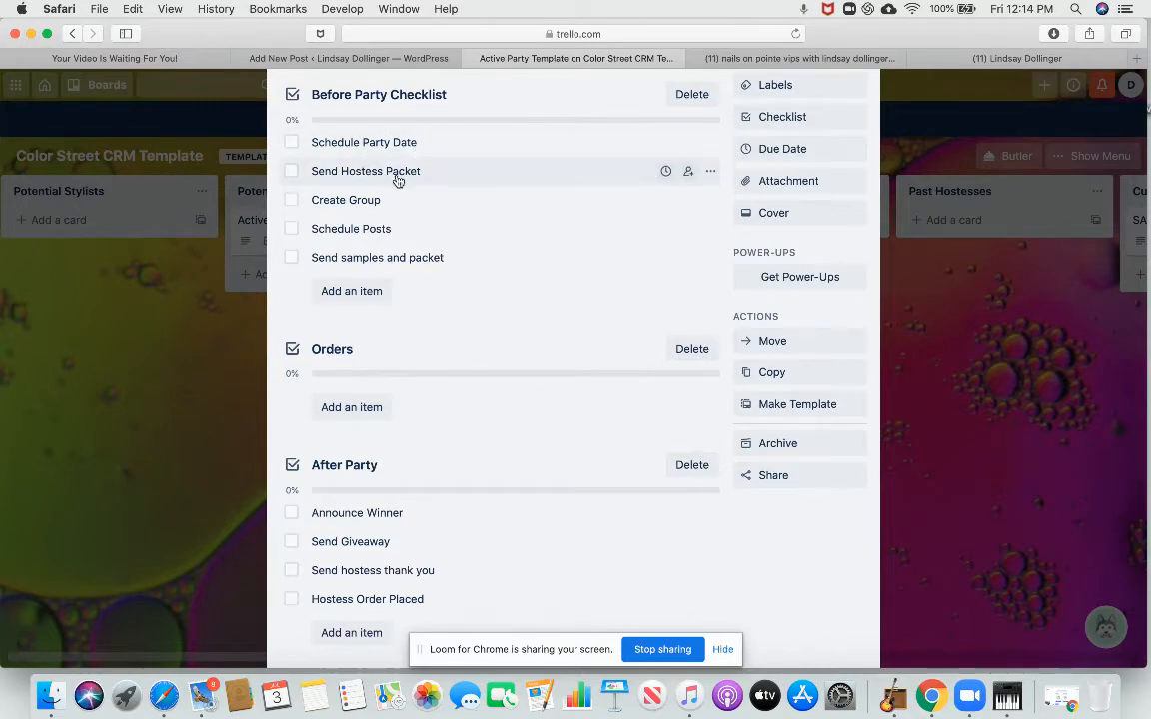
pyautogui.moveTo(381, 292)
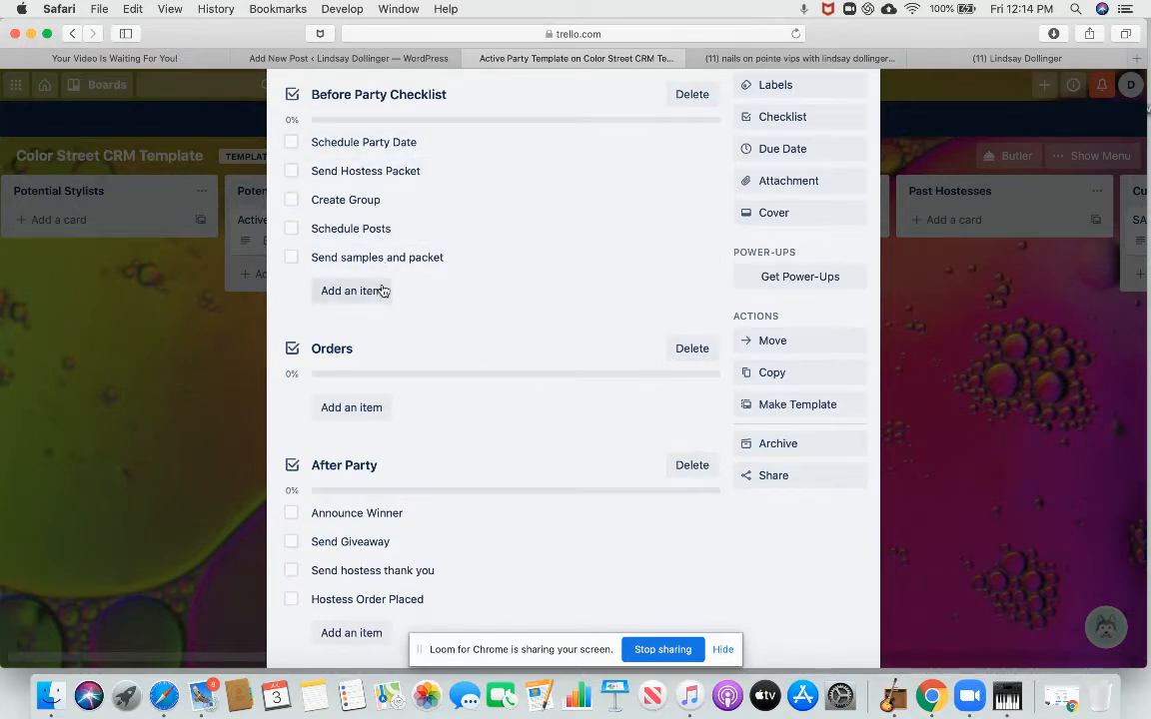
pyautogui.scroll(-3)
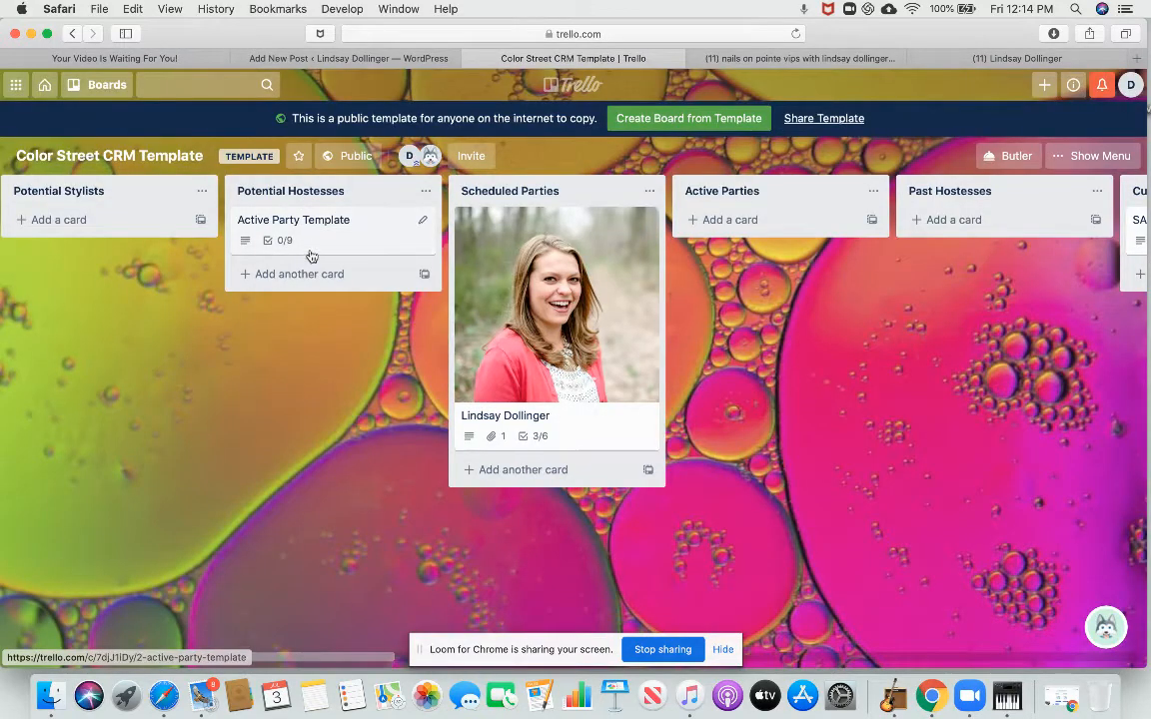
pyautogui.moveTo(358, 226)
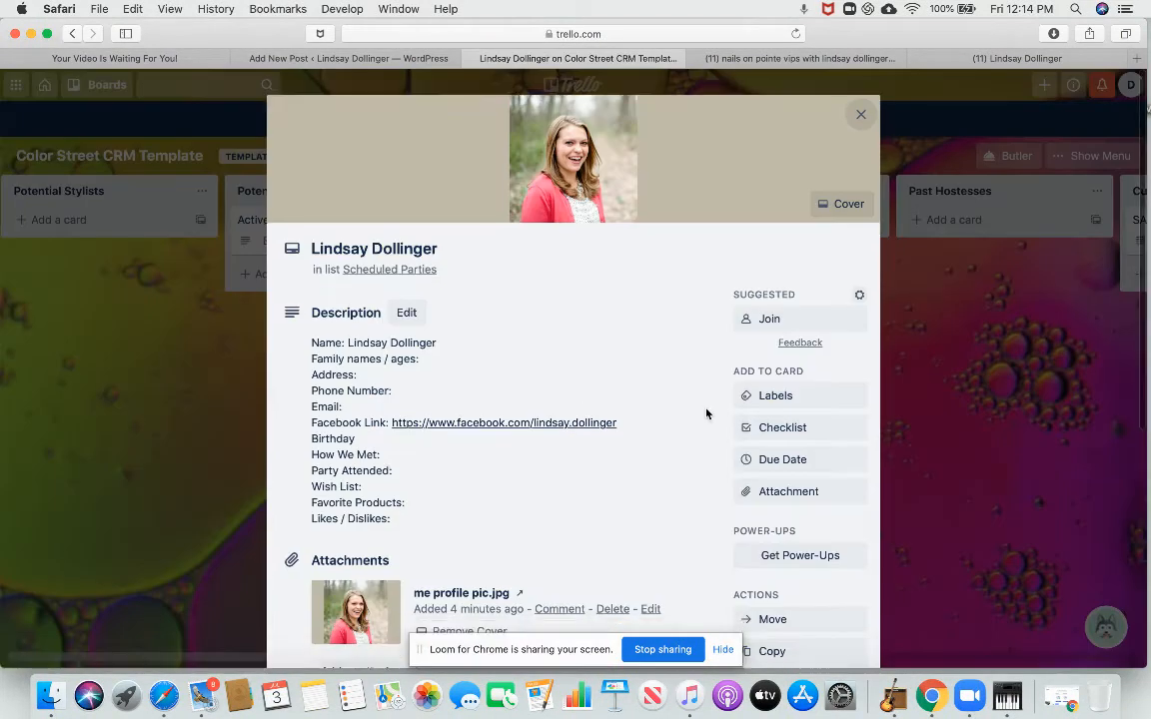
pyautogui.scroll(-3)
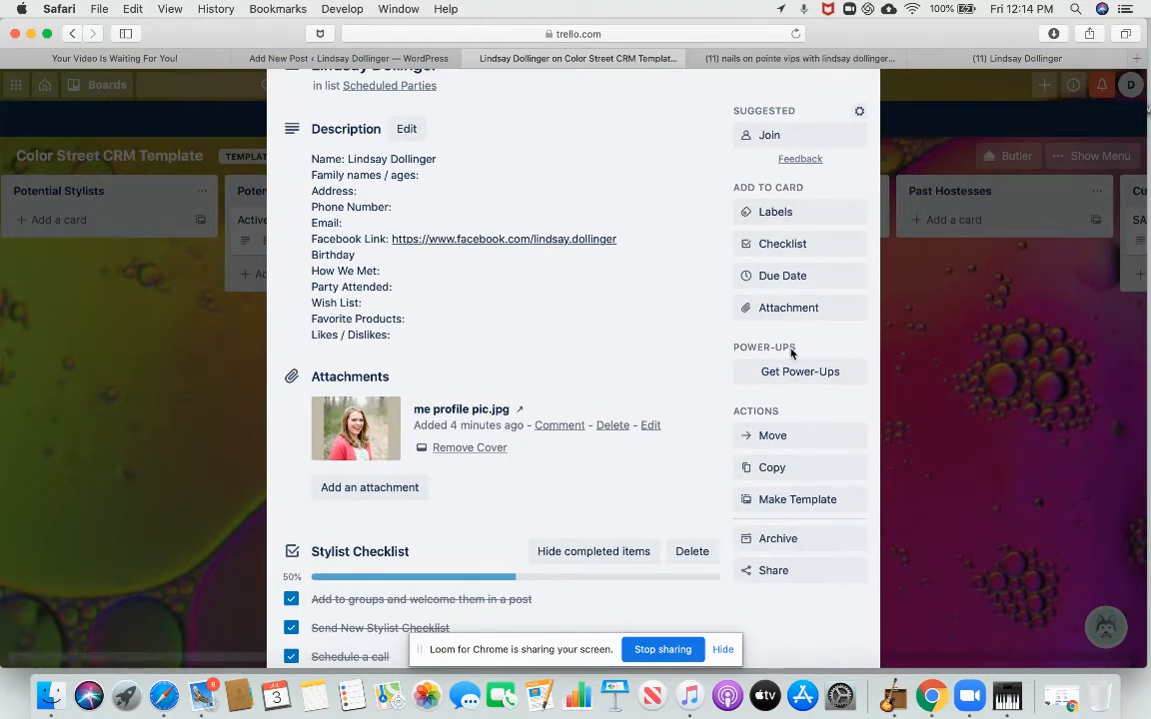
pyautogui.click(783, 244)
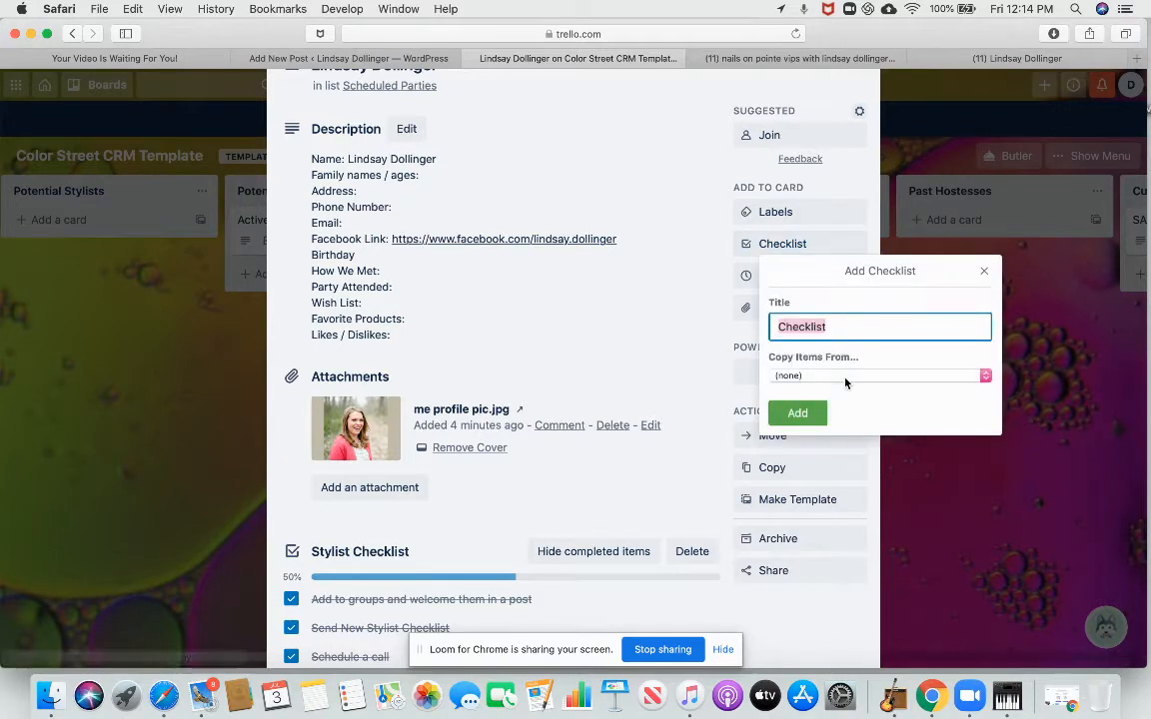
pyautogui.click(879, 376)
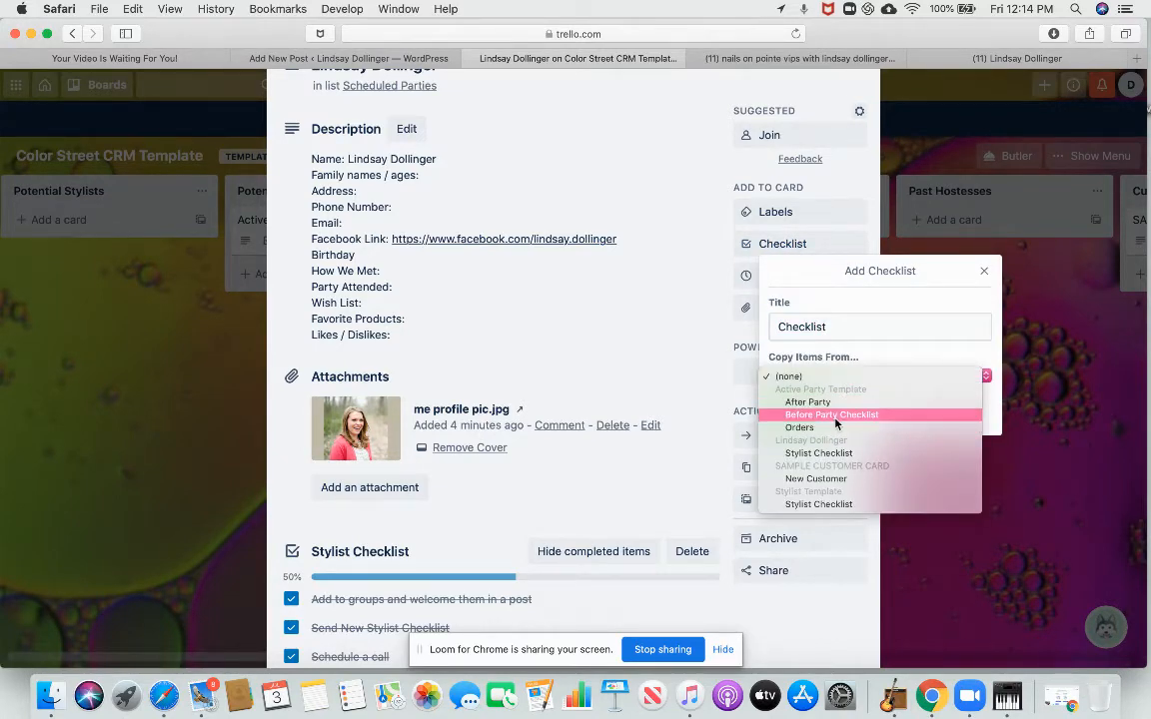
pyautogui.click(831, 414)
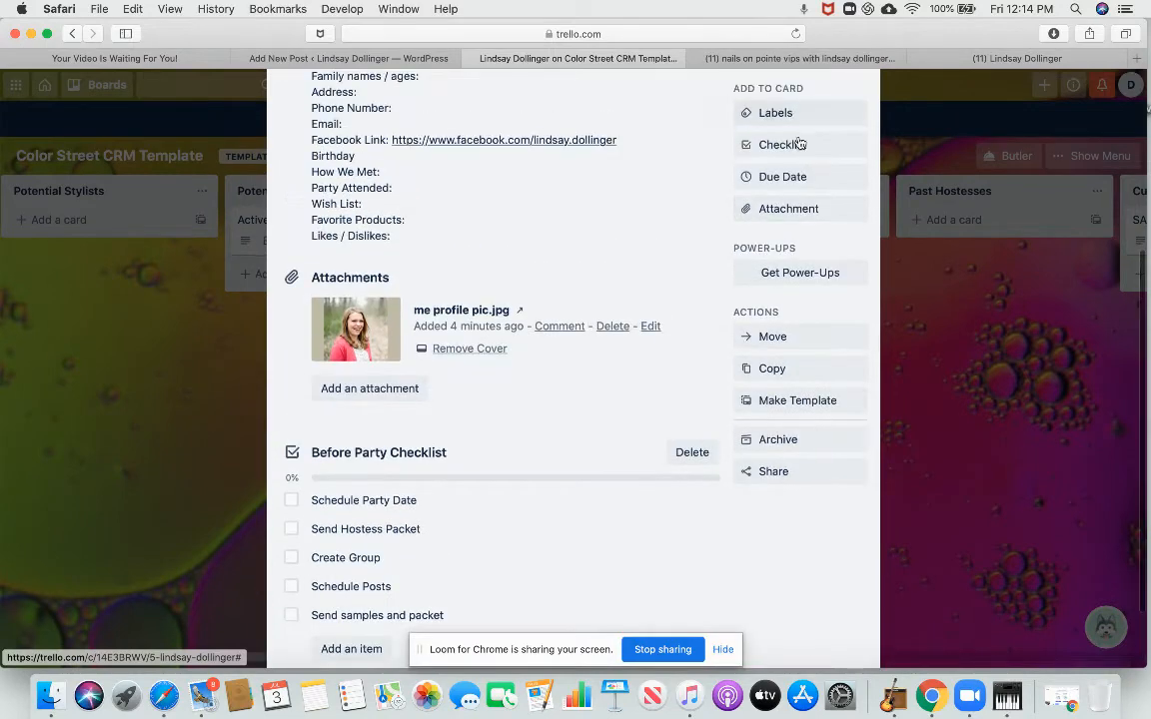
# Add the template's Orders and After Party checklists to the card as well.
pyautogui.click(783, 144)
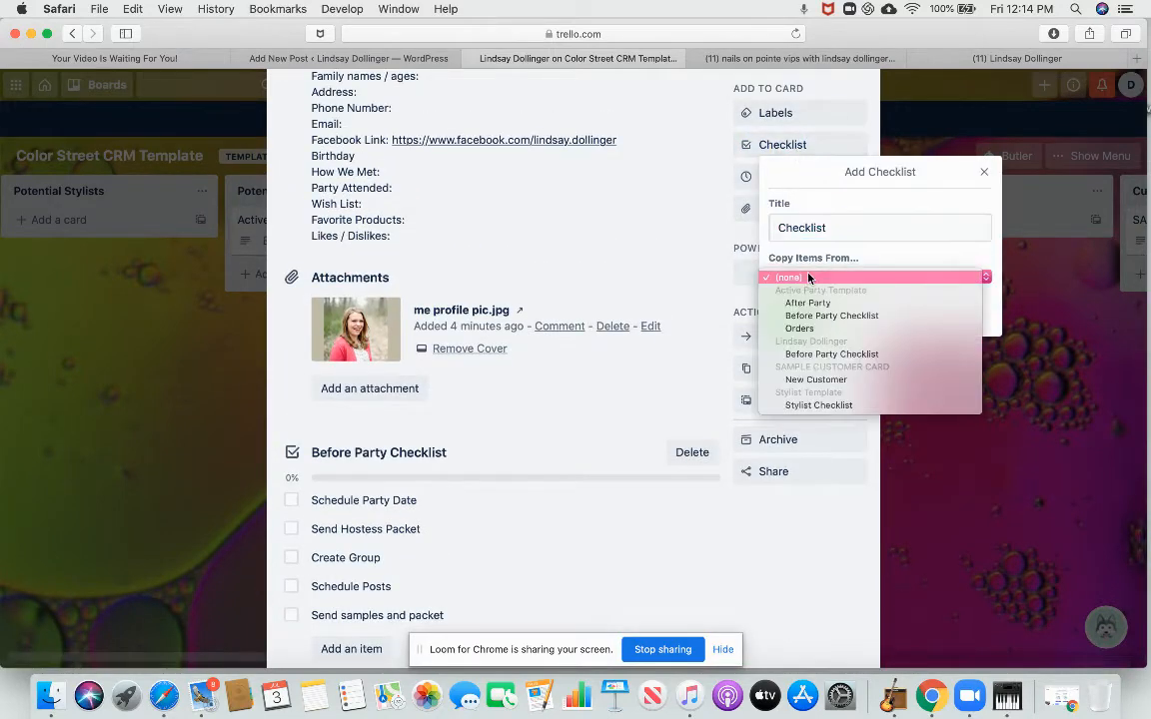
pyautogui.click(799, 327)
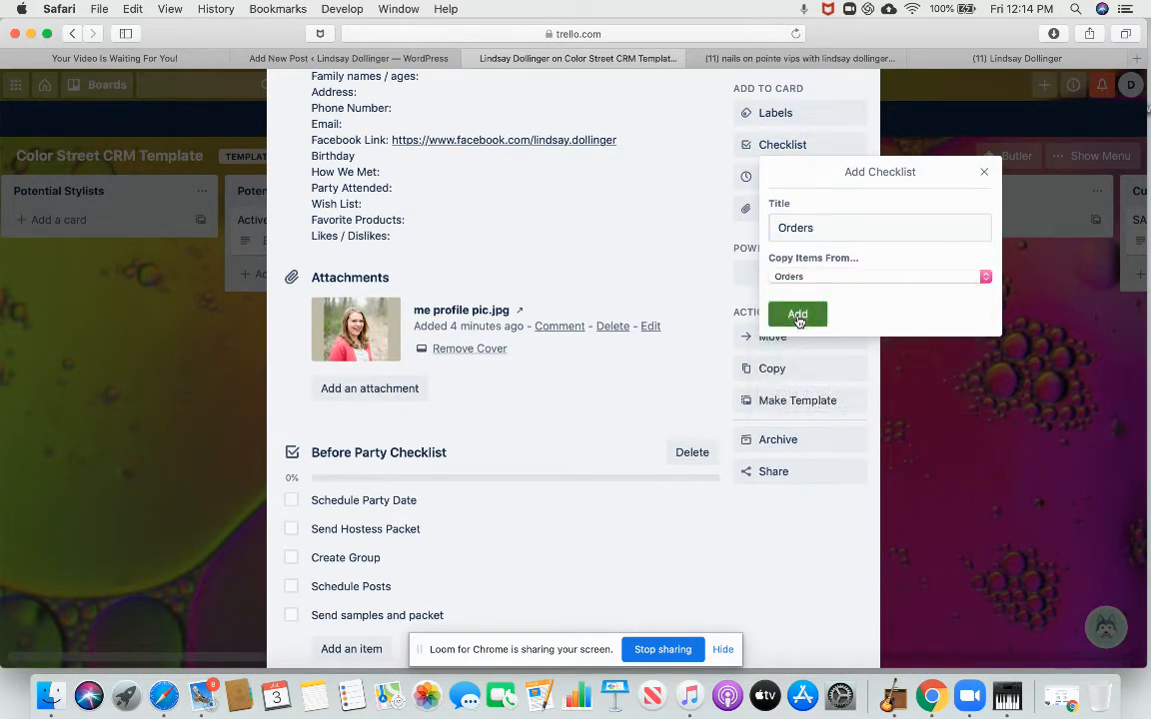
pyautogui.click(797, 314)
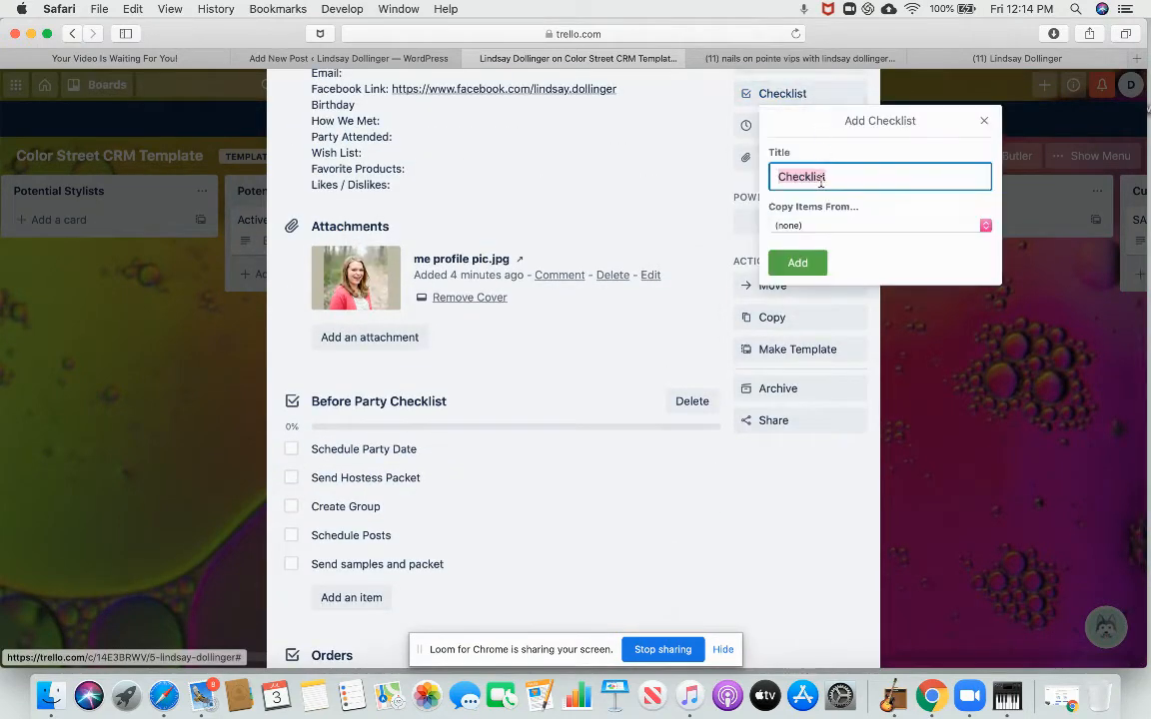
pyautogui.click(879, 224)
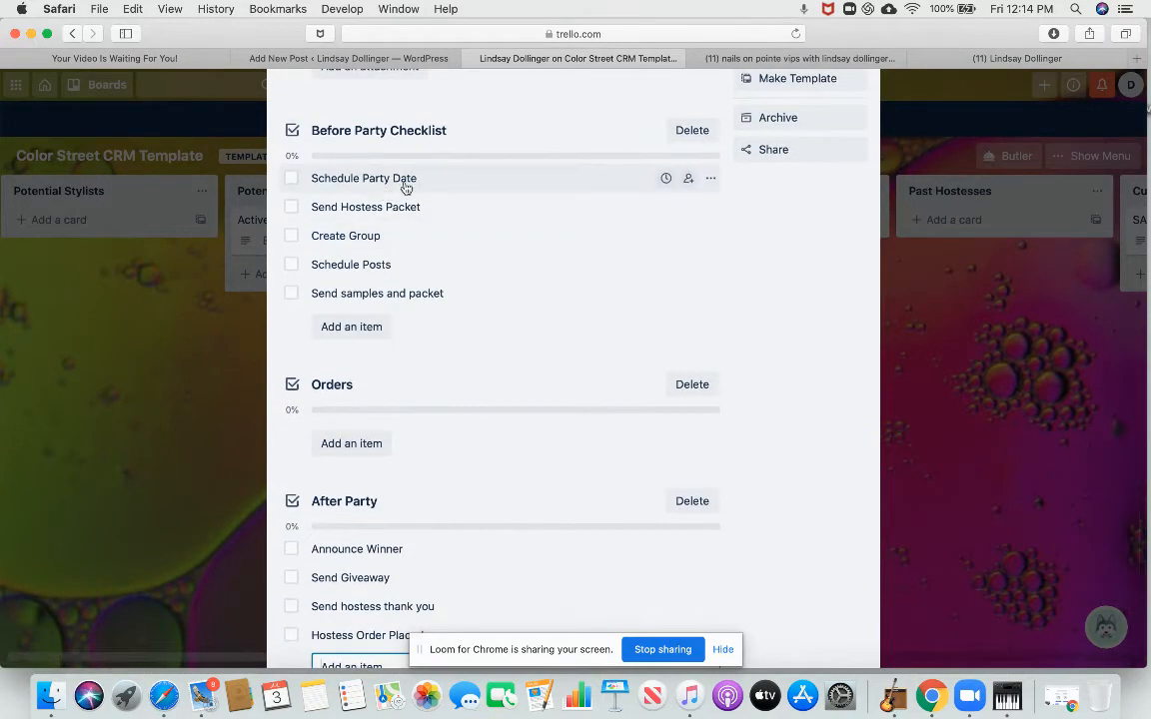
# Rename the first item to Schedule Party Date July15 and set a Jul 8, 9:32 PM due date.
pyautogui.click(363, 177)
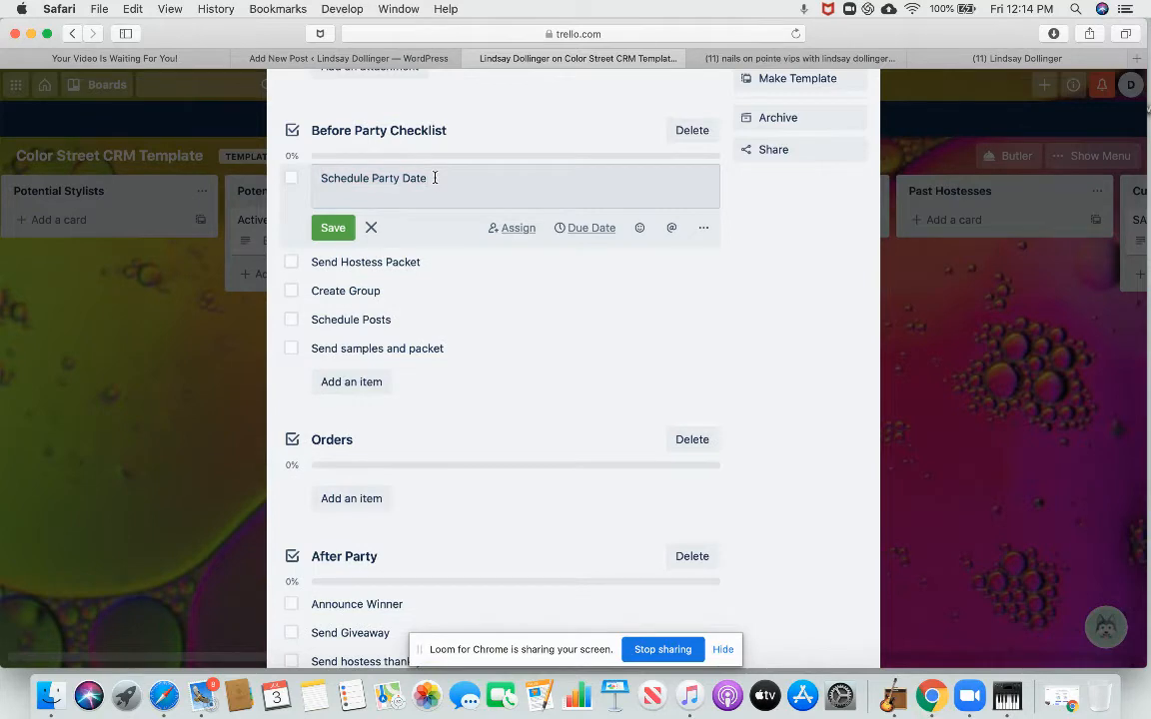
pyautogui.write('July15')
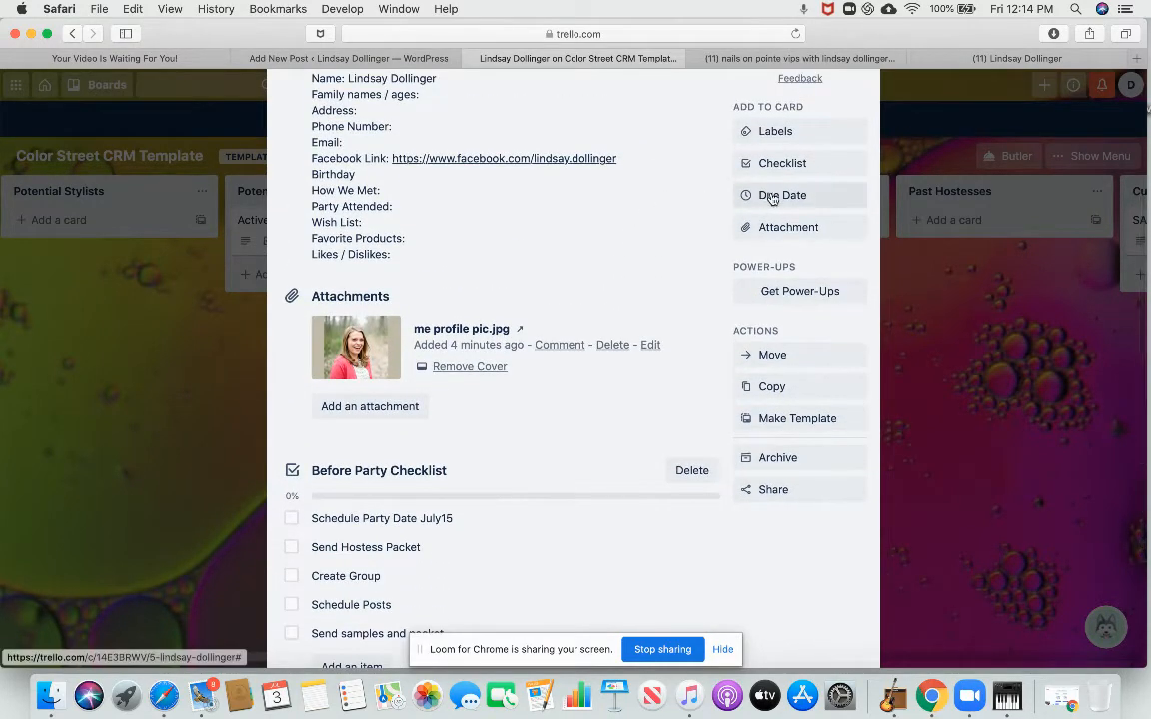
pyautogui.click(783, 196)
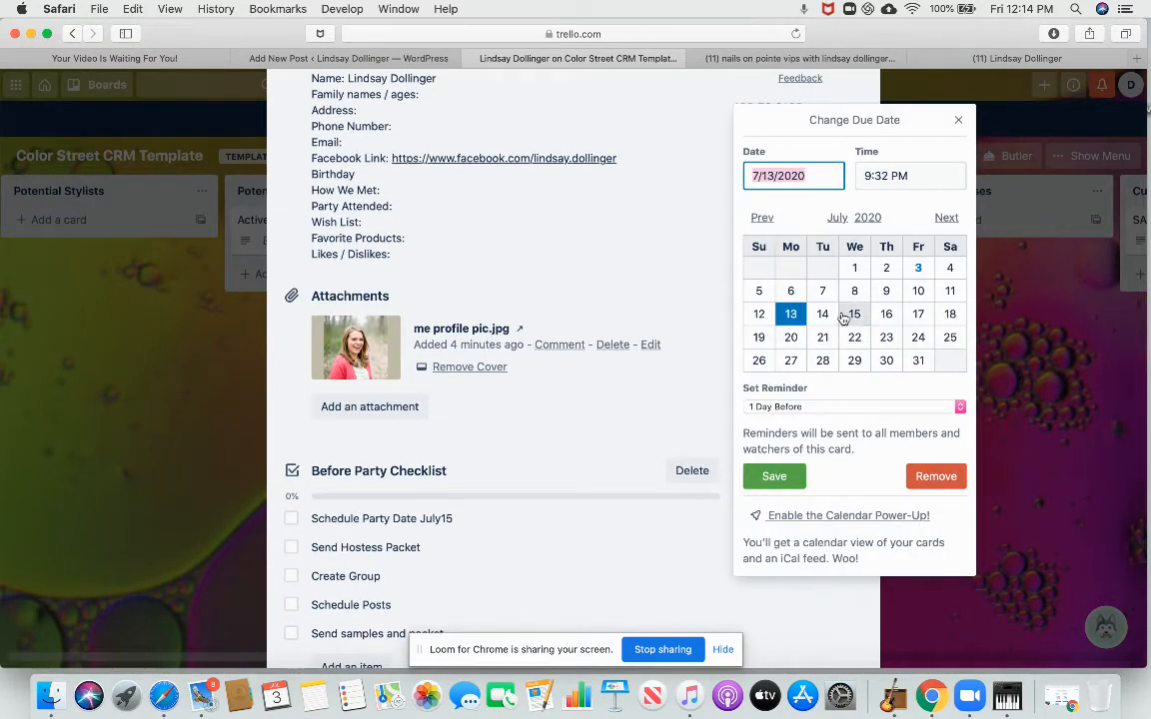
pyautogui.click(855, 292)
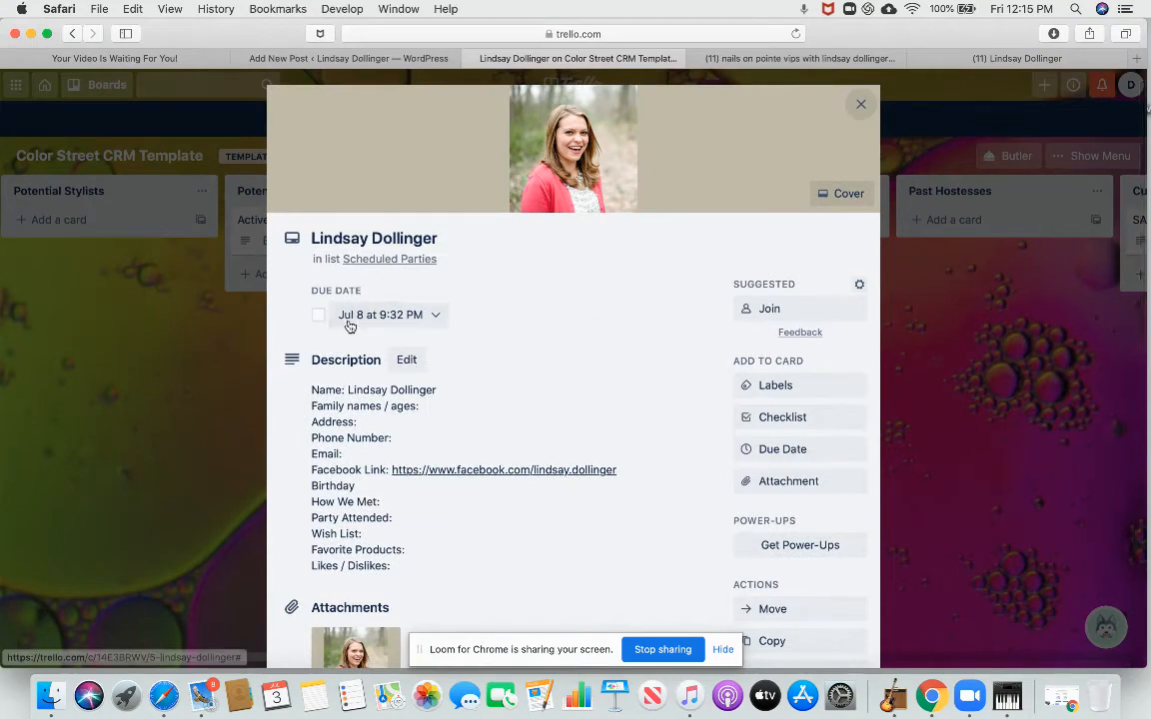
pyautogui.moveTo(491, 355)
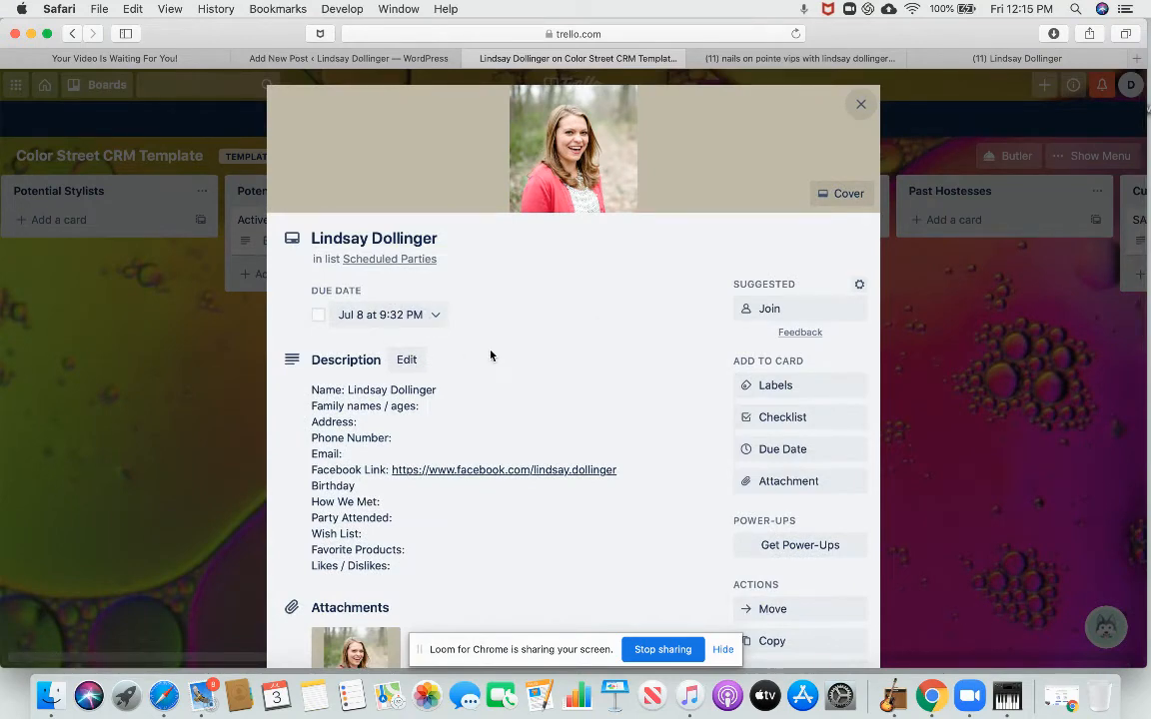
# Tick Schedule Party Date and Send Hostess Packet, leaving Create Group unticked (Before Party at 40%).
pyautogui.scroll(-3)
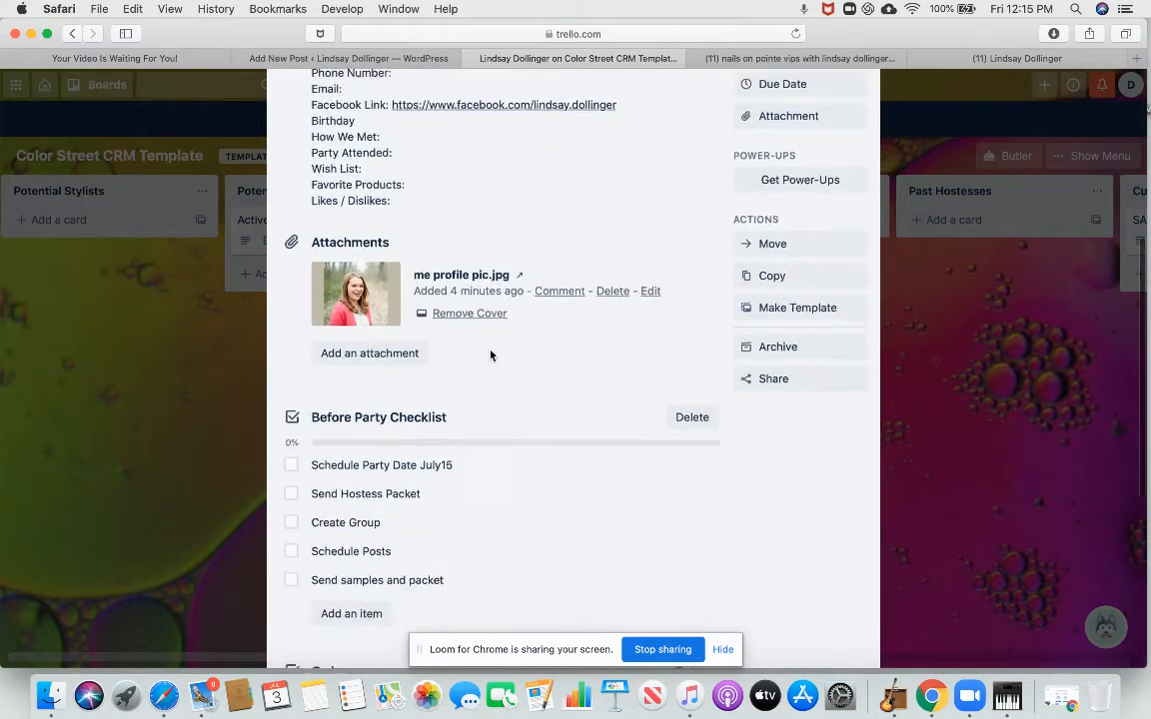
pyautogui.scroll(-3)
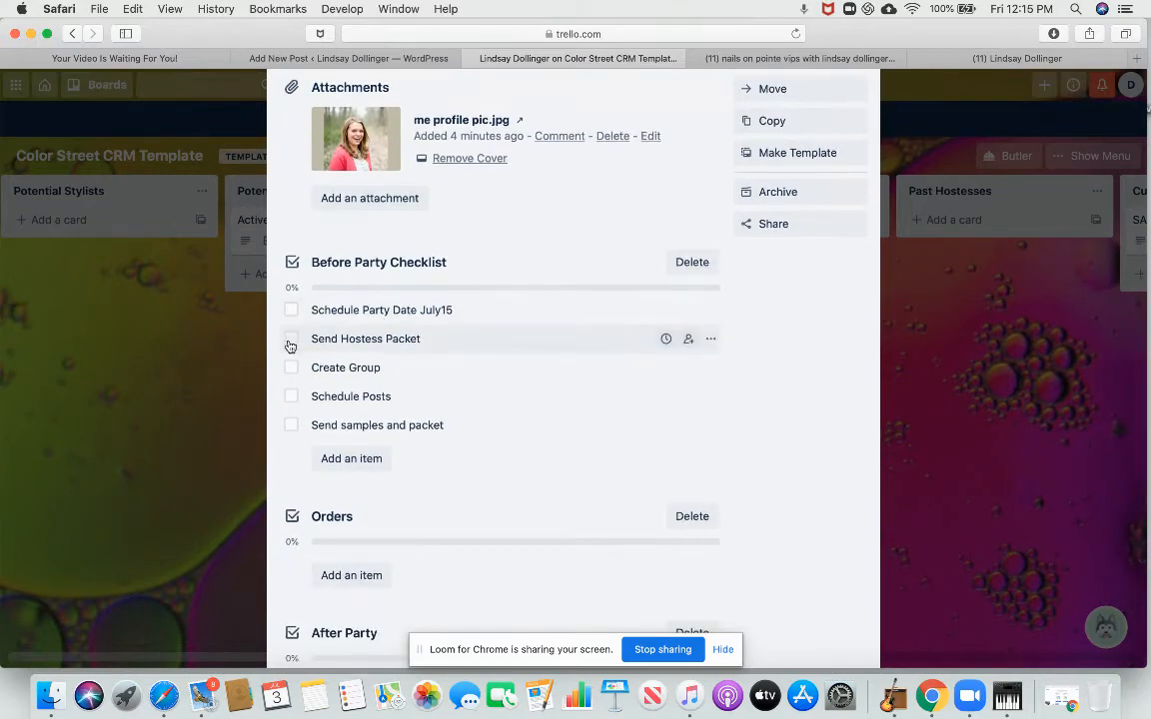
pyautogui.click(291, 340)
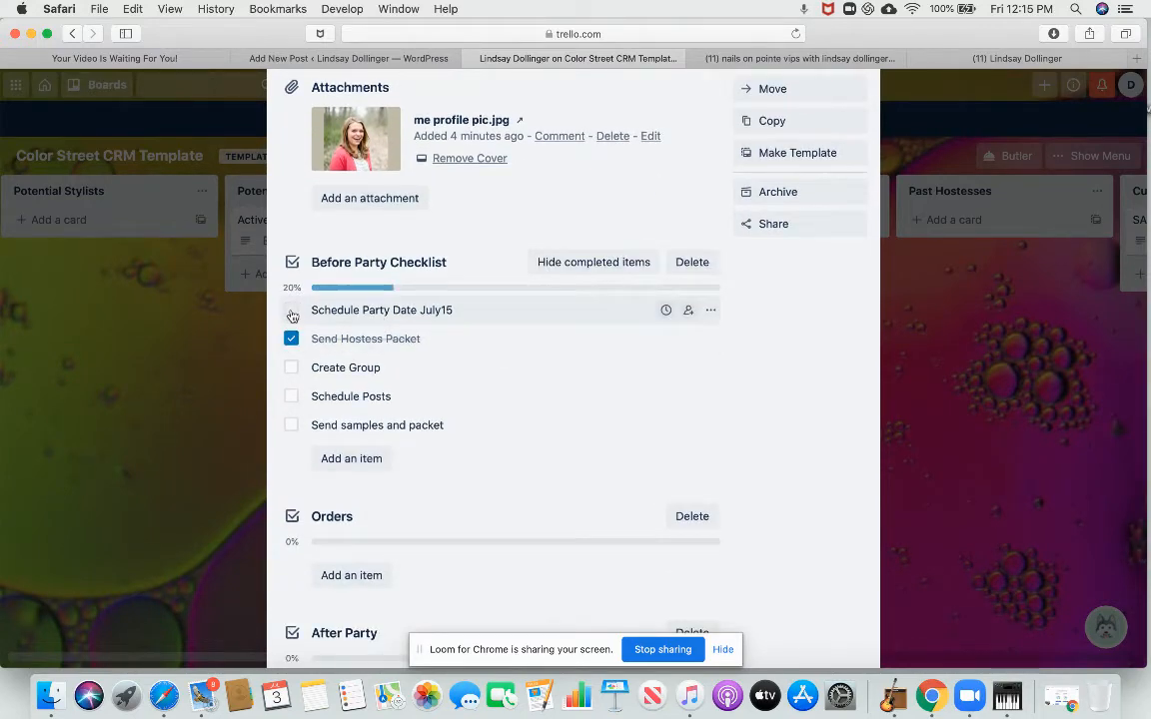
pyautogui.click(291, 309)
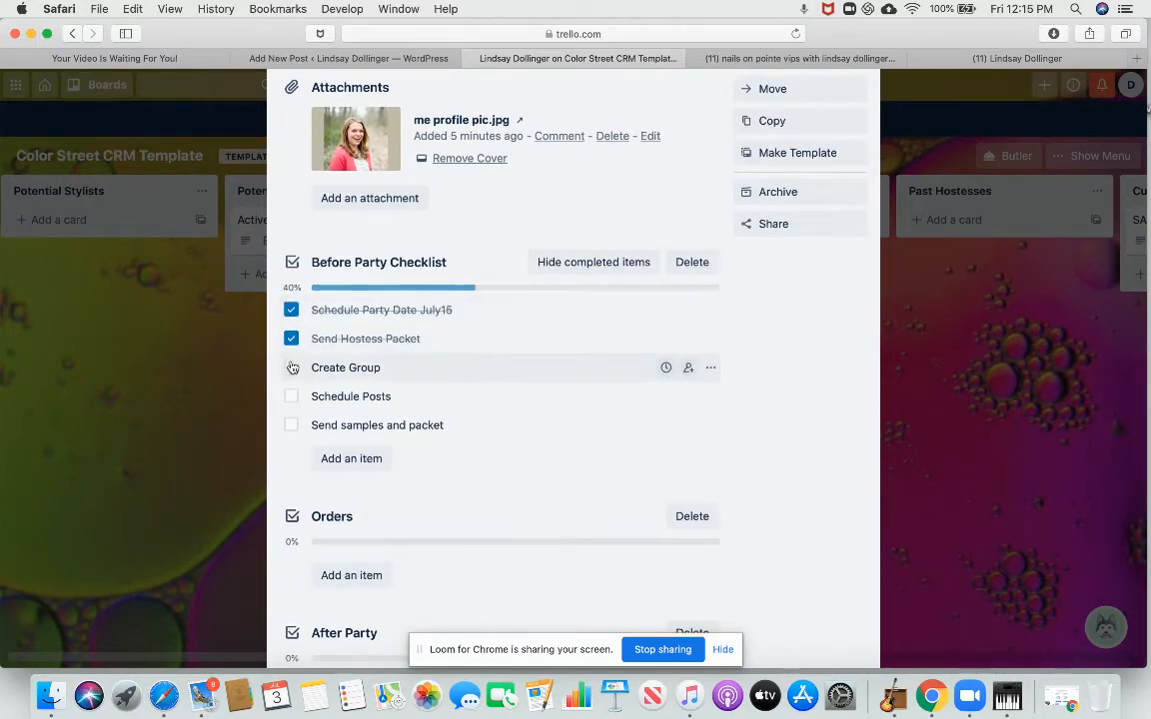
pyautogui.click(291, 368)
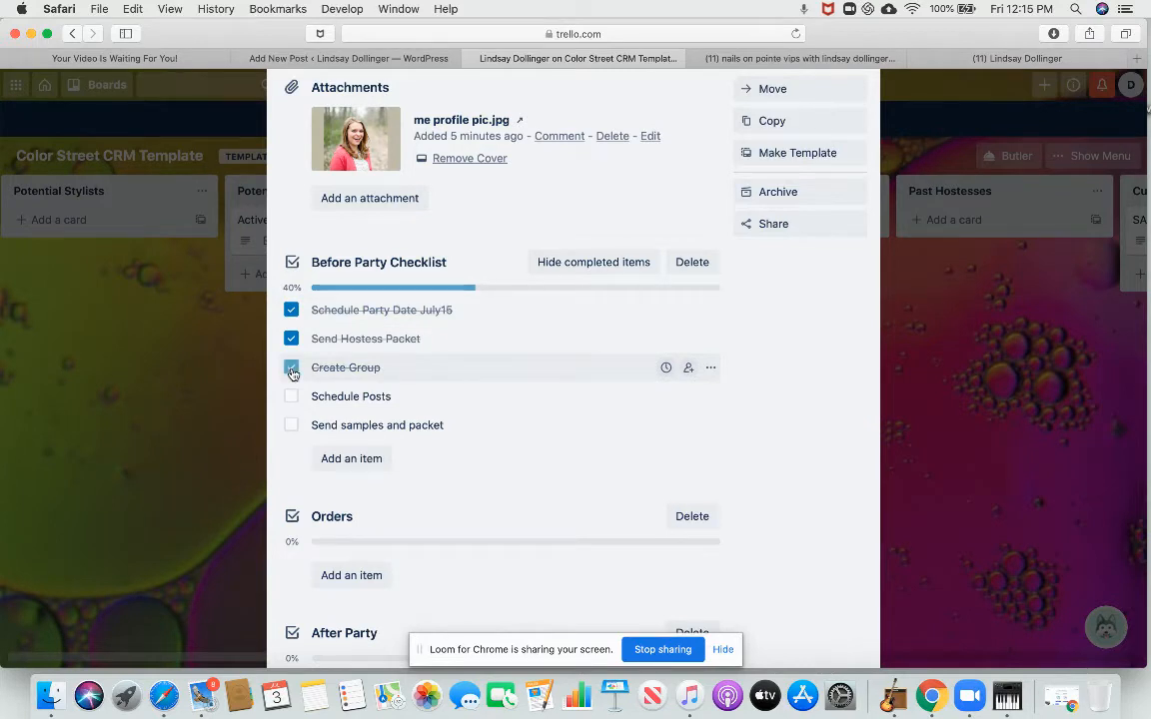
pyautogui.click(292, 367)
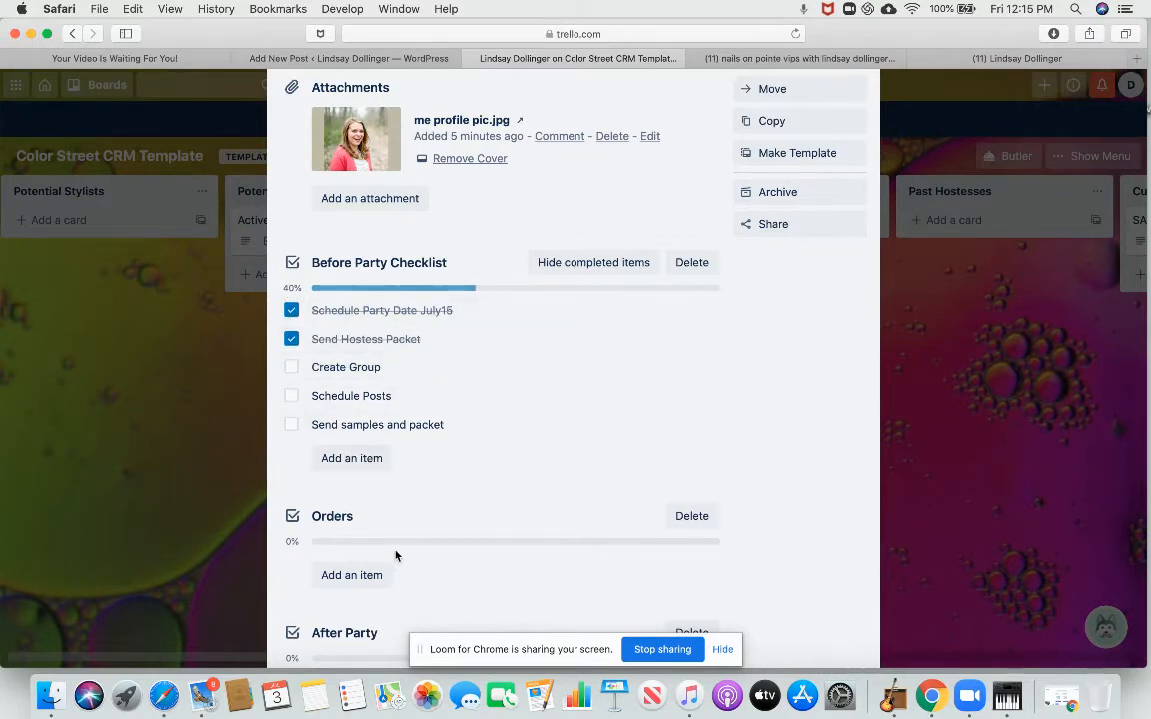
pyautogui.click(352, 576)
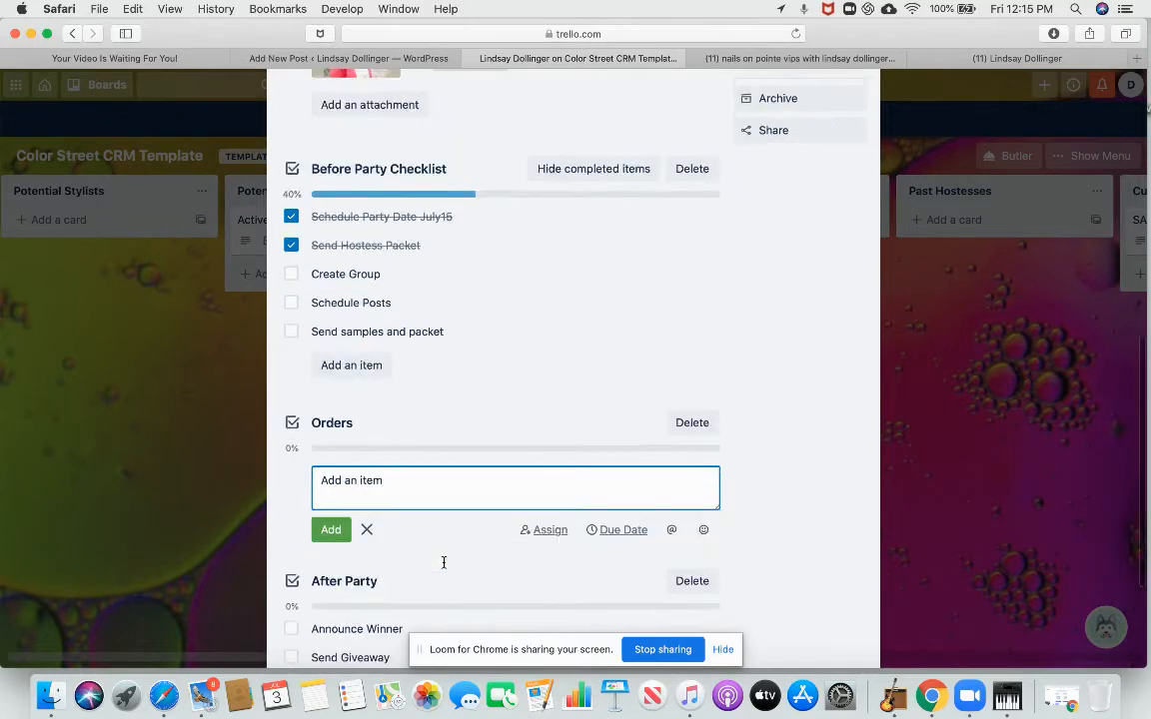
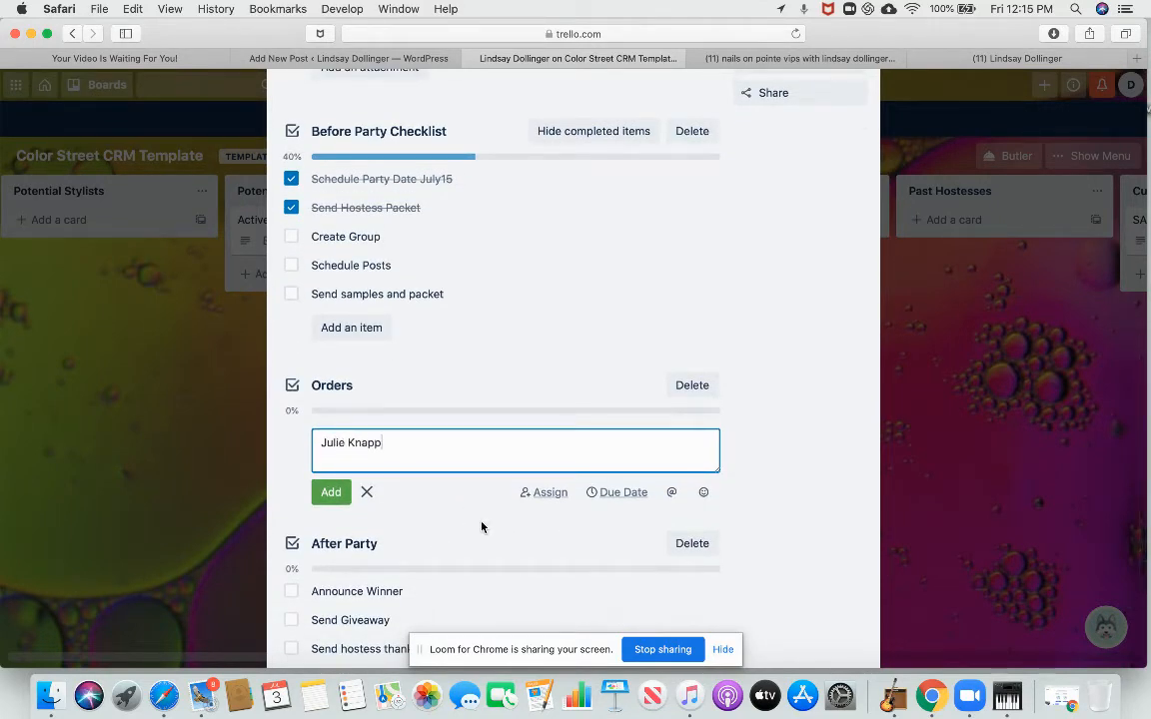
pyautogui.write('35')
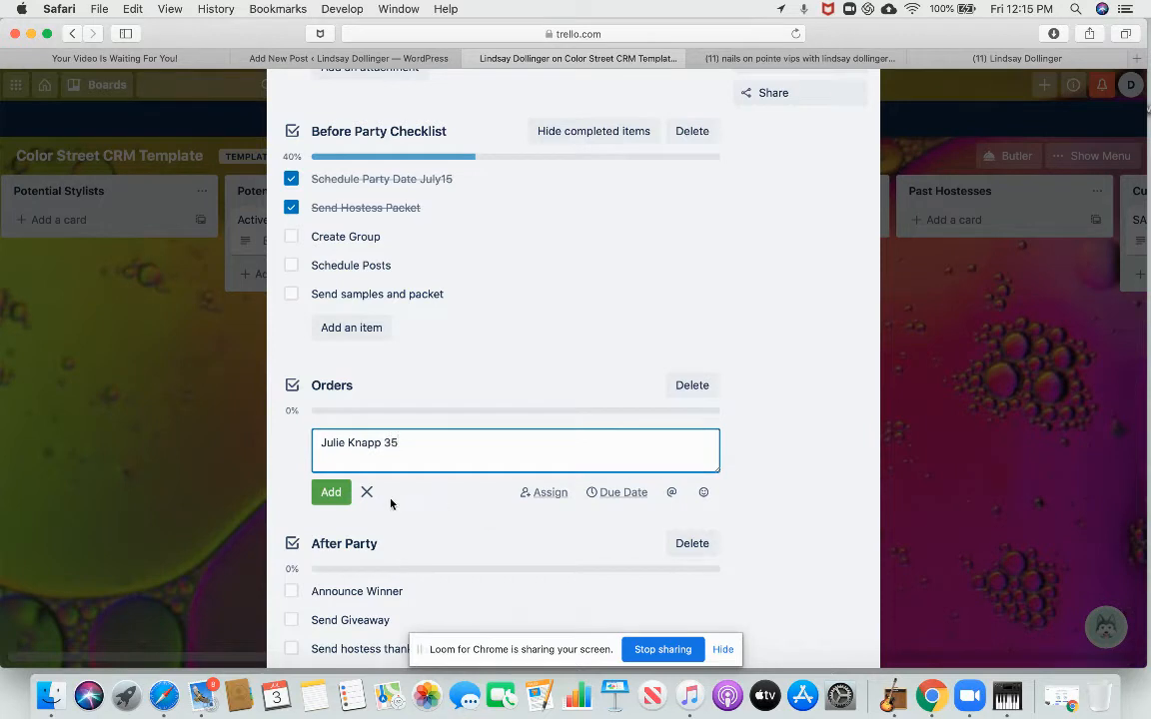
pyautogui.click(332, 492)
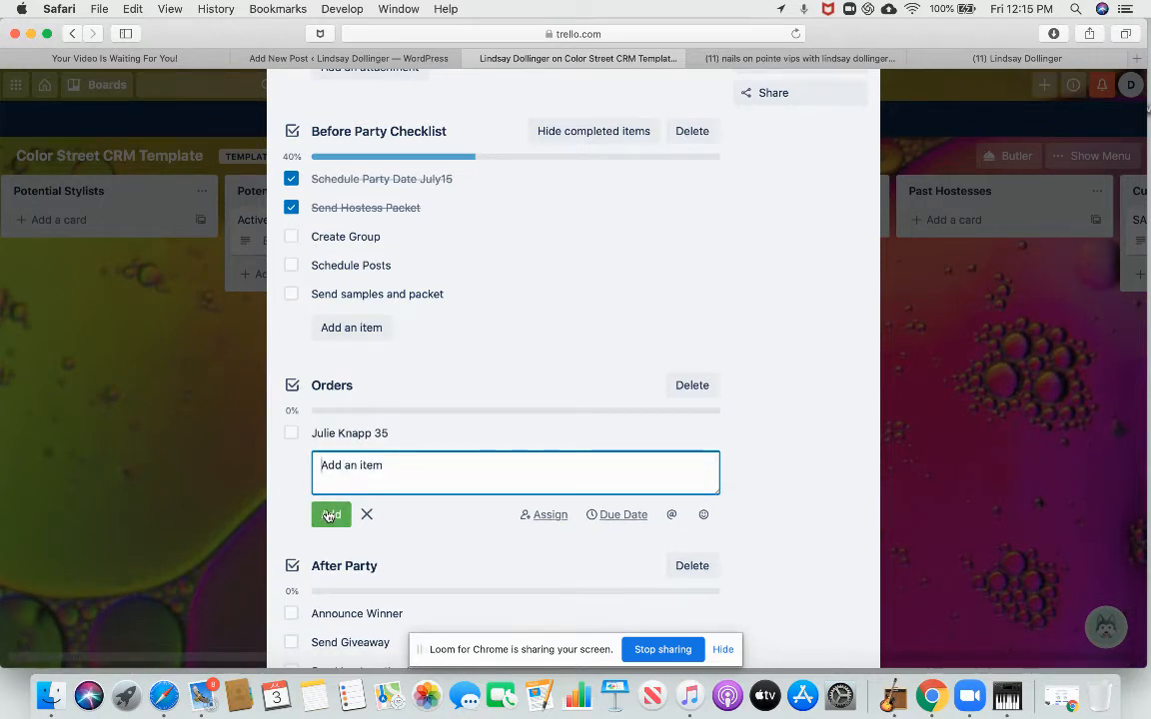
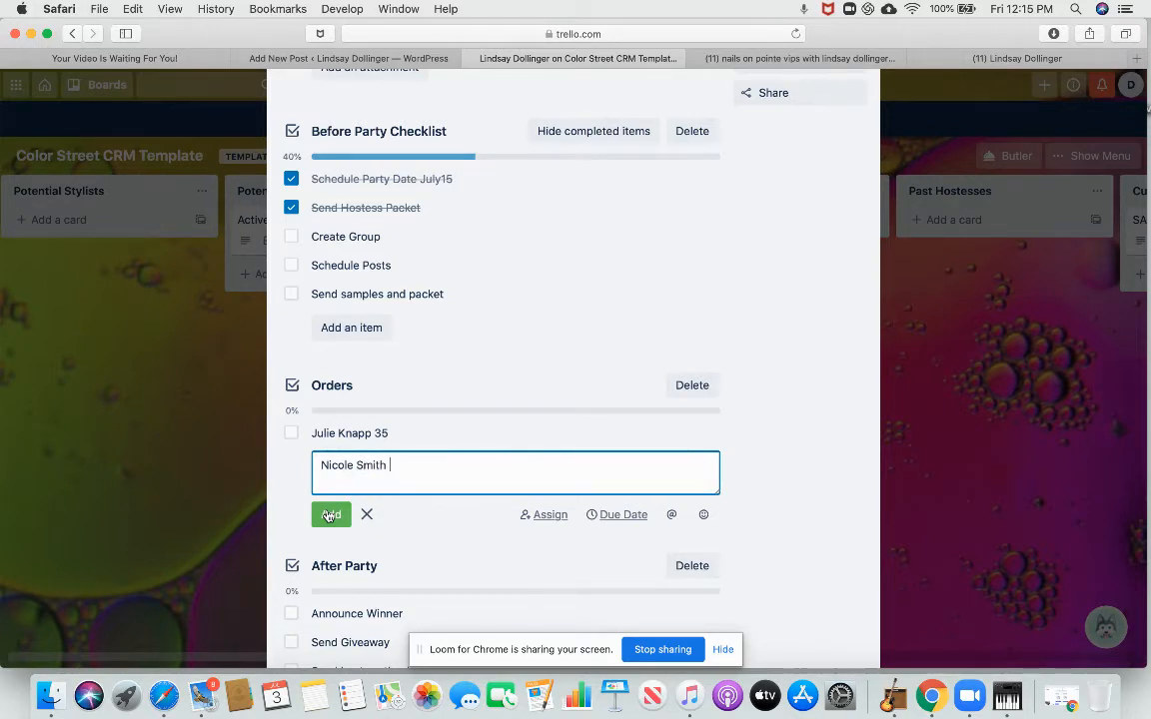
pyautogui.write('37')
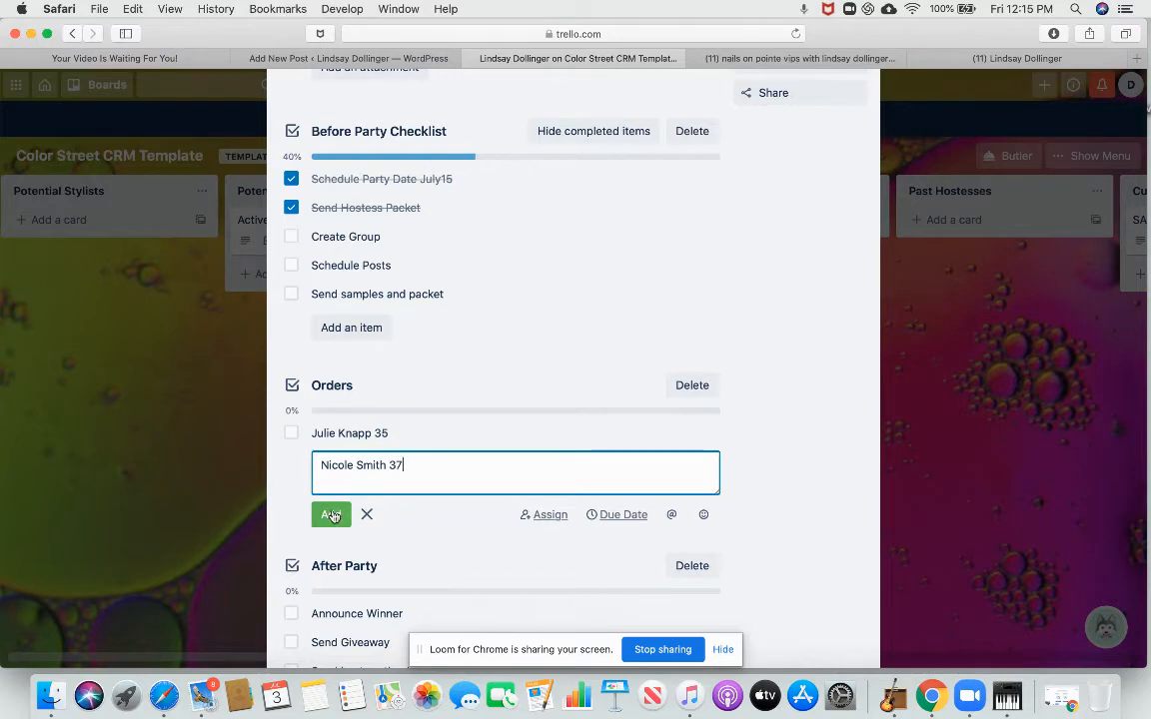
pyautogui.click(332, 515)
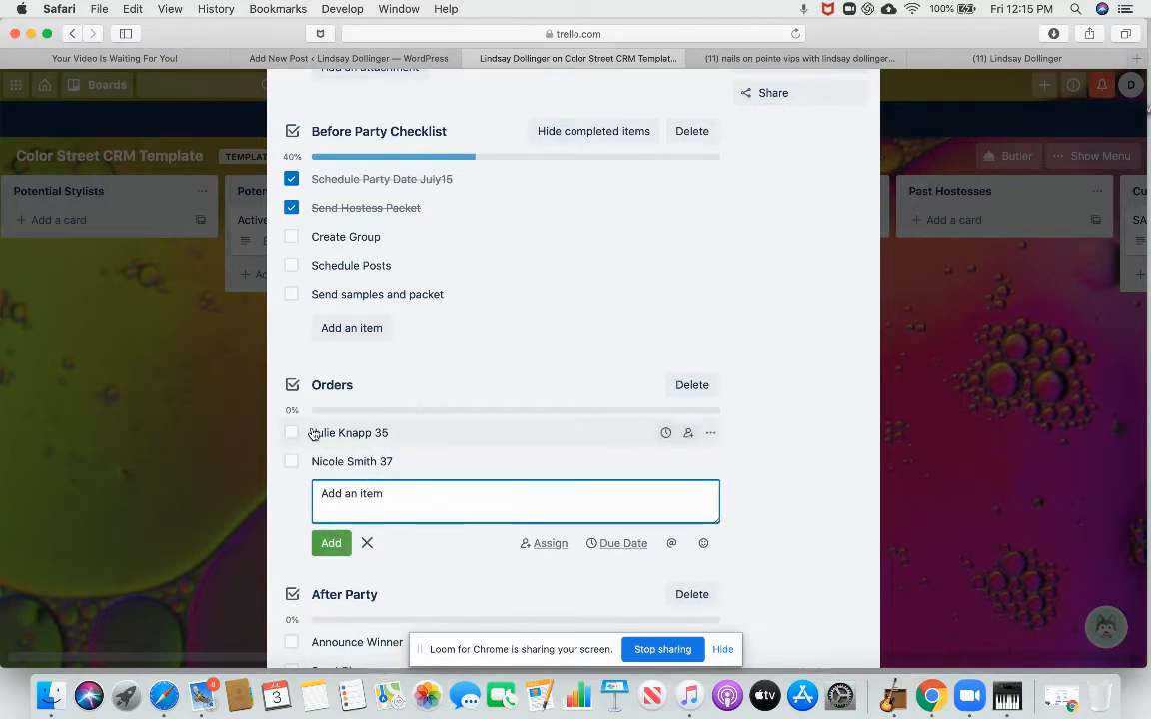
pyautogui.moveTo(284, 499)
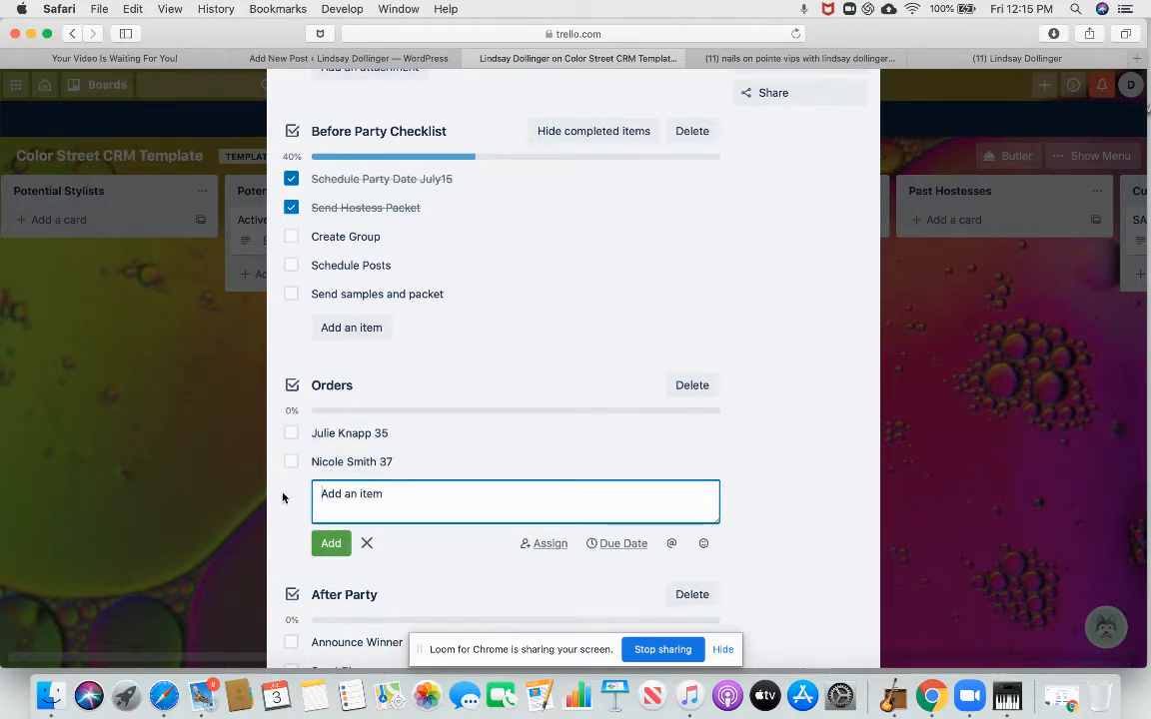
# Append Early bird to Julie's item and tick both Orders items complete.
pyautogui.click(350, 432)
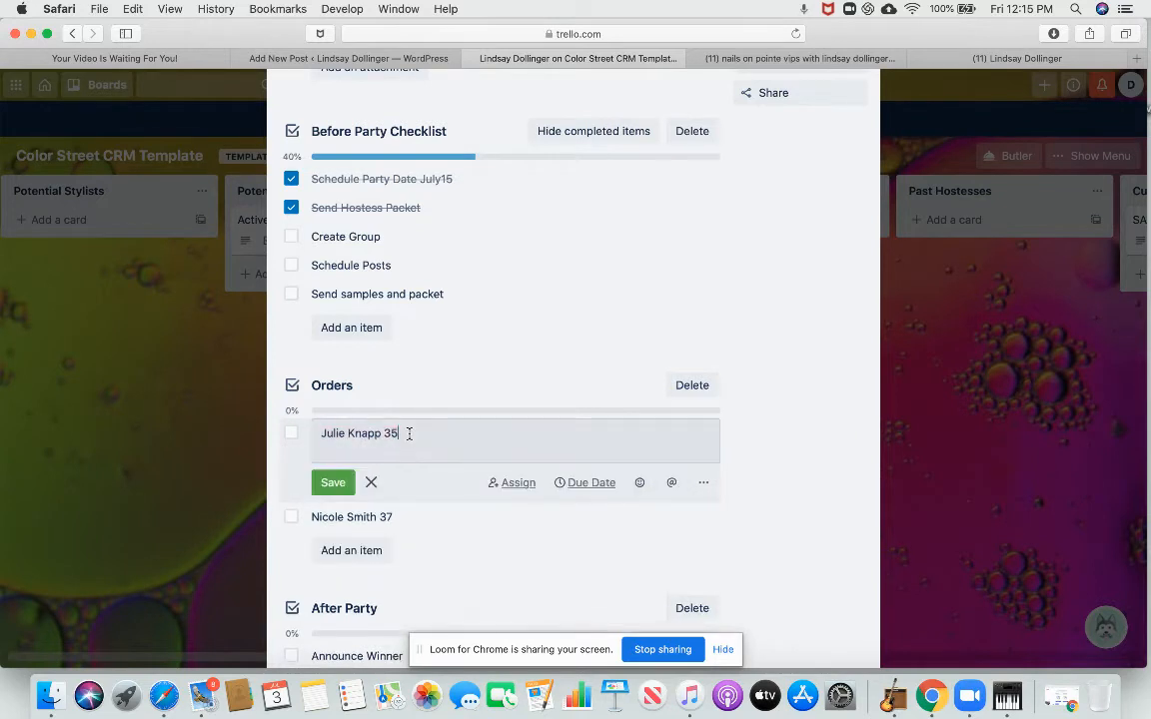
pyautogui.write('Early bi')
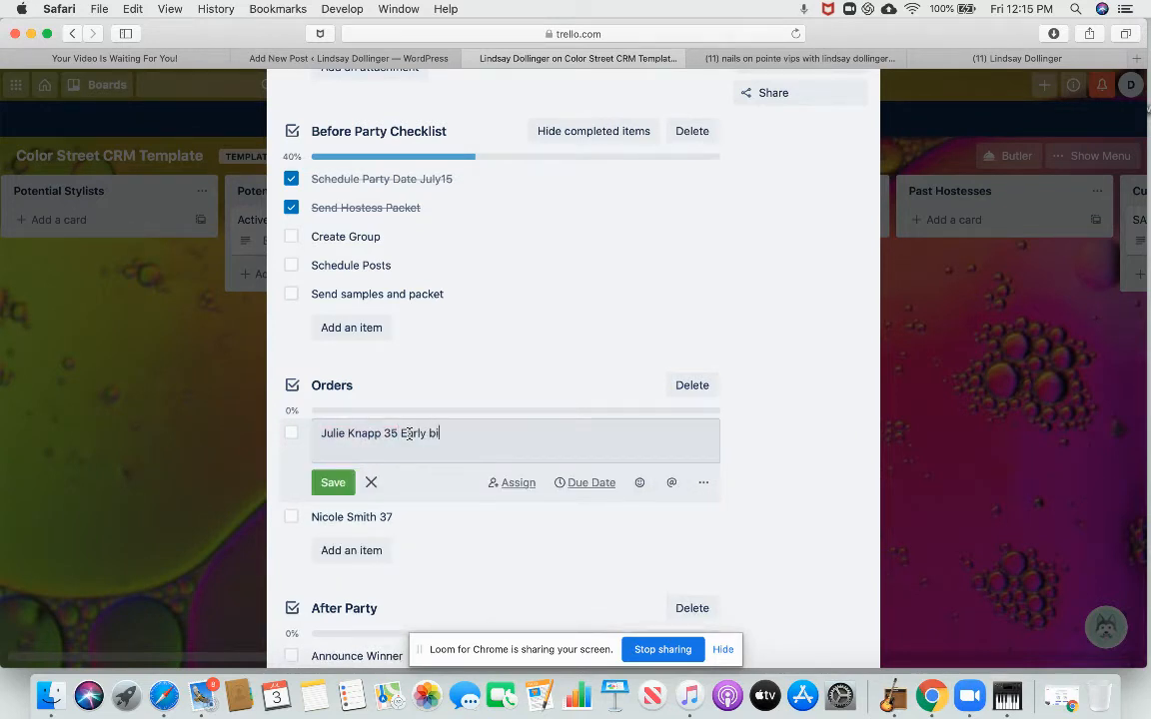
pyautogui.click(332, 481)
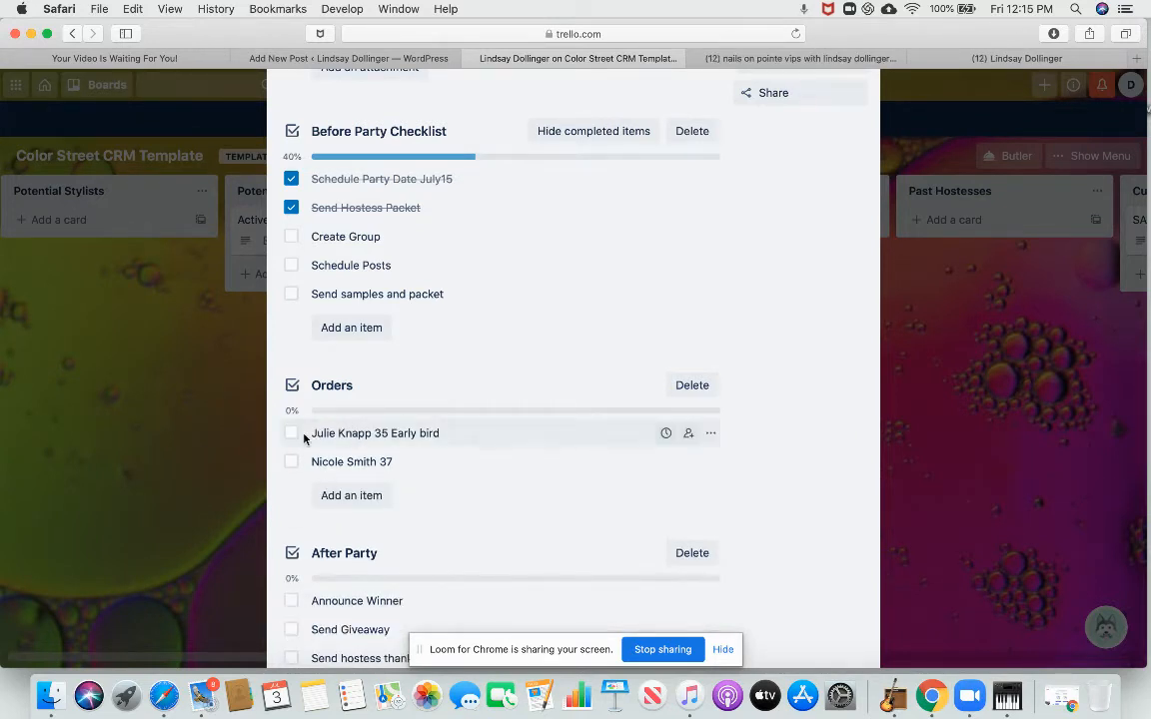
pyautogui.click(292, 431)
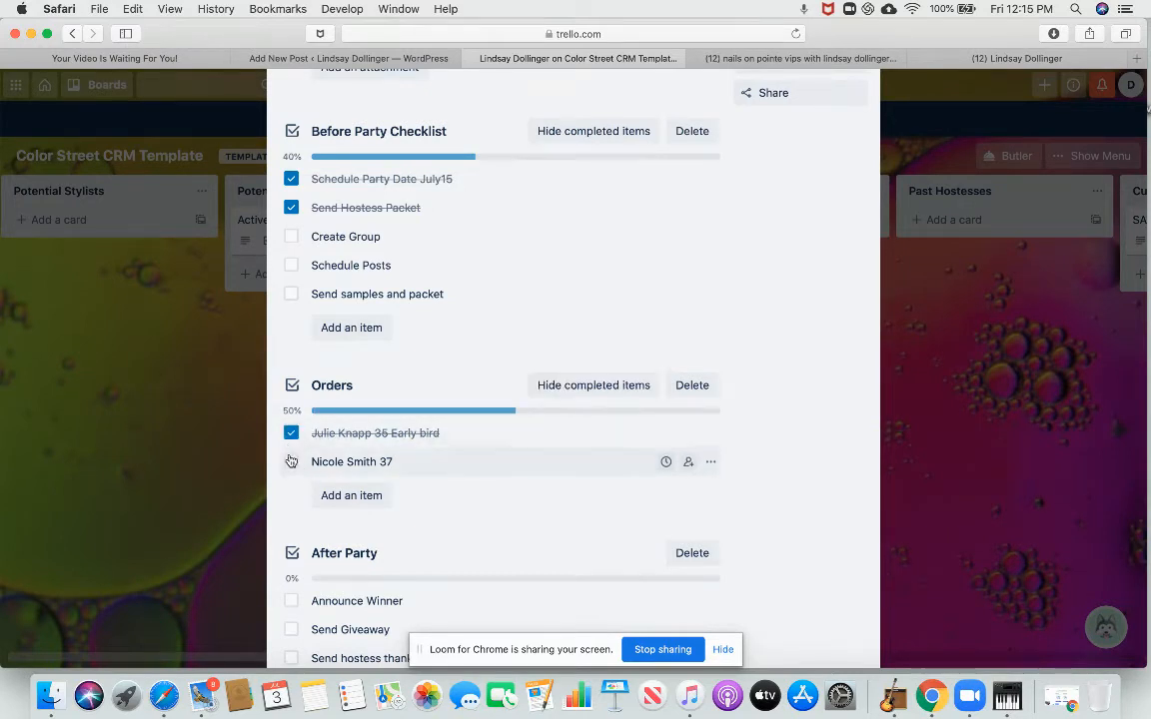
pyautogui.click(292, 461)
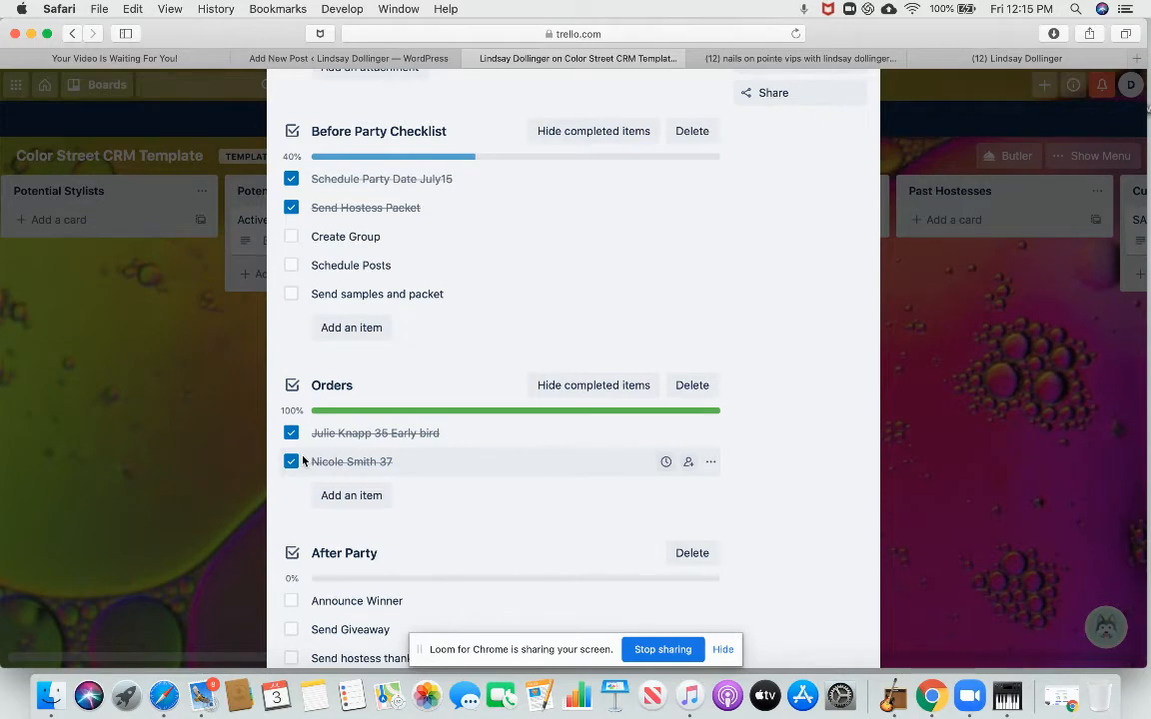
# Tick the After Party tasks, including Hostess Order Placed, to 100%.
pyautogui.scroll(-3)
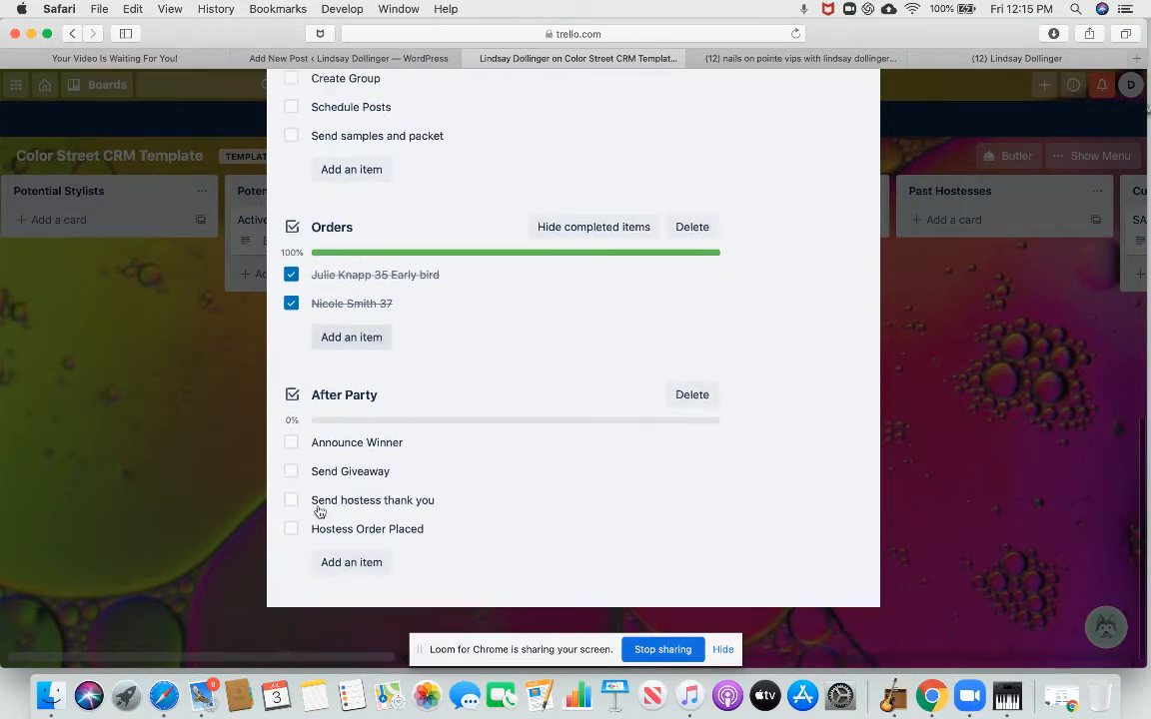
pyautogui.click(292, 442)
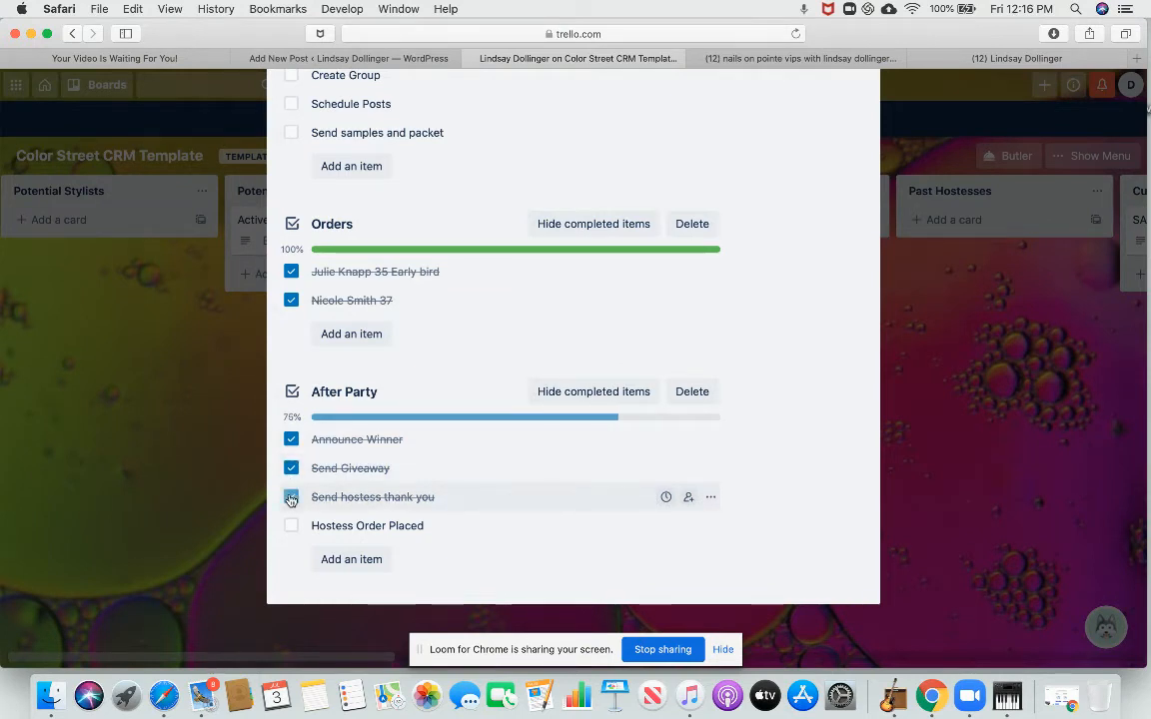
pyautogui.click(291, 526)
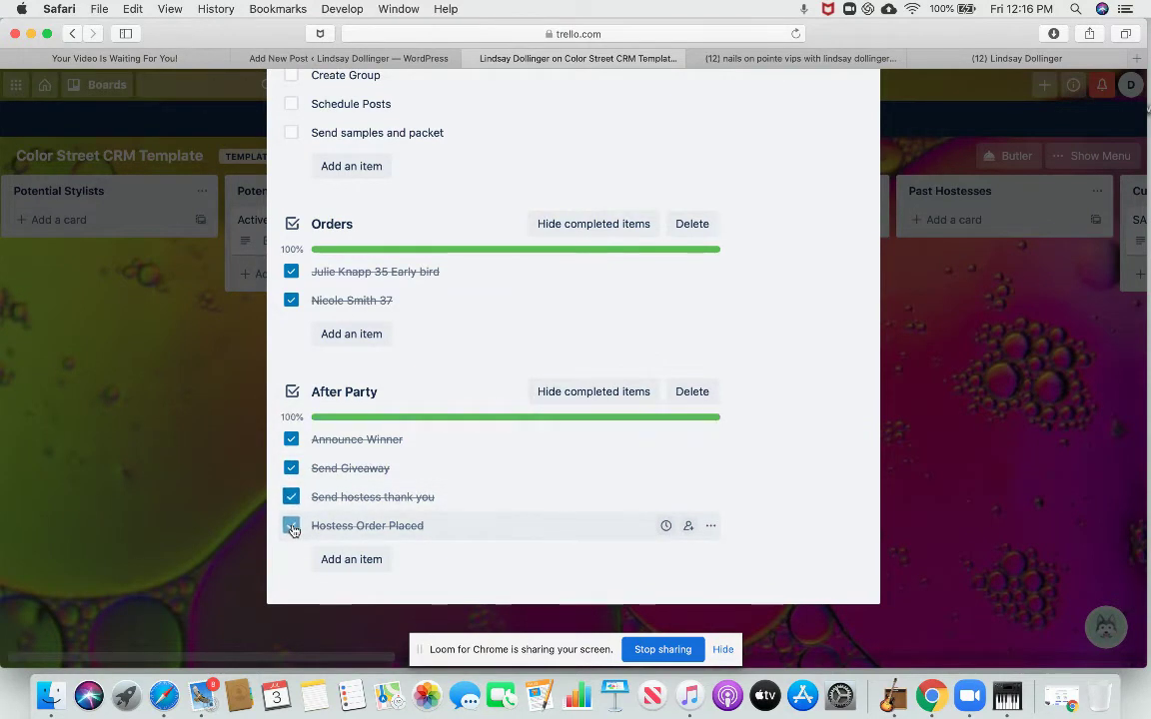
pyautogui.click(291, 525)
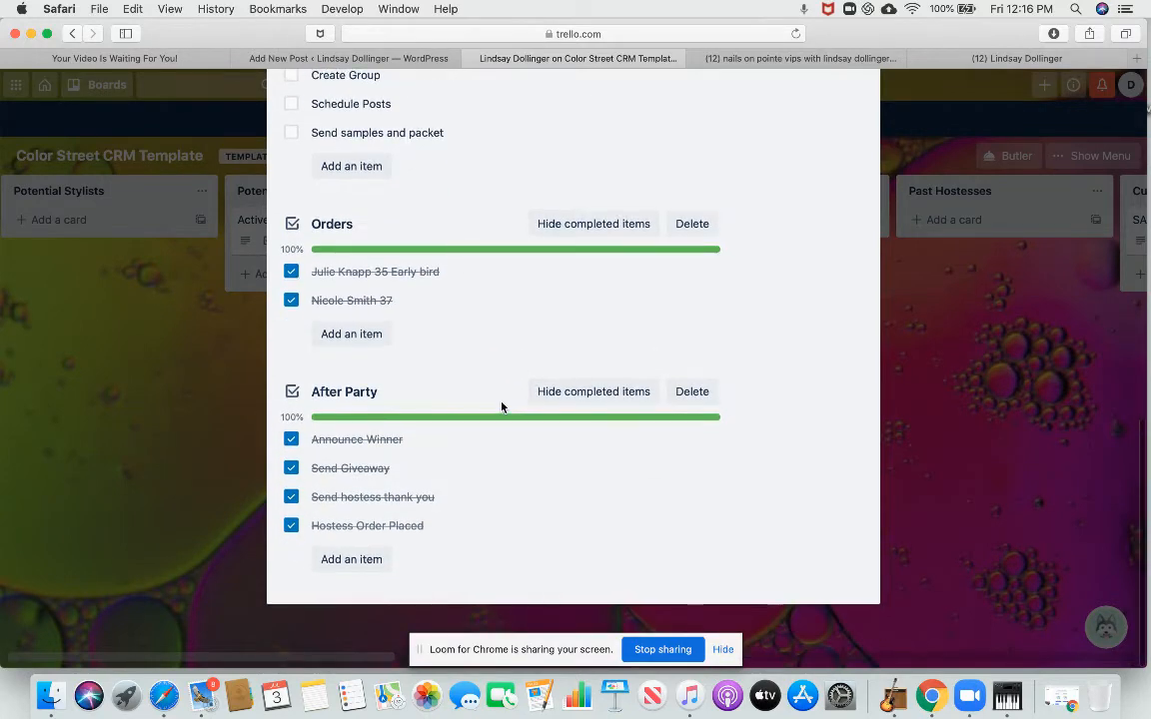
# Delete the Before Party Checklist from the card.
pyautogui.scroll(3)
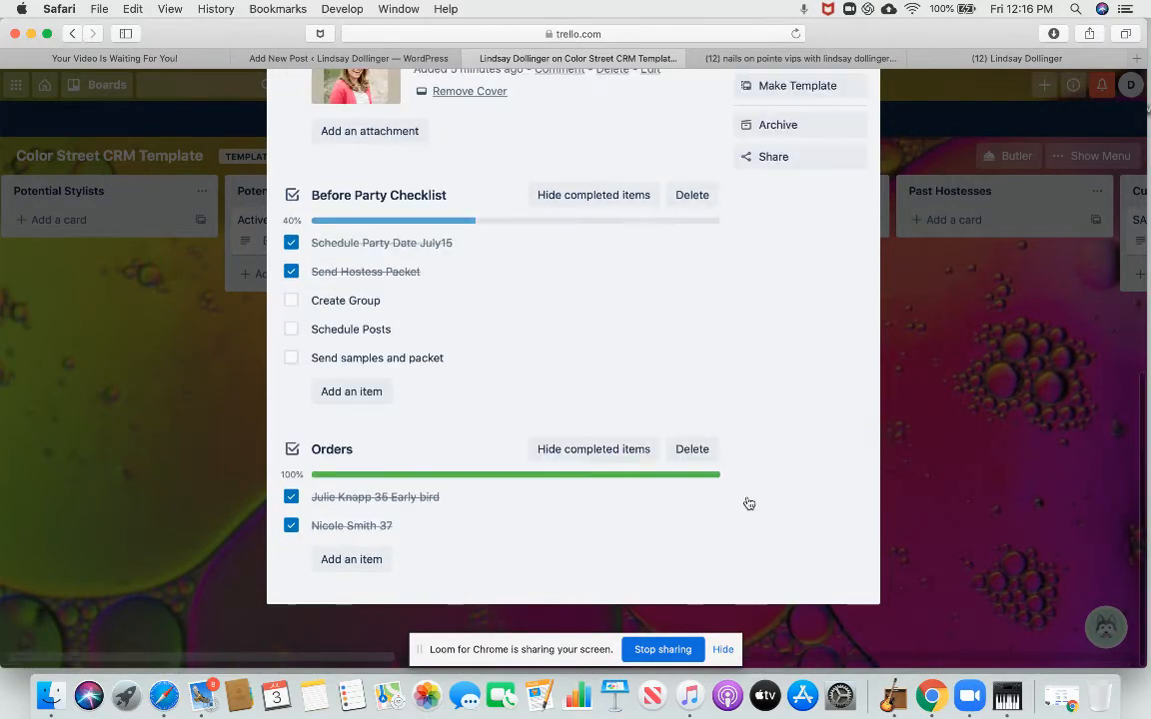
pyautogui.click(691, 196)
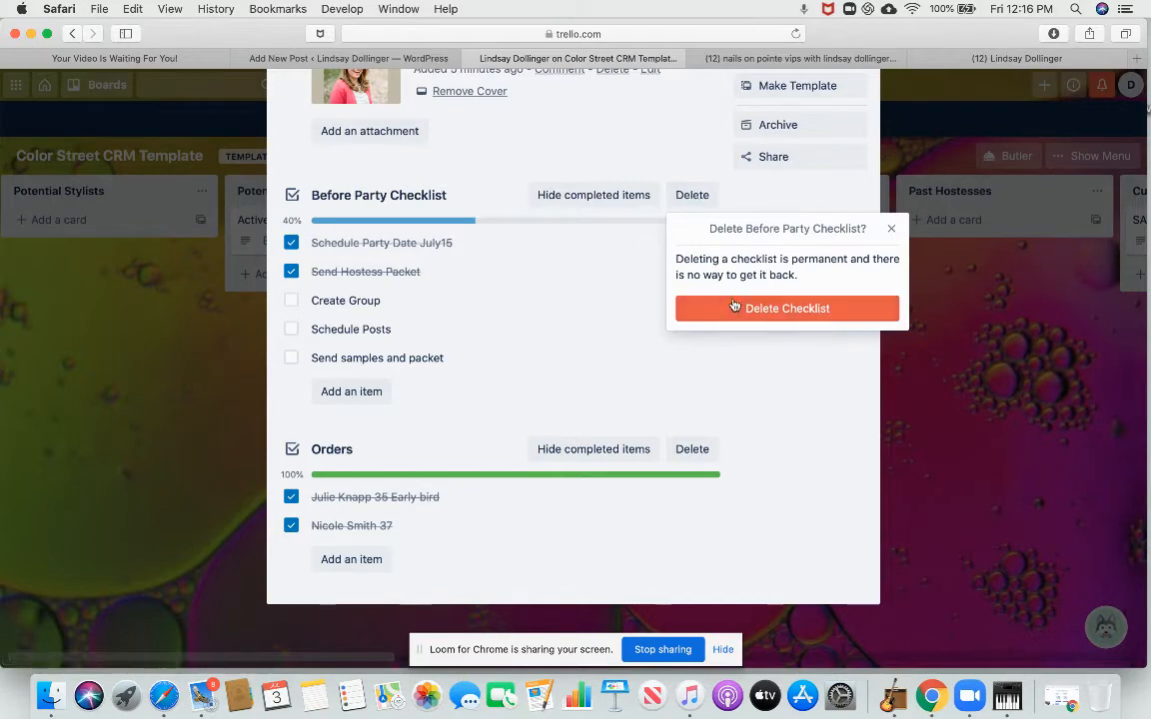
pyautogui.click(787, 308)
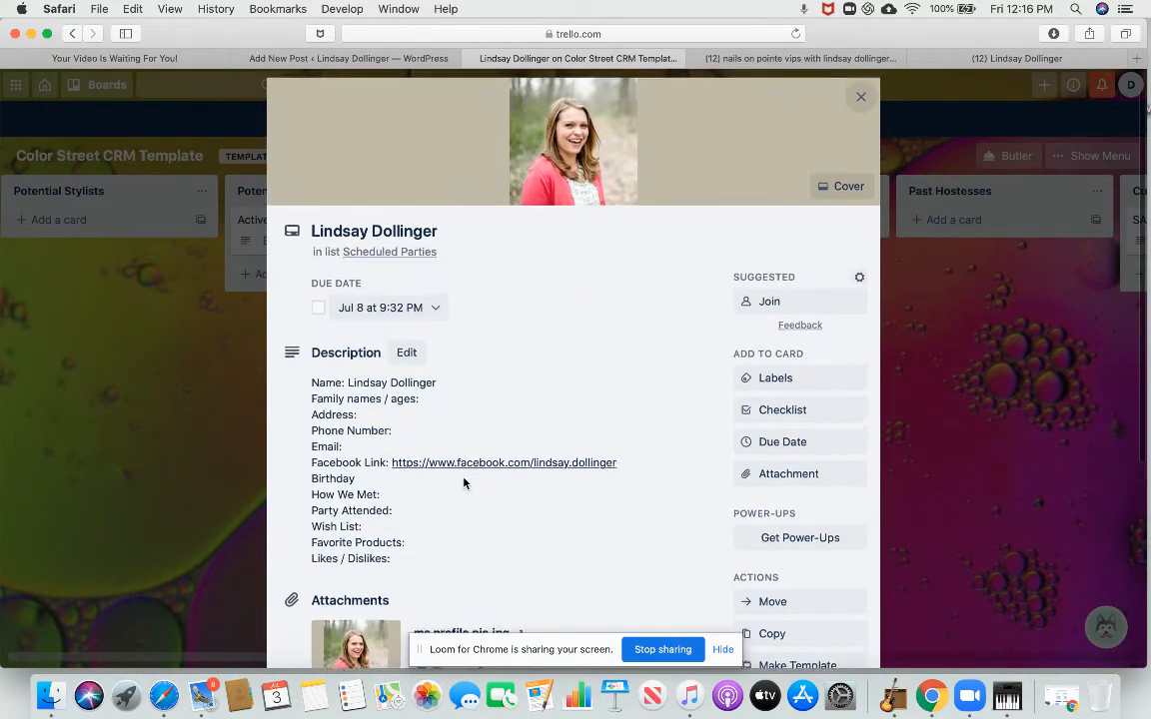
pyautogui.click(859, 96)
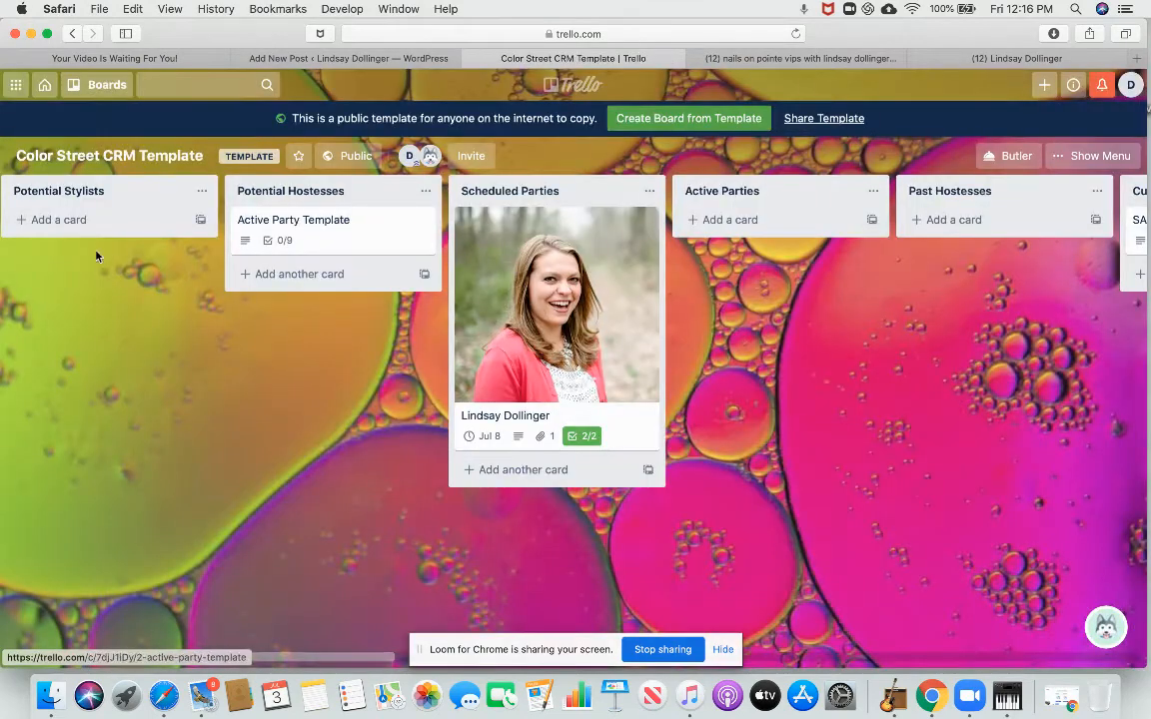
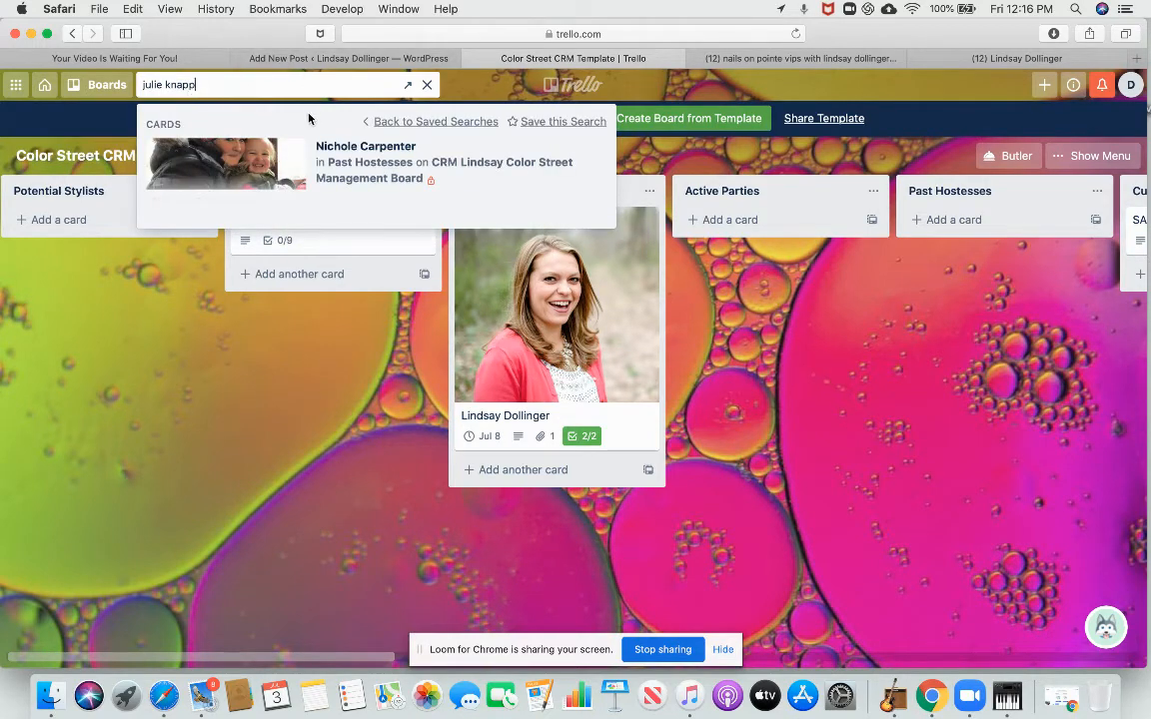
pyautogui.moveTo(211, 155)
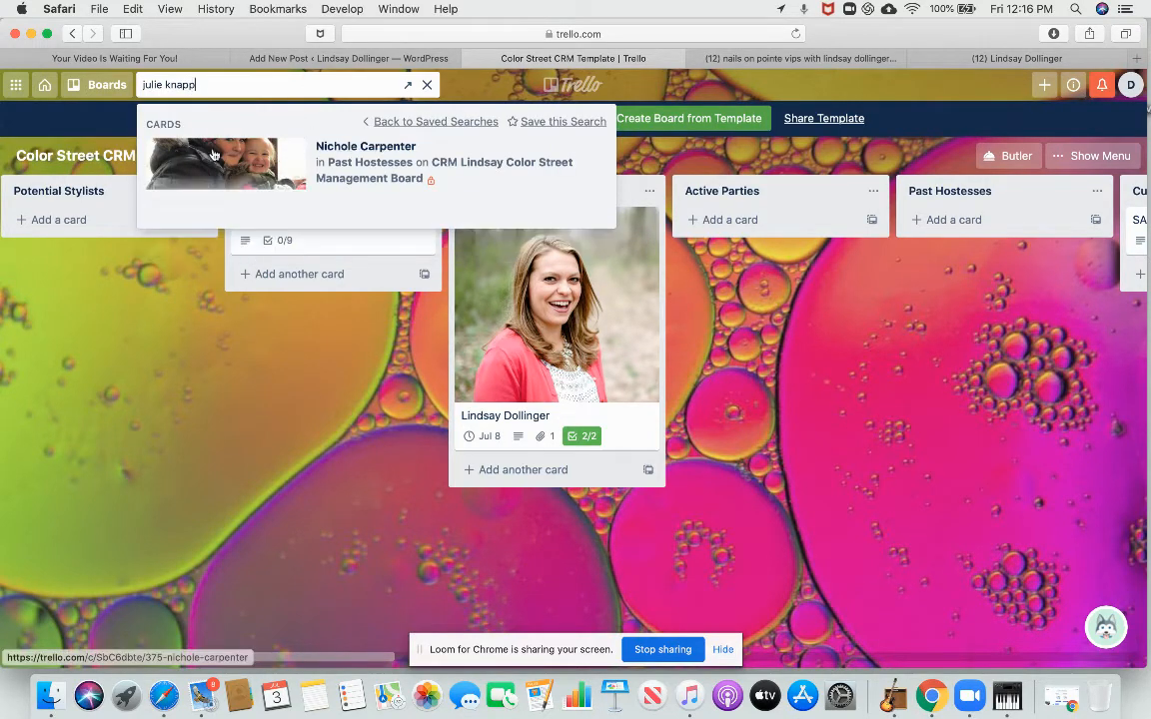
pyautogui.press('Backspace')
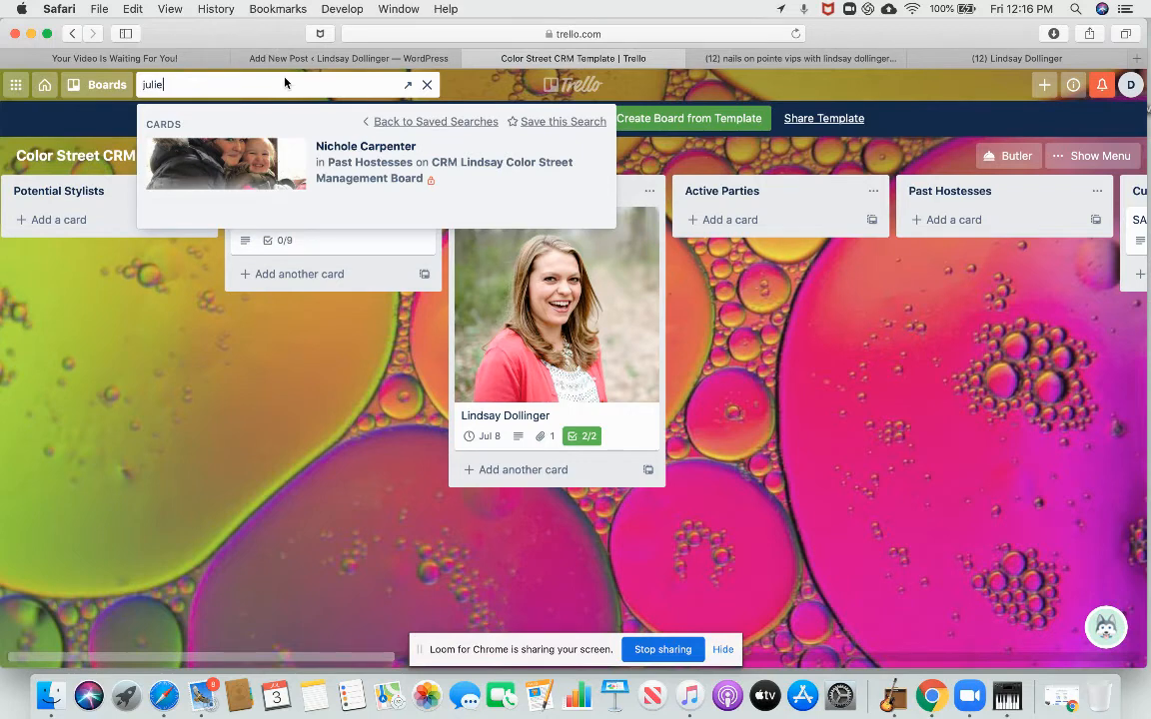
pyautogui.write('nicol')
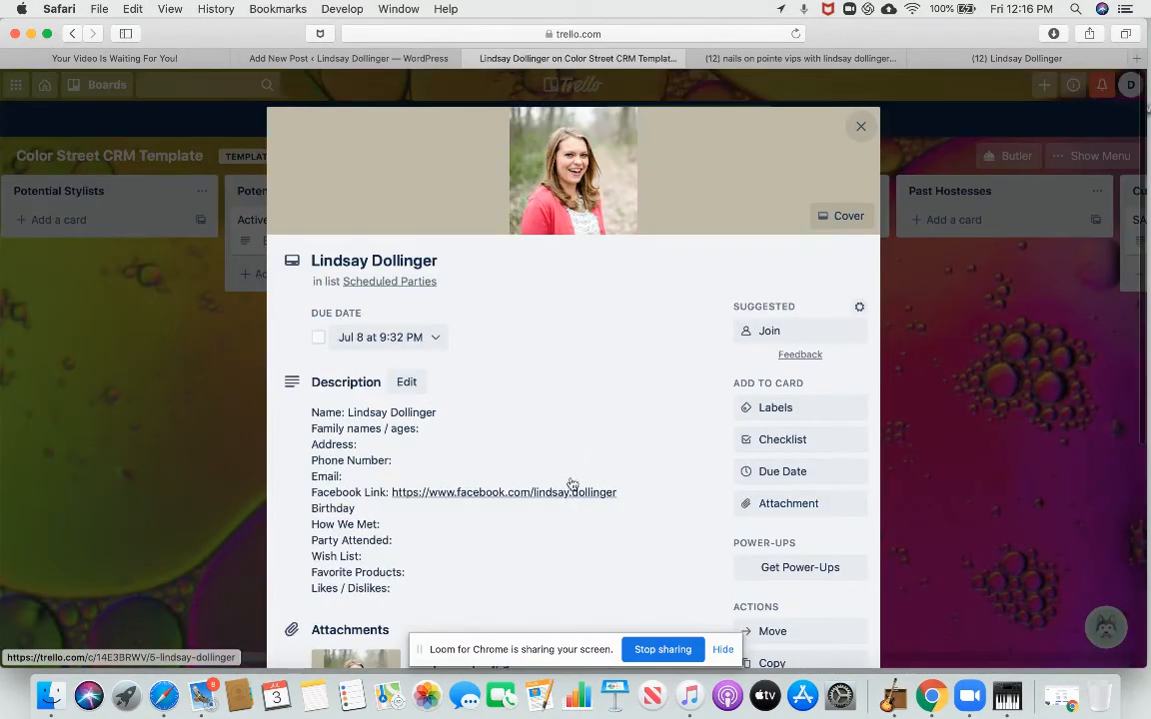
pyautogui.scroll(-3)
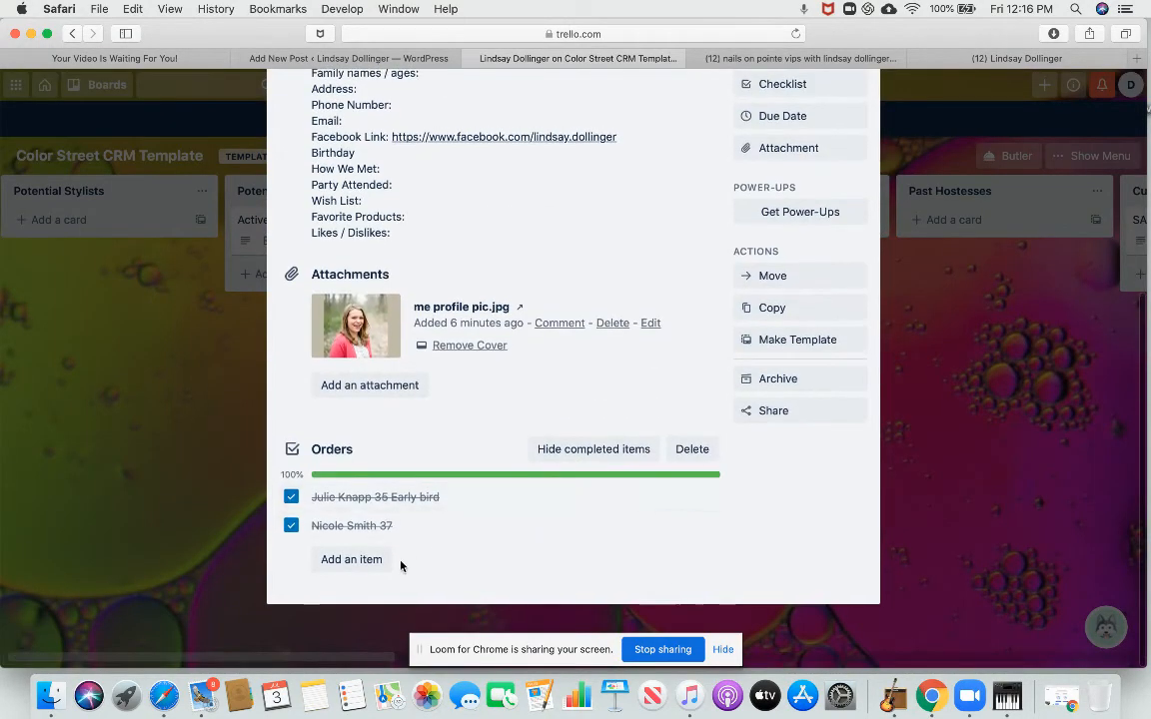
pyautogui.moveTo(338, 531)
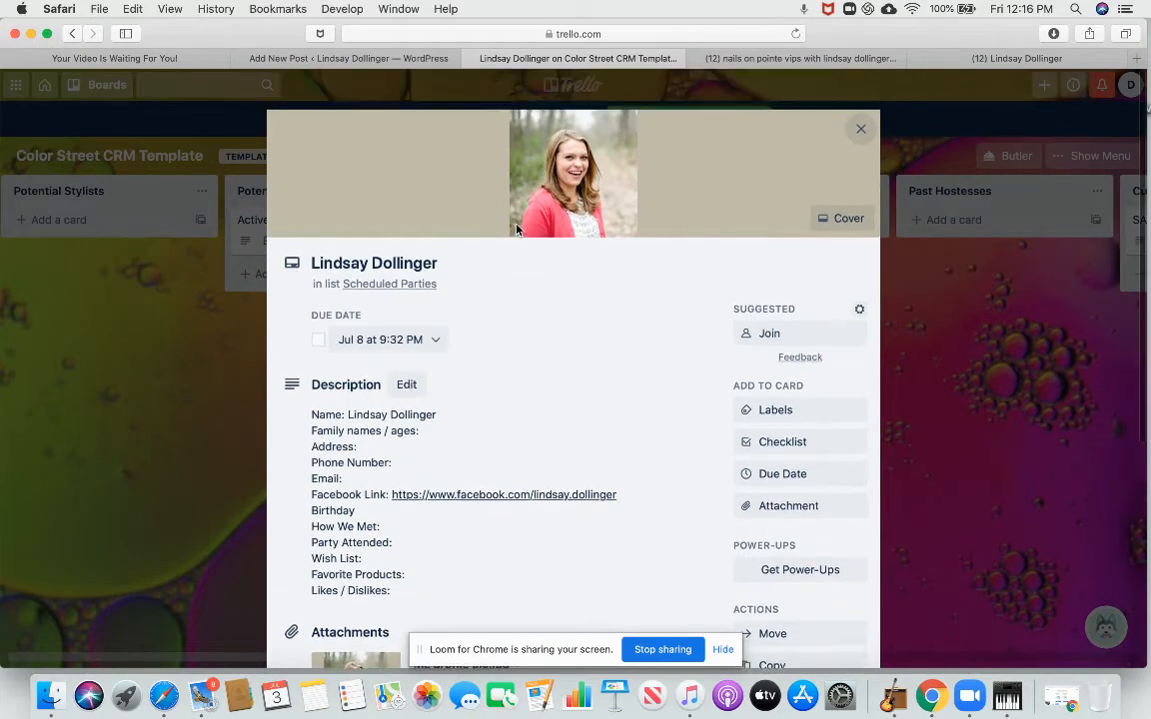
pyautogui.click(859, 128)
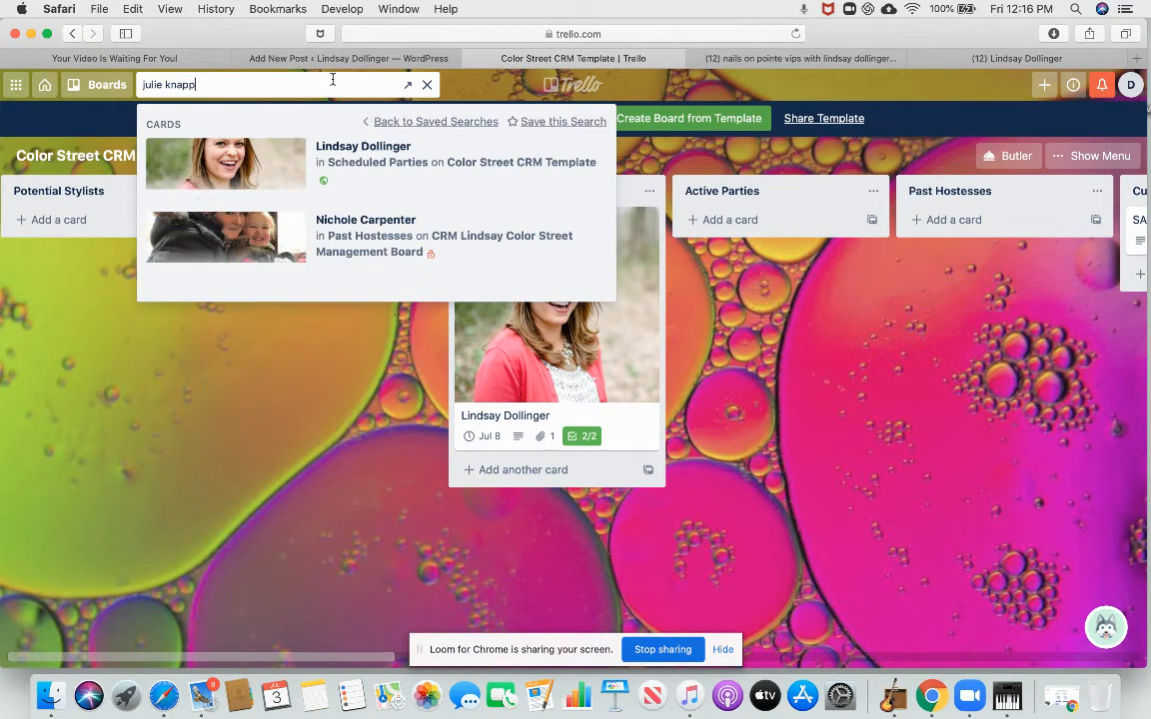
pyautogui.moveTo(368, 178)
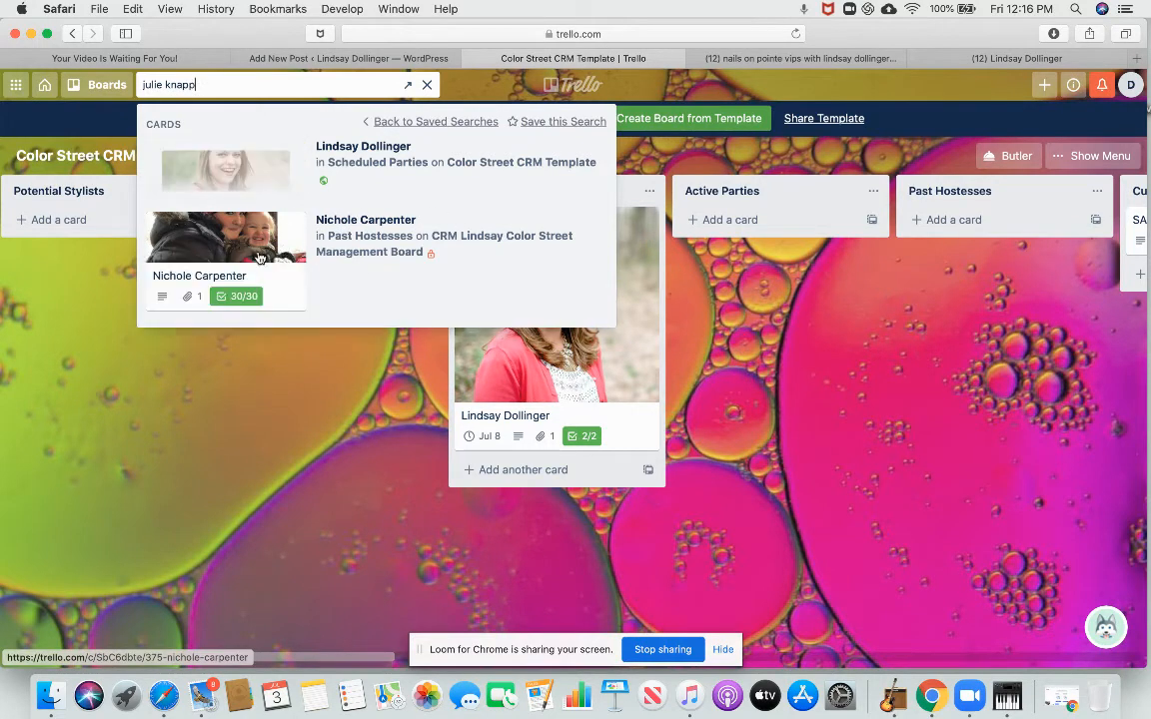
pyautogui.moveTo(272, 262)
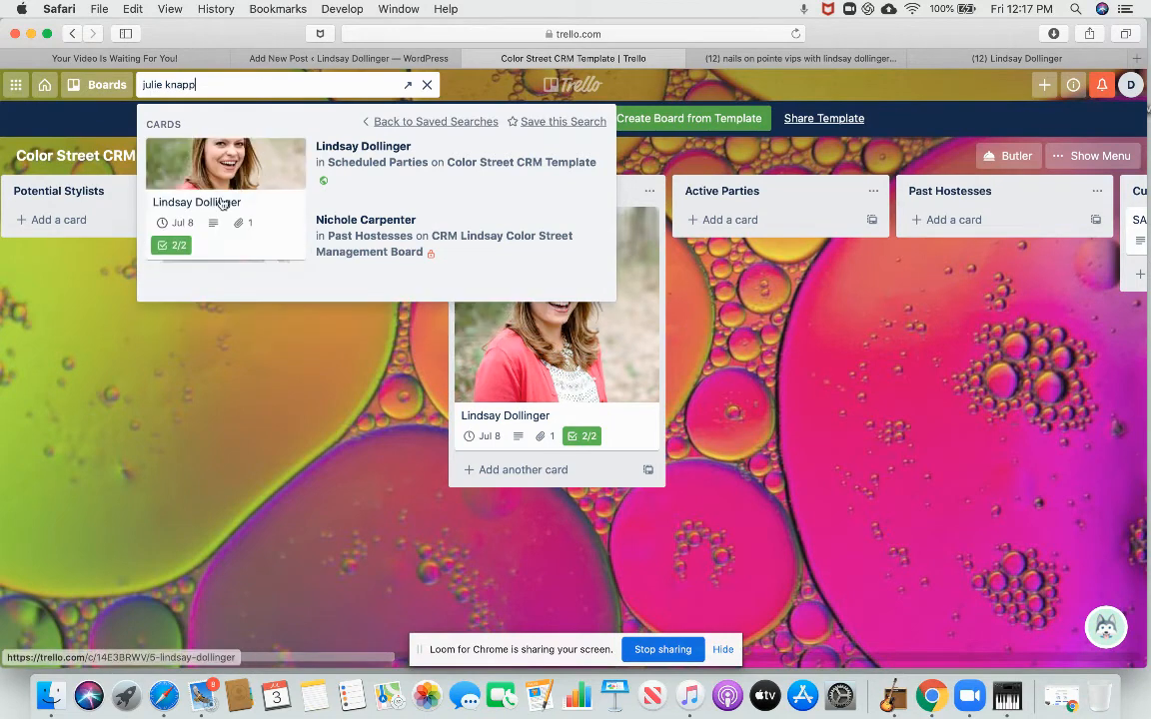
pyautogui.moveTo(196, 202)
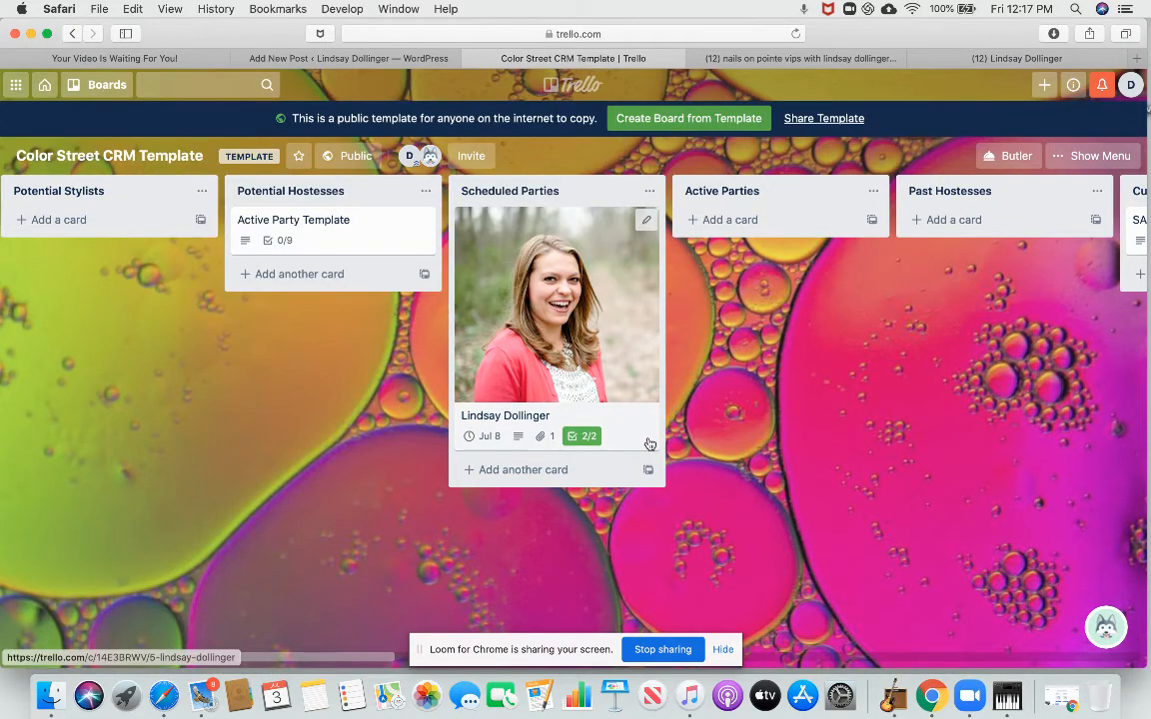
pyautogui.moveTo(606, 384)
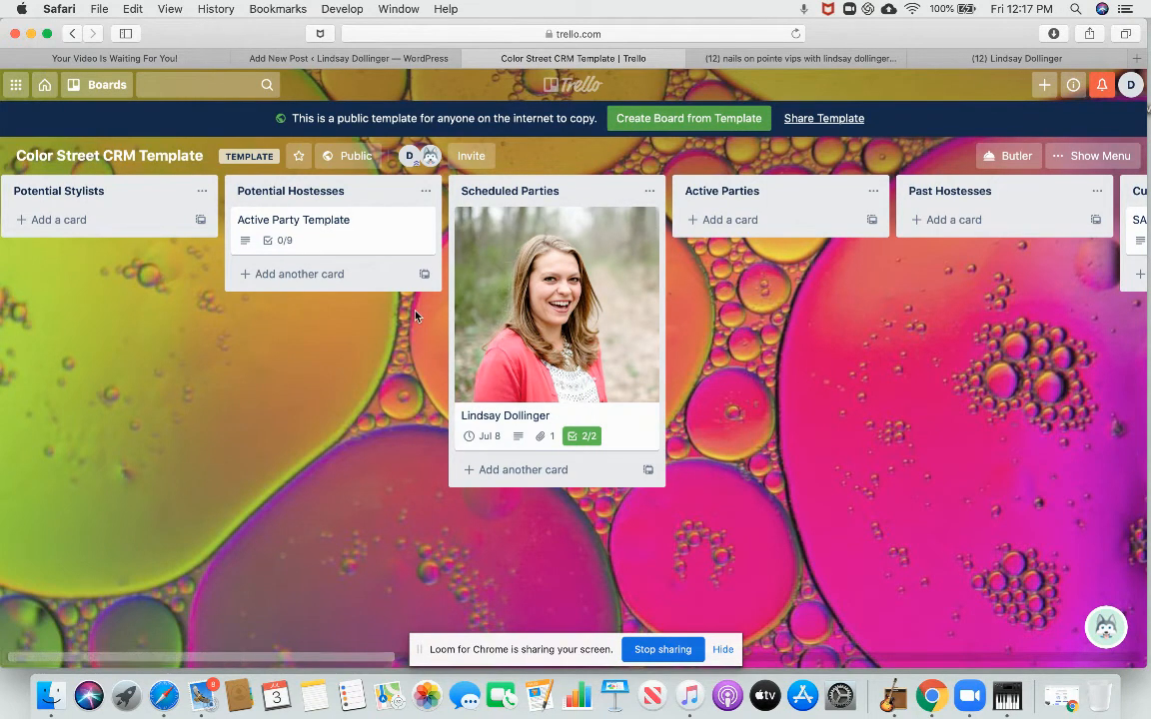
pyautogui.click(647, 228)
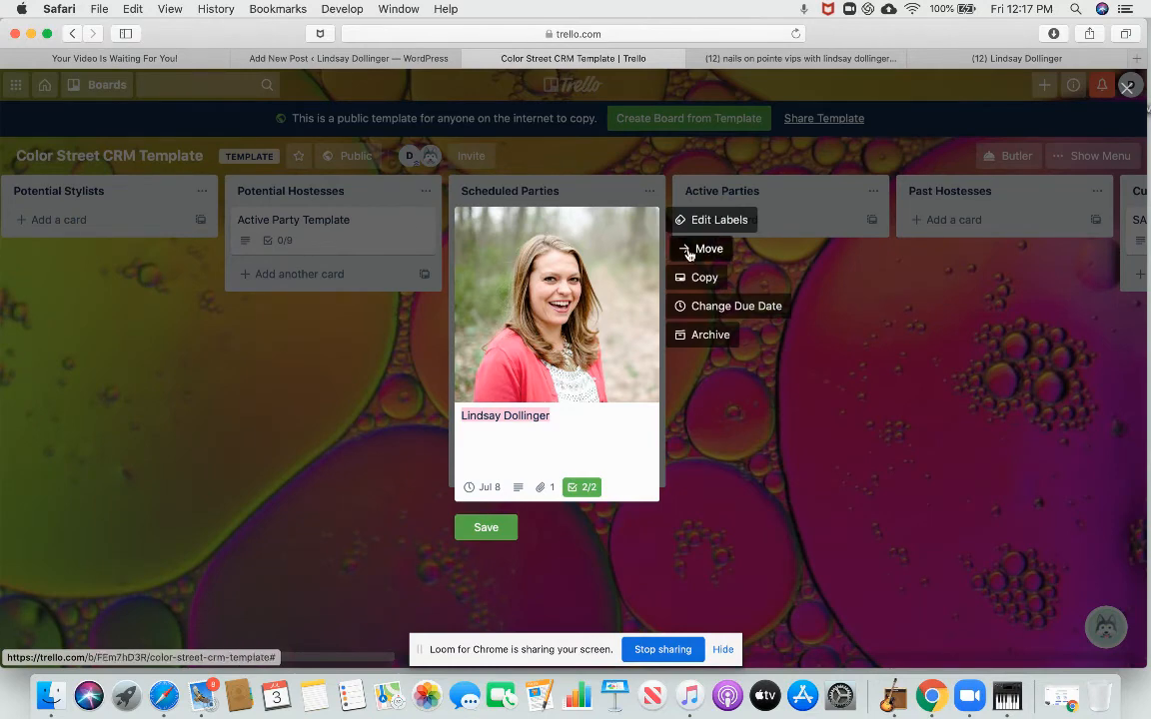
pyautogui.click(703, 247)
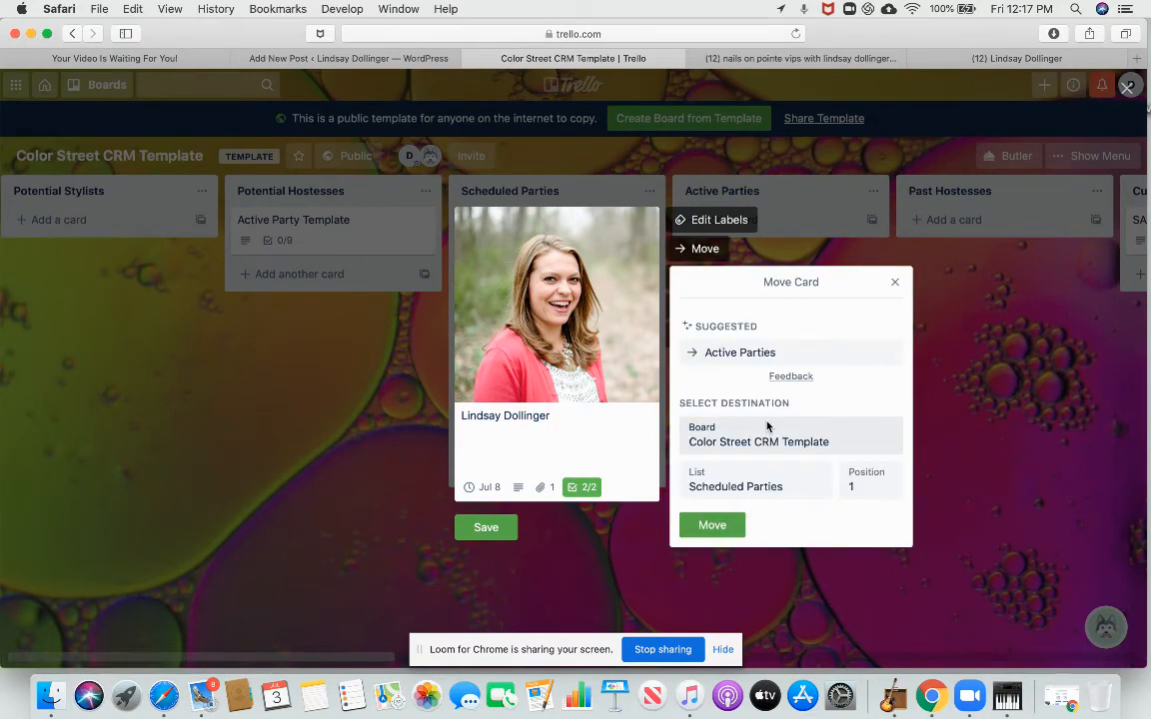
pyautogui.moveTo(763, 496)
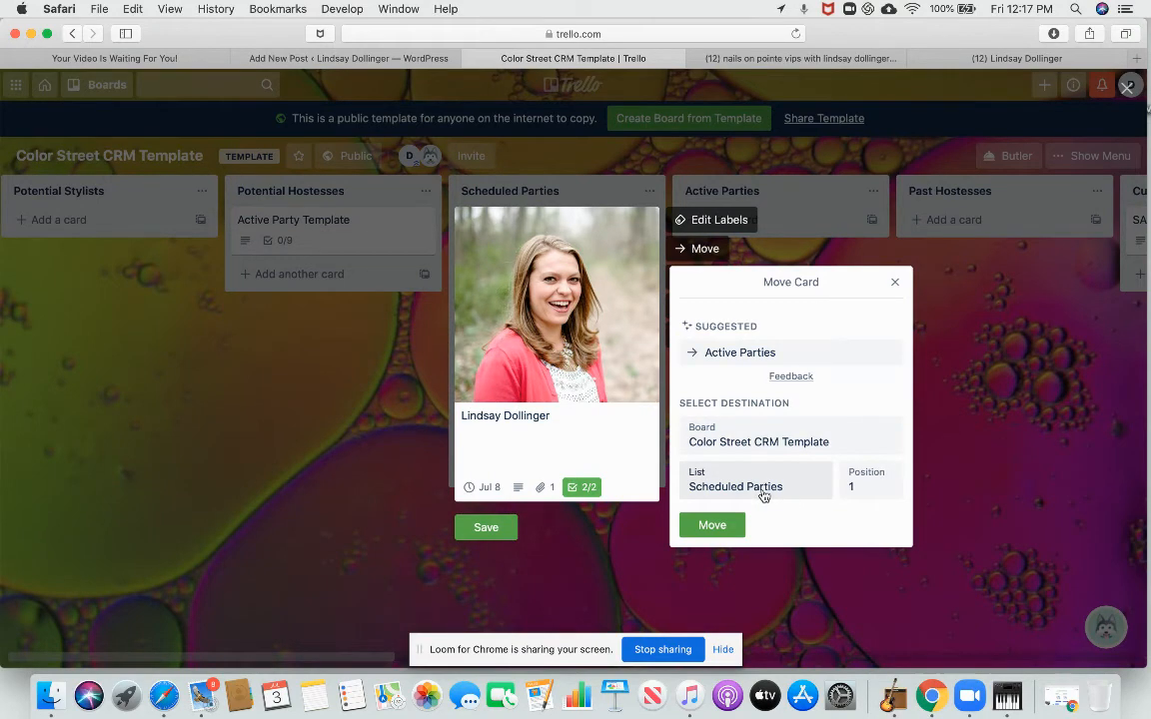
pyautogui.click(755, 486)
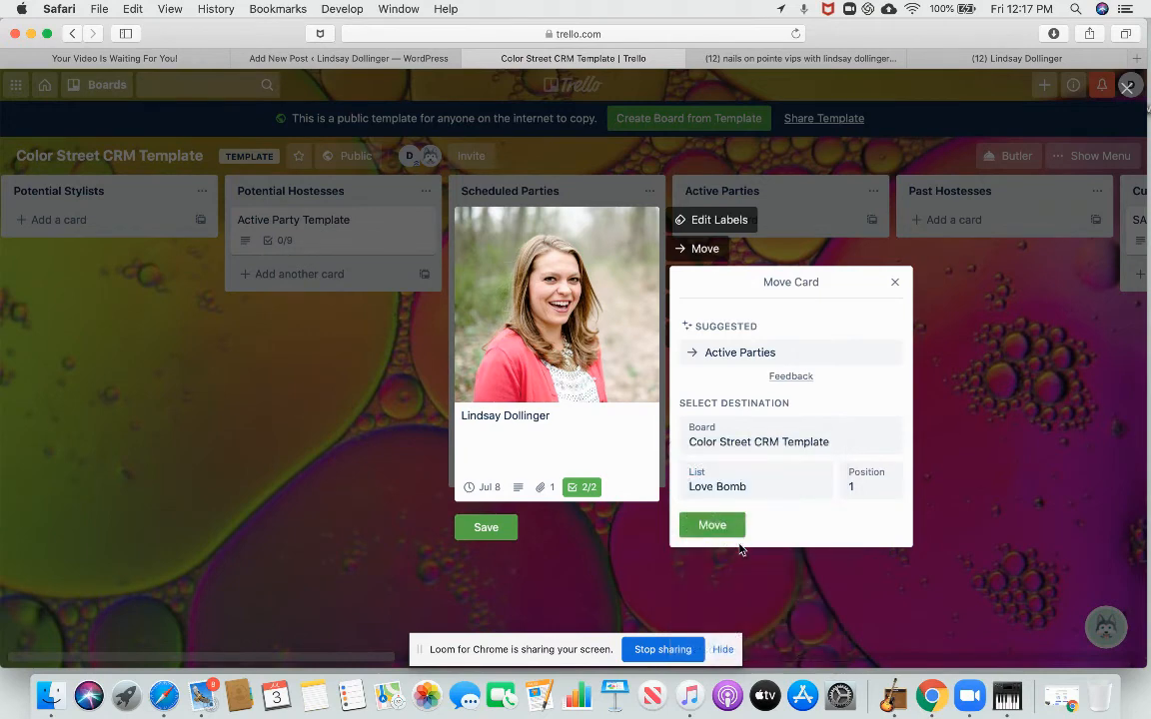
pyautogui.click(711, 523)
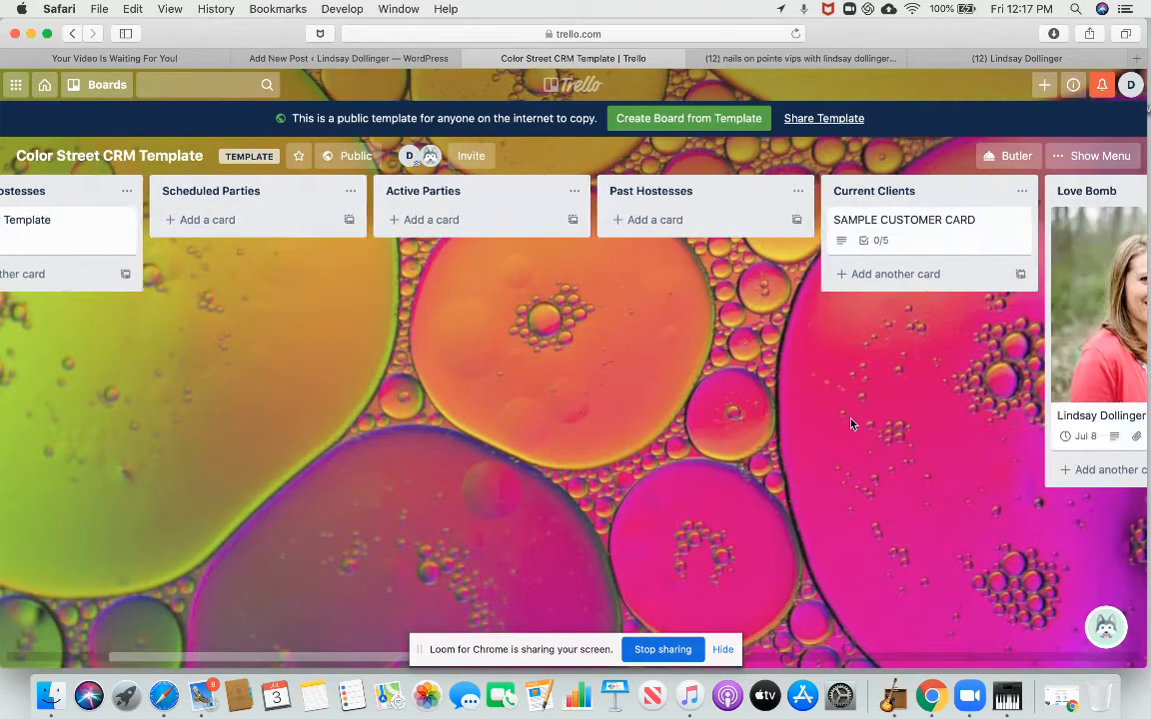
pyautogui.hscroll(3)
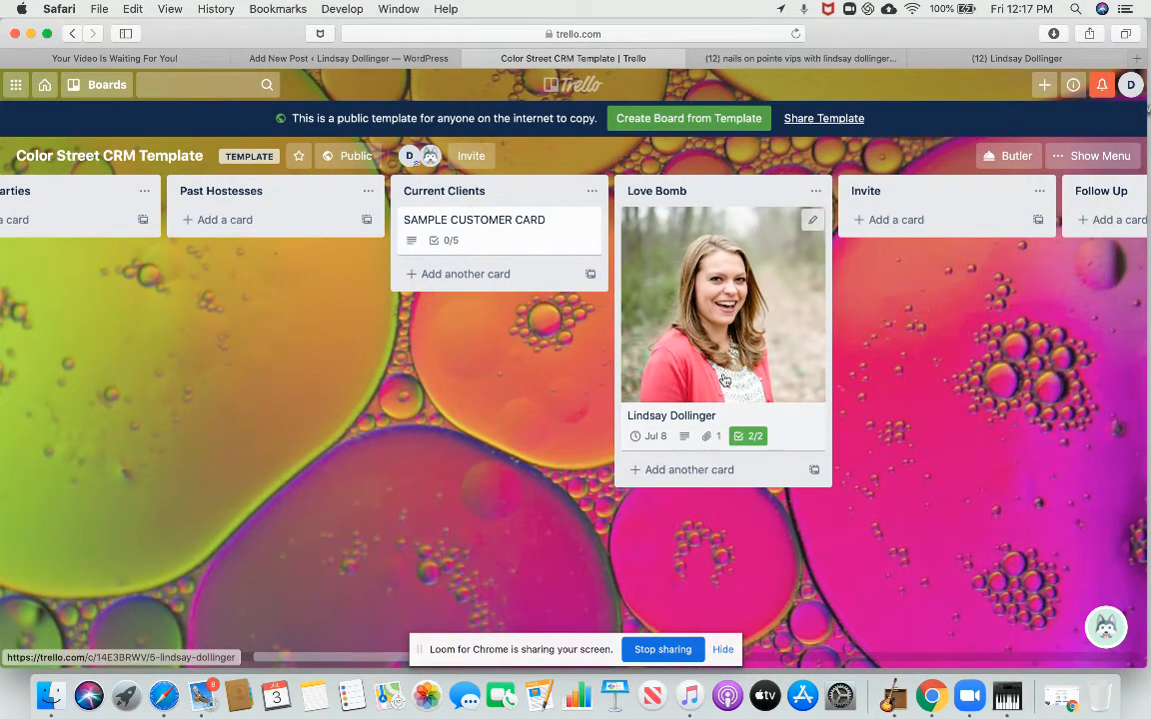
pyautogui.hscroll(3)
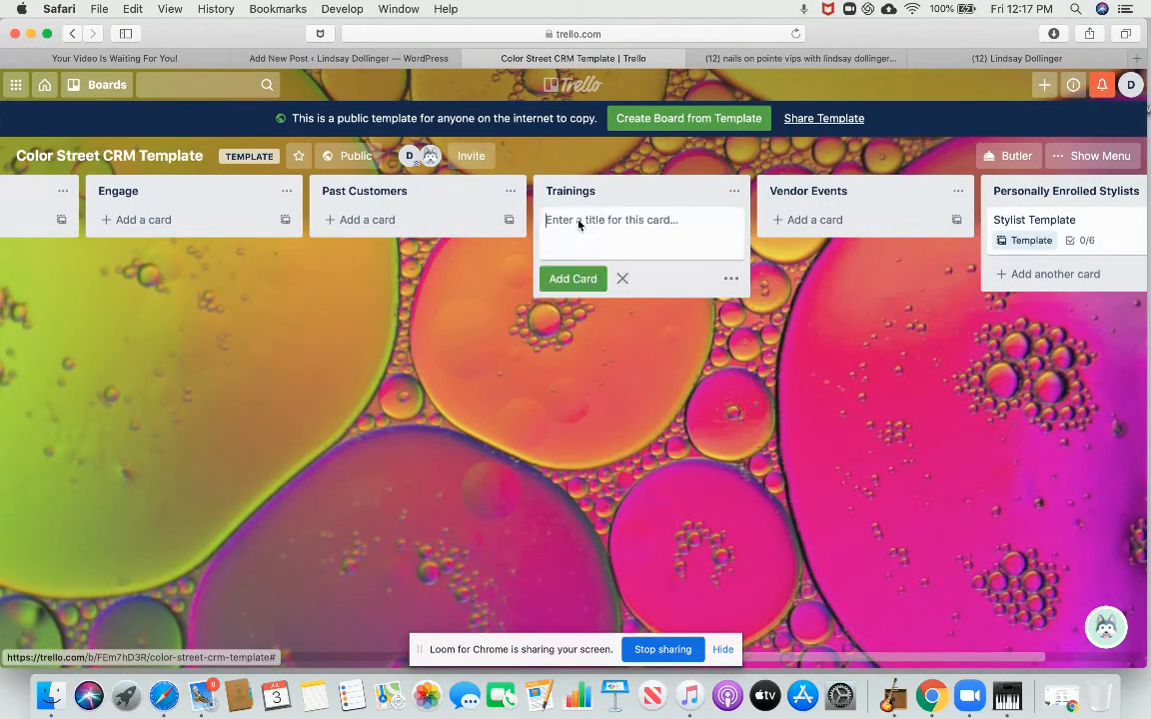
# Add Tuesday Trainings and Nail Vibes- Fridays cards to the Trainings list.
pyautogui.write('Tuesday')
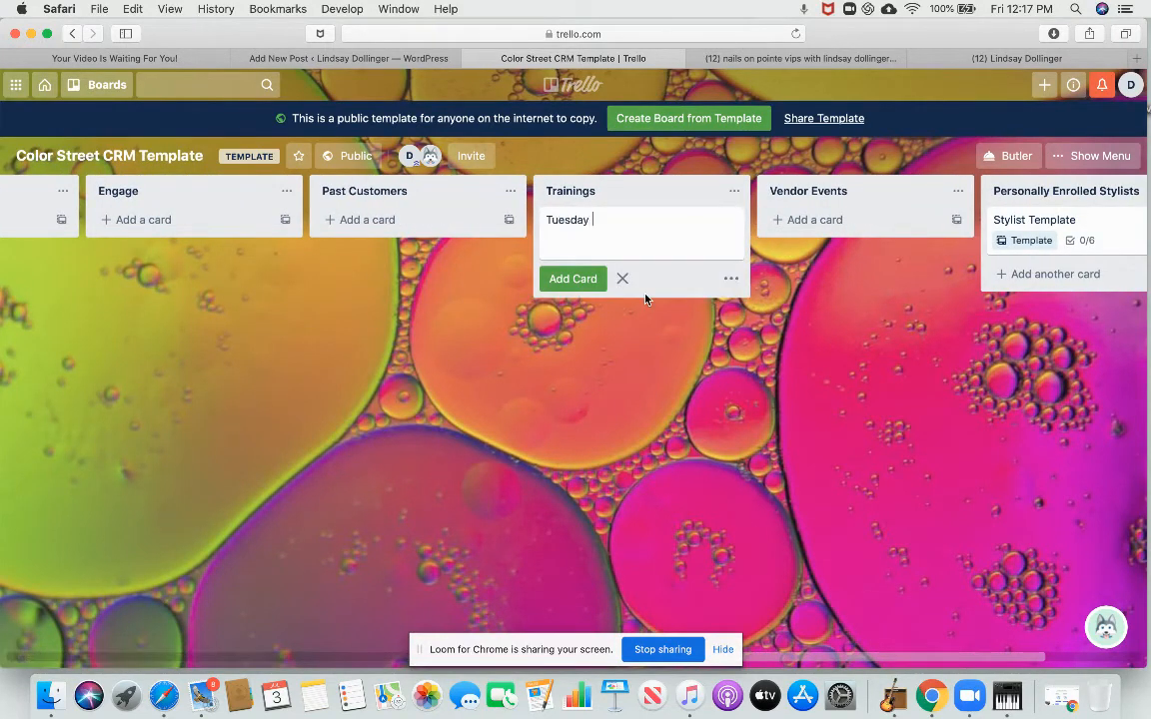
pyautogui.write('Training')
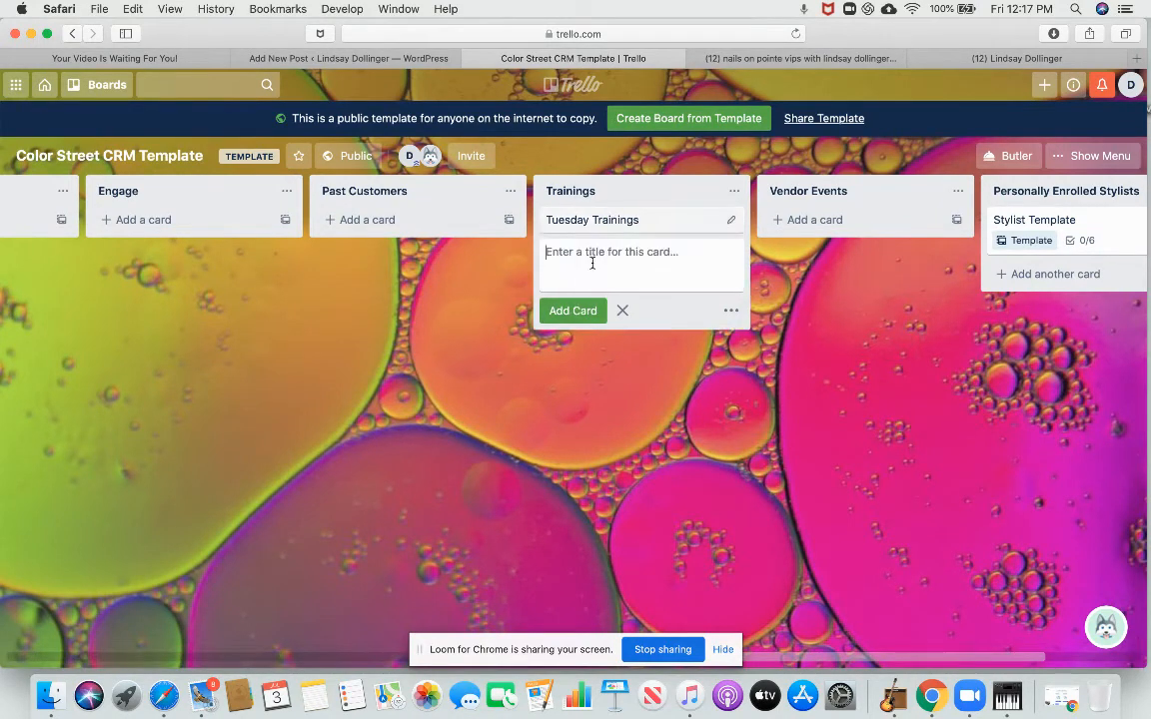
pyautogui.write('Nail Vibes- Fridays')
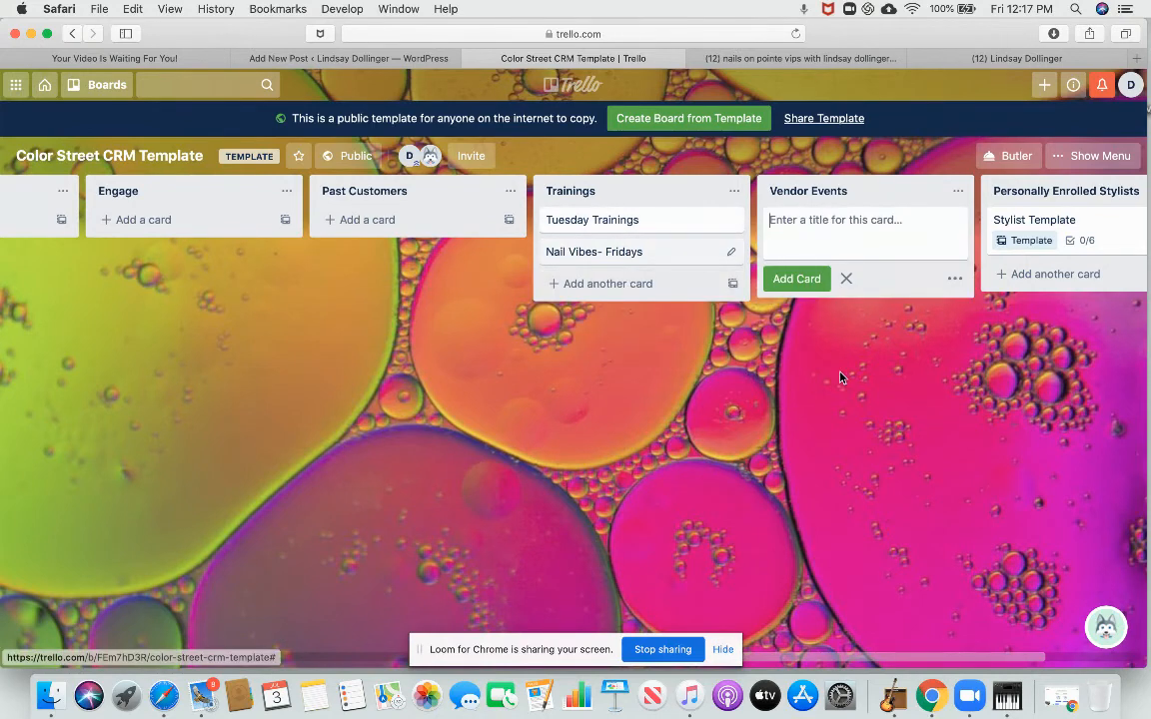
# Add a July 10-12- Fairgrounds card under Vendor Events.
pyautogui.write('July')
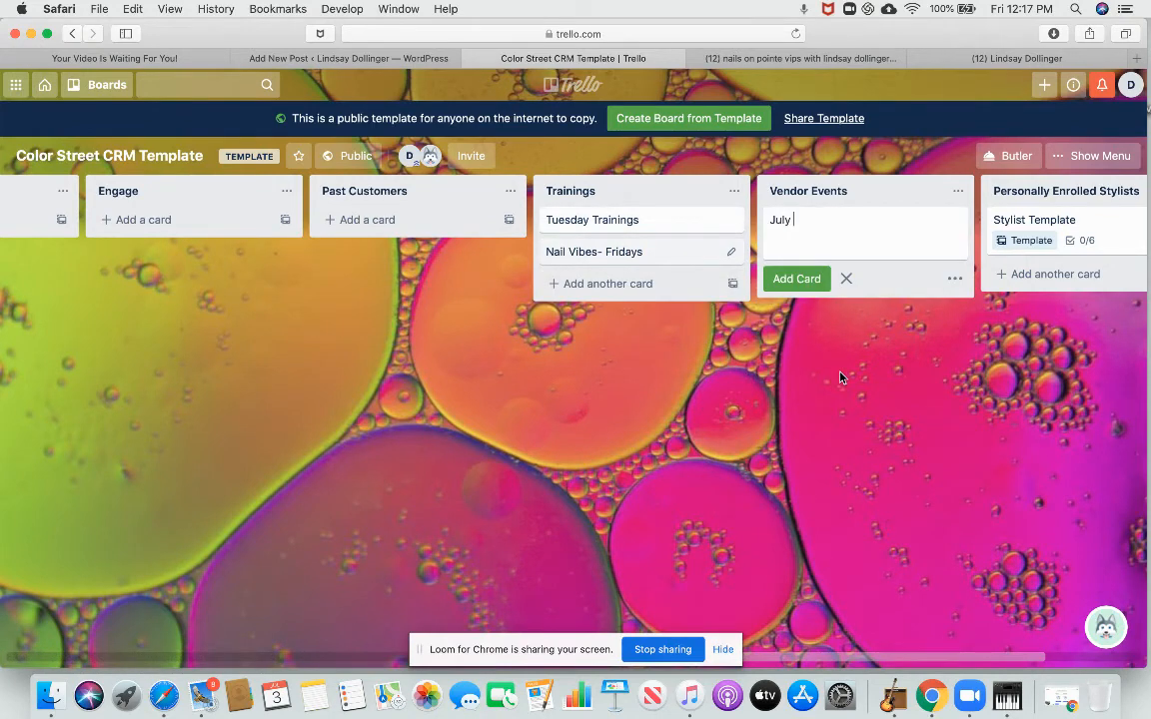
pyautogui.write('10-12-')
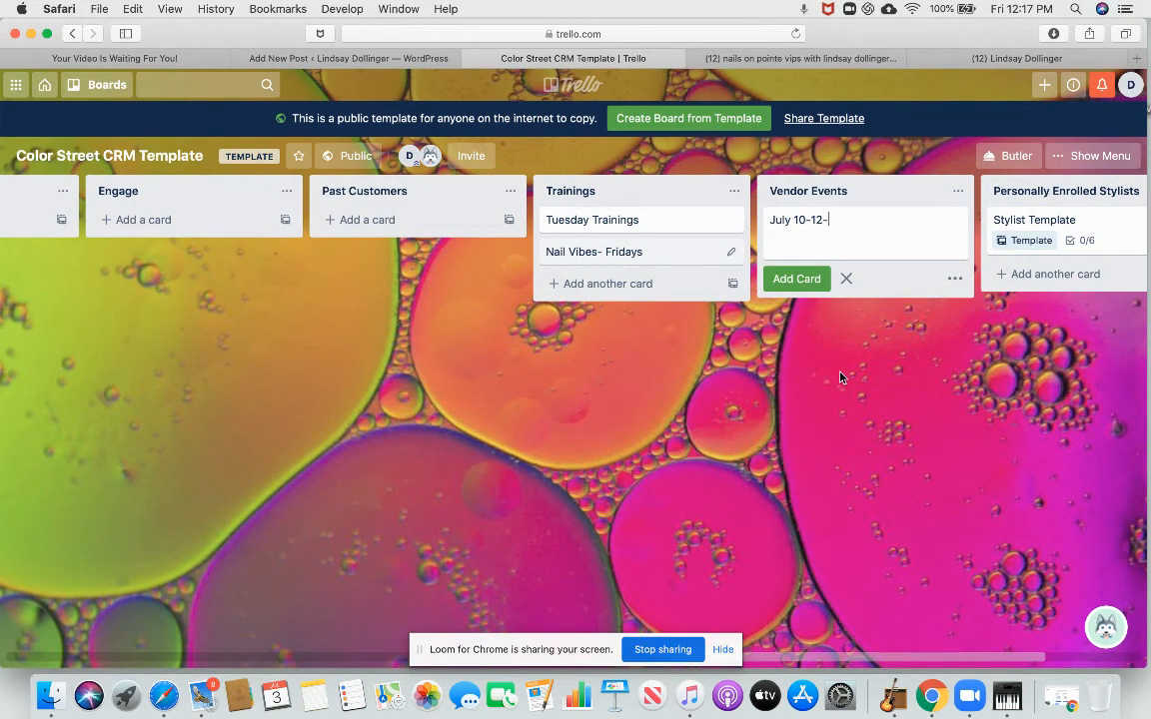
pyautogui.write('Fairgrounds')
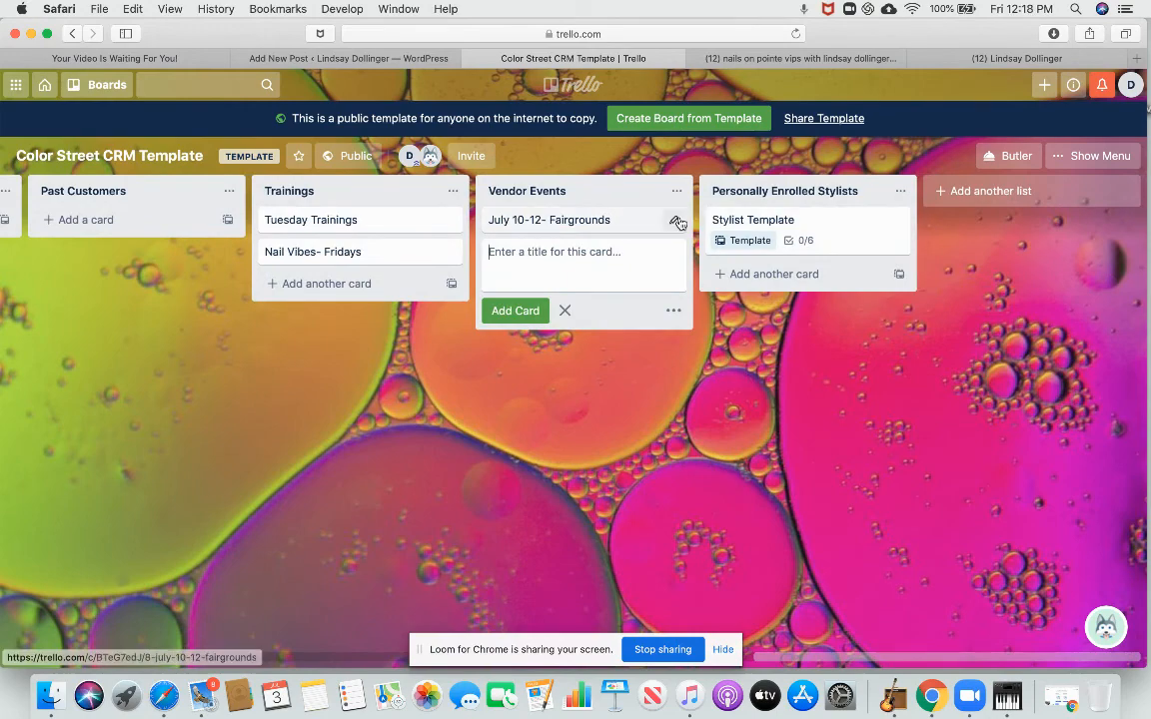
pyautogui.click(679, 219)
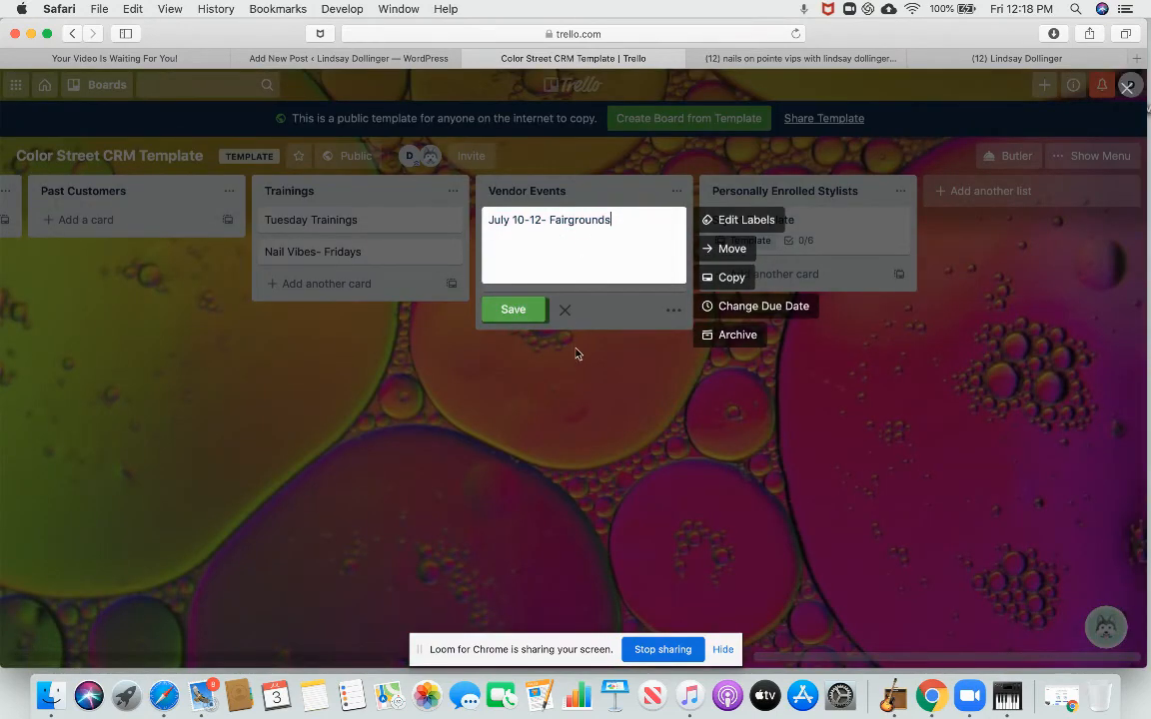
pyautogui.click(512, 307)
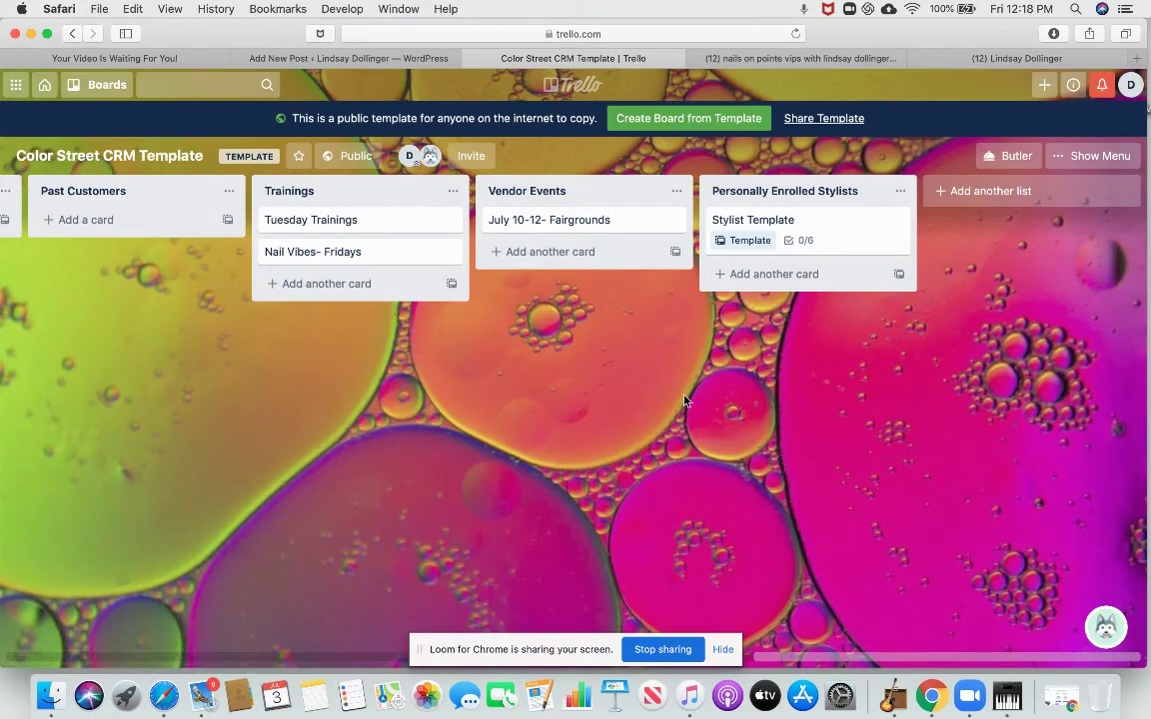
pyautogui.click(751, 219)
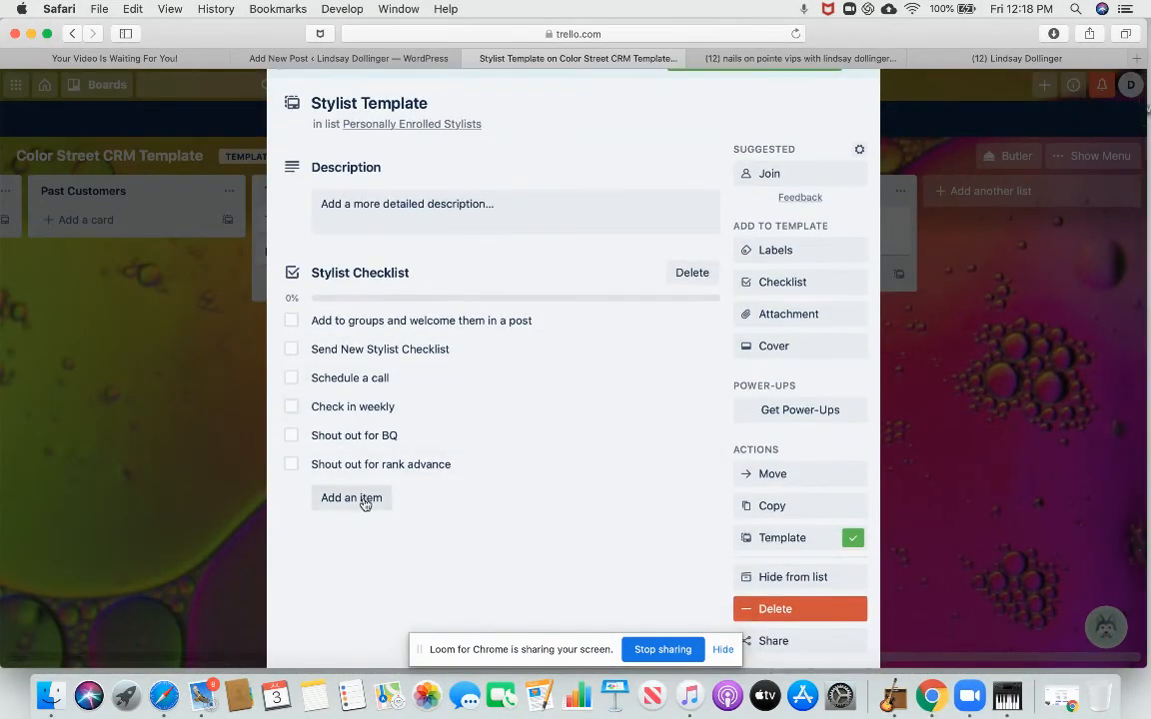
# Add a 'Make graphic' item to the checklist, delete it again, and close the Stylist Template card.
pyautogui.click(351, 497)
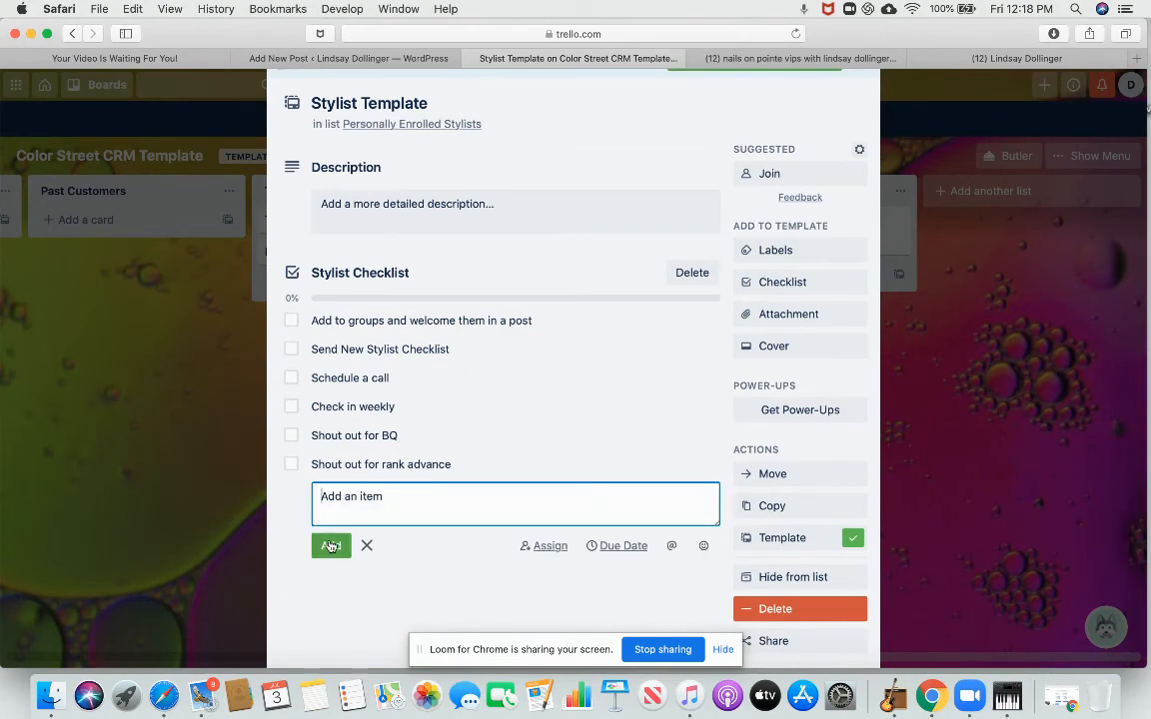
pyautogui.write('Make graphic')
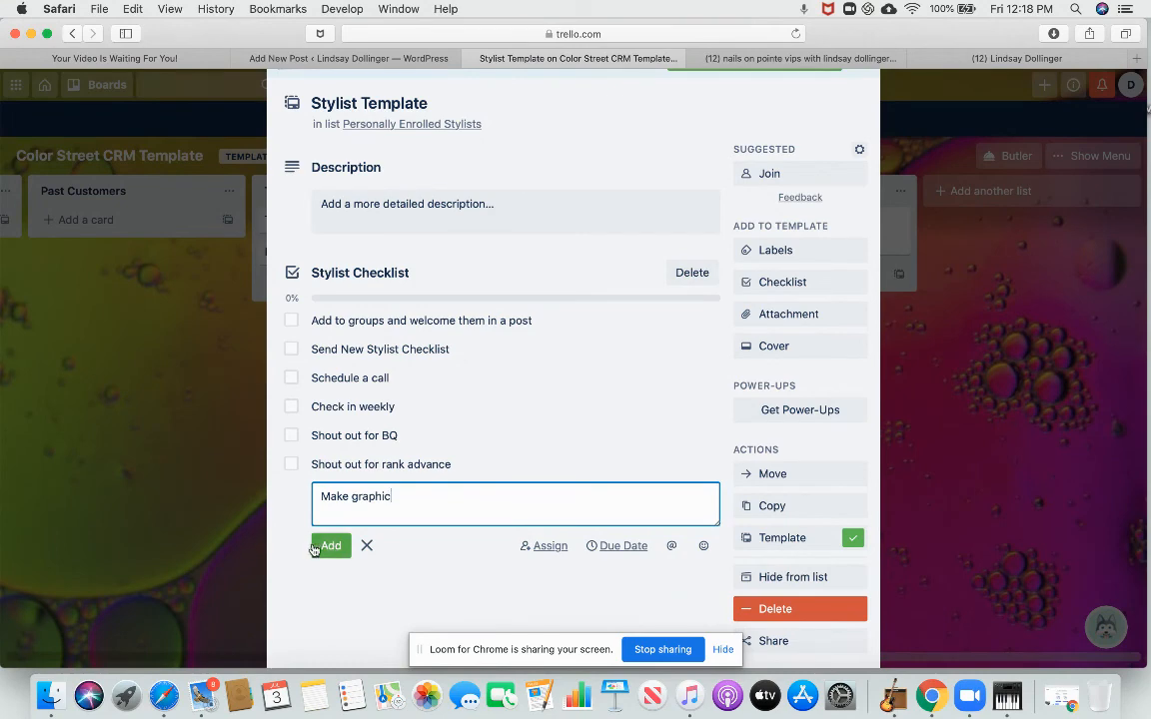
pyautogui.click(331, 546)
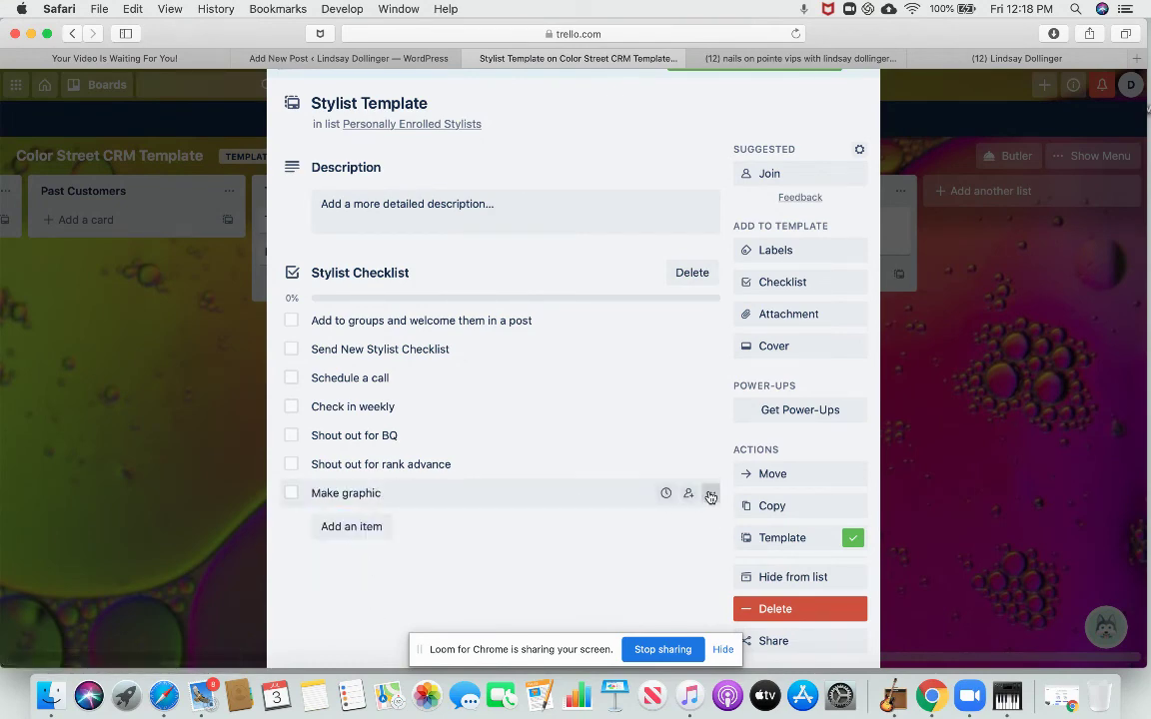
pyautogui.click(710, 496)
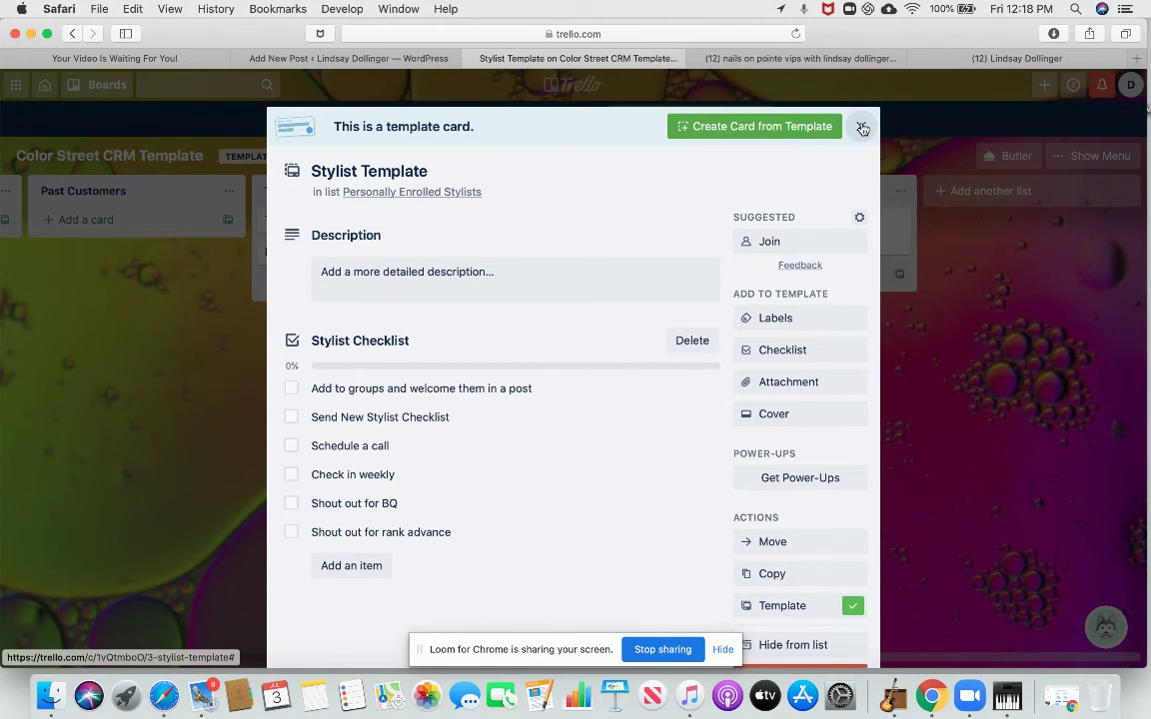
pyautogui.click(861, 128)
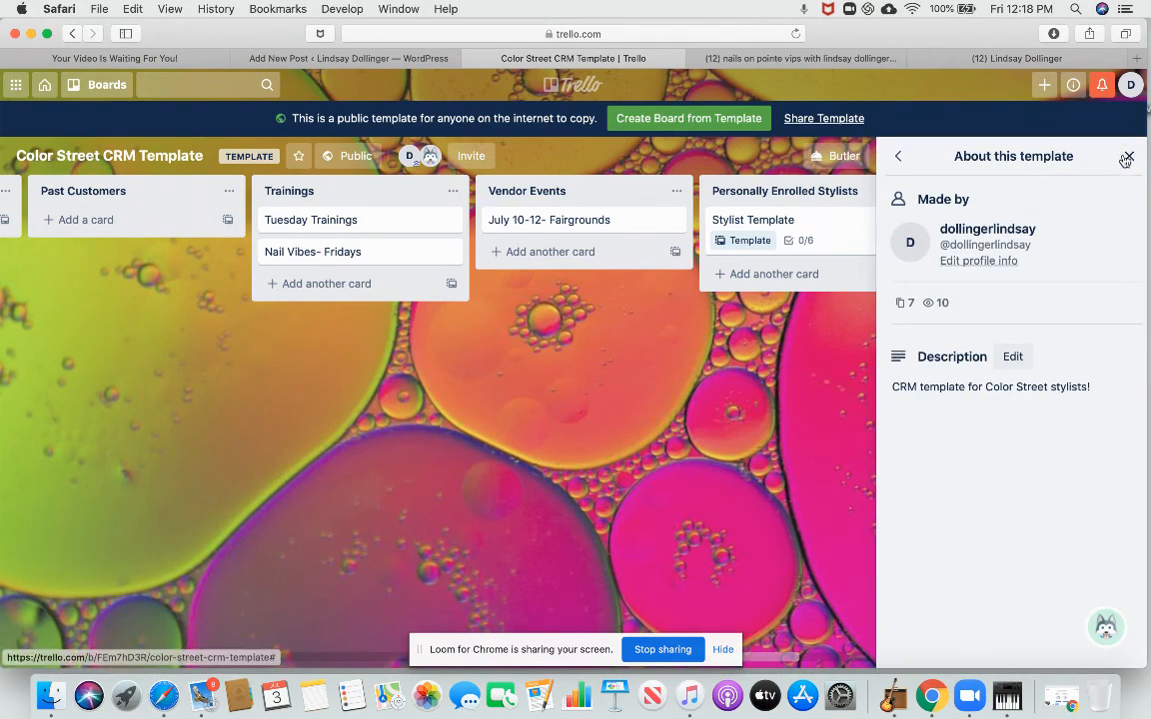
# Close the About this template sidebar and scroll the board back to the Love Bomb list.
pyautogui.click(1135, 156)
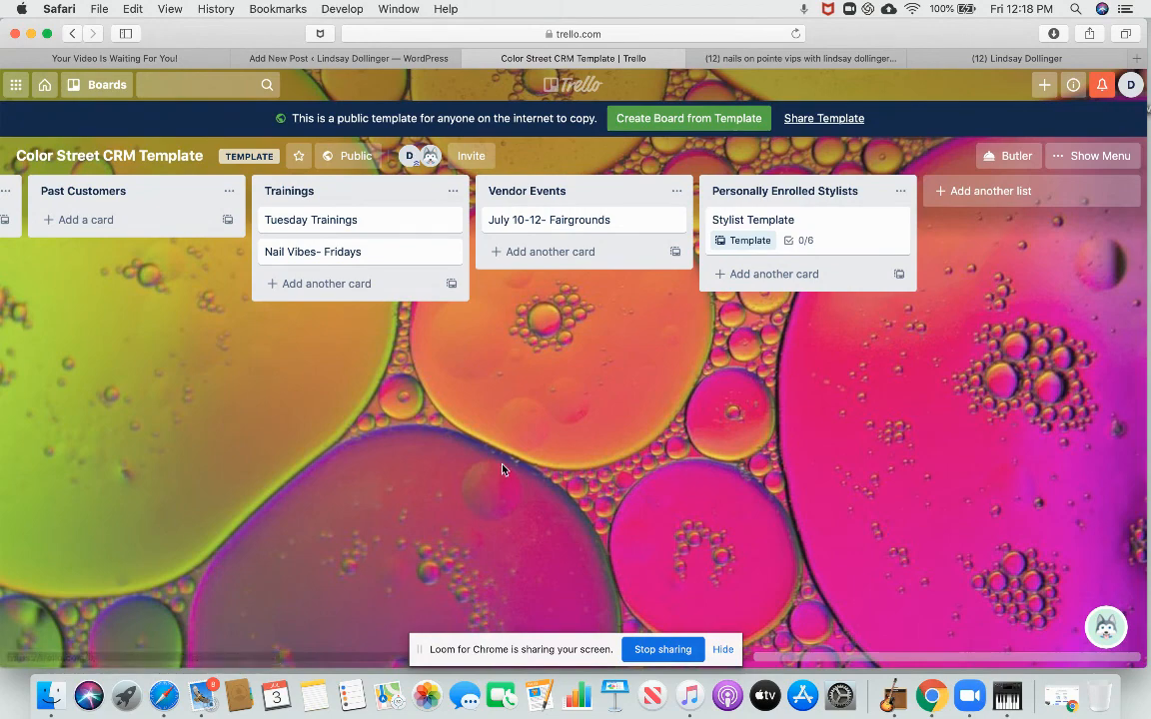
pyautogui.hscroll(3)
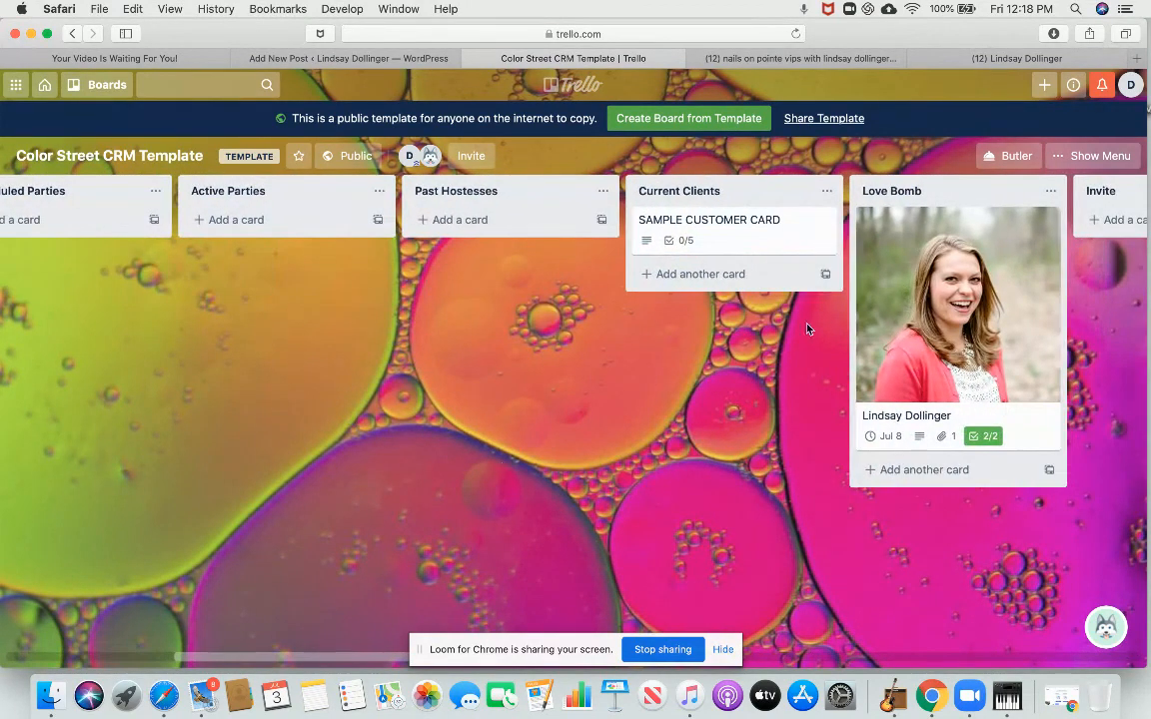
pyautogui.hscroll(-3)
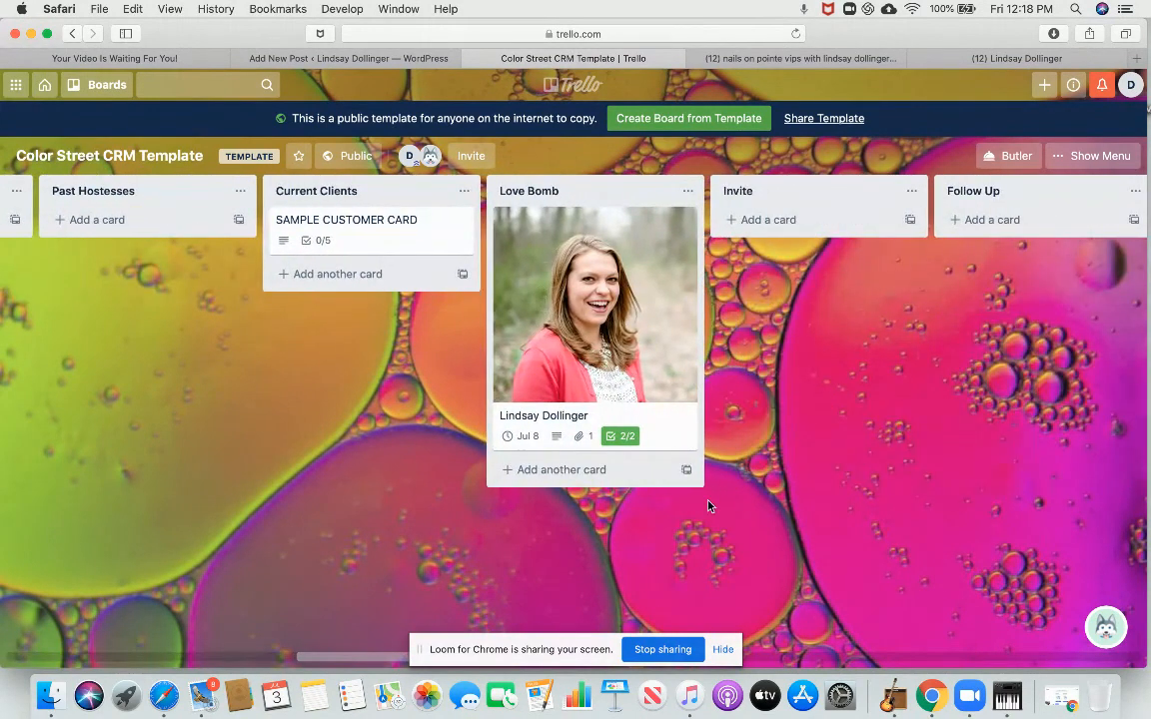
pyautogui.moveTo(911, 555)
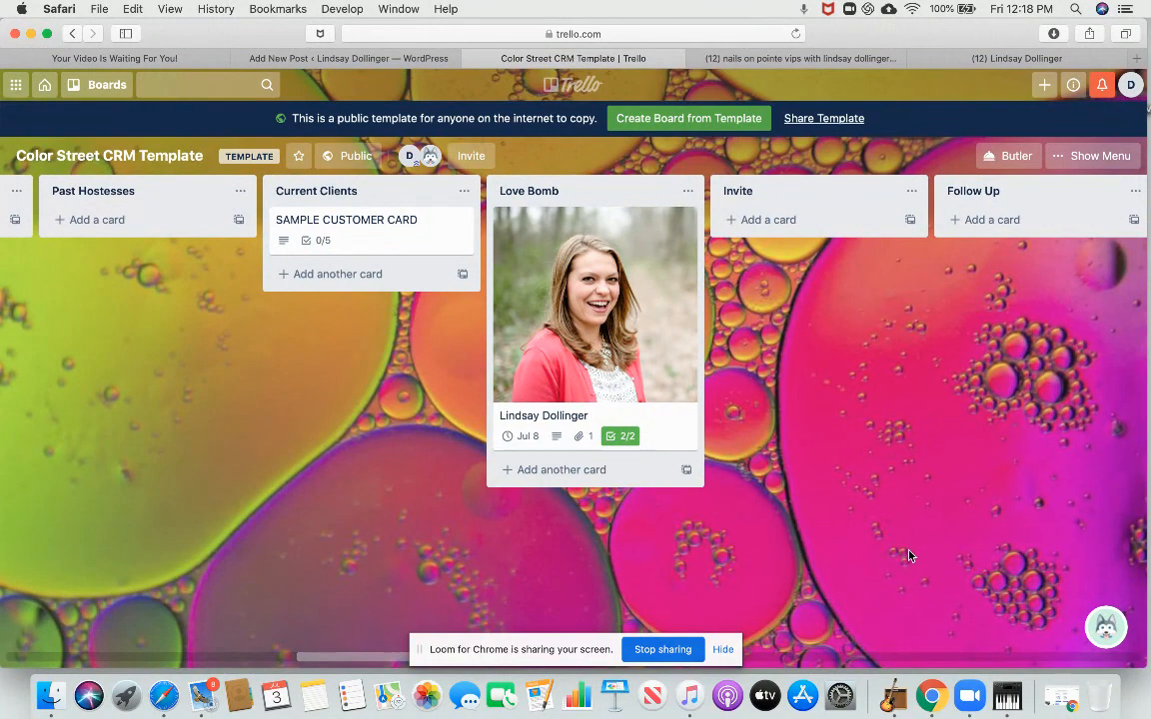
pyautogui.moveTo(521, 509)
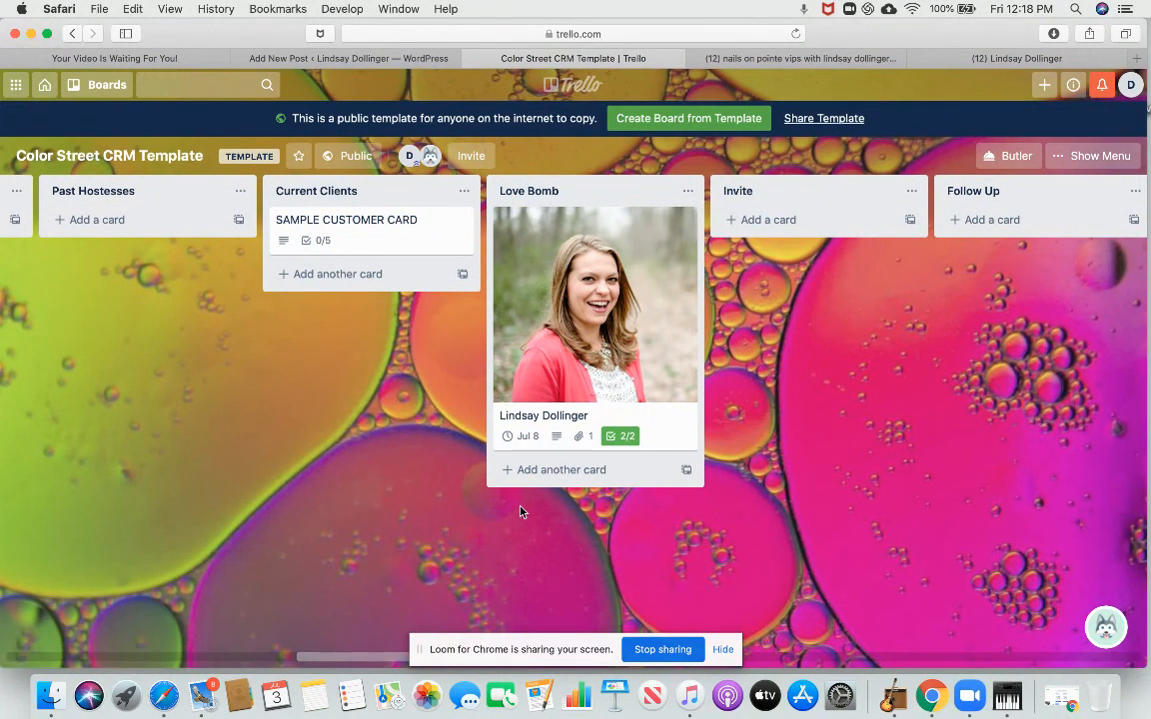